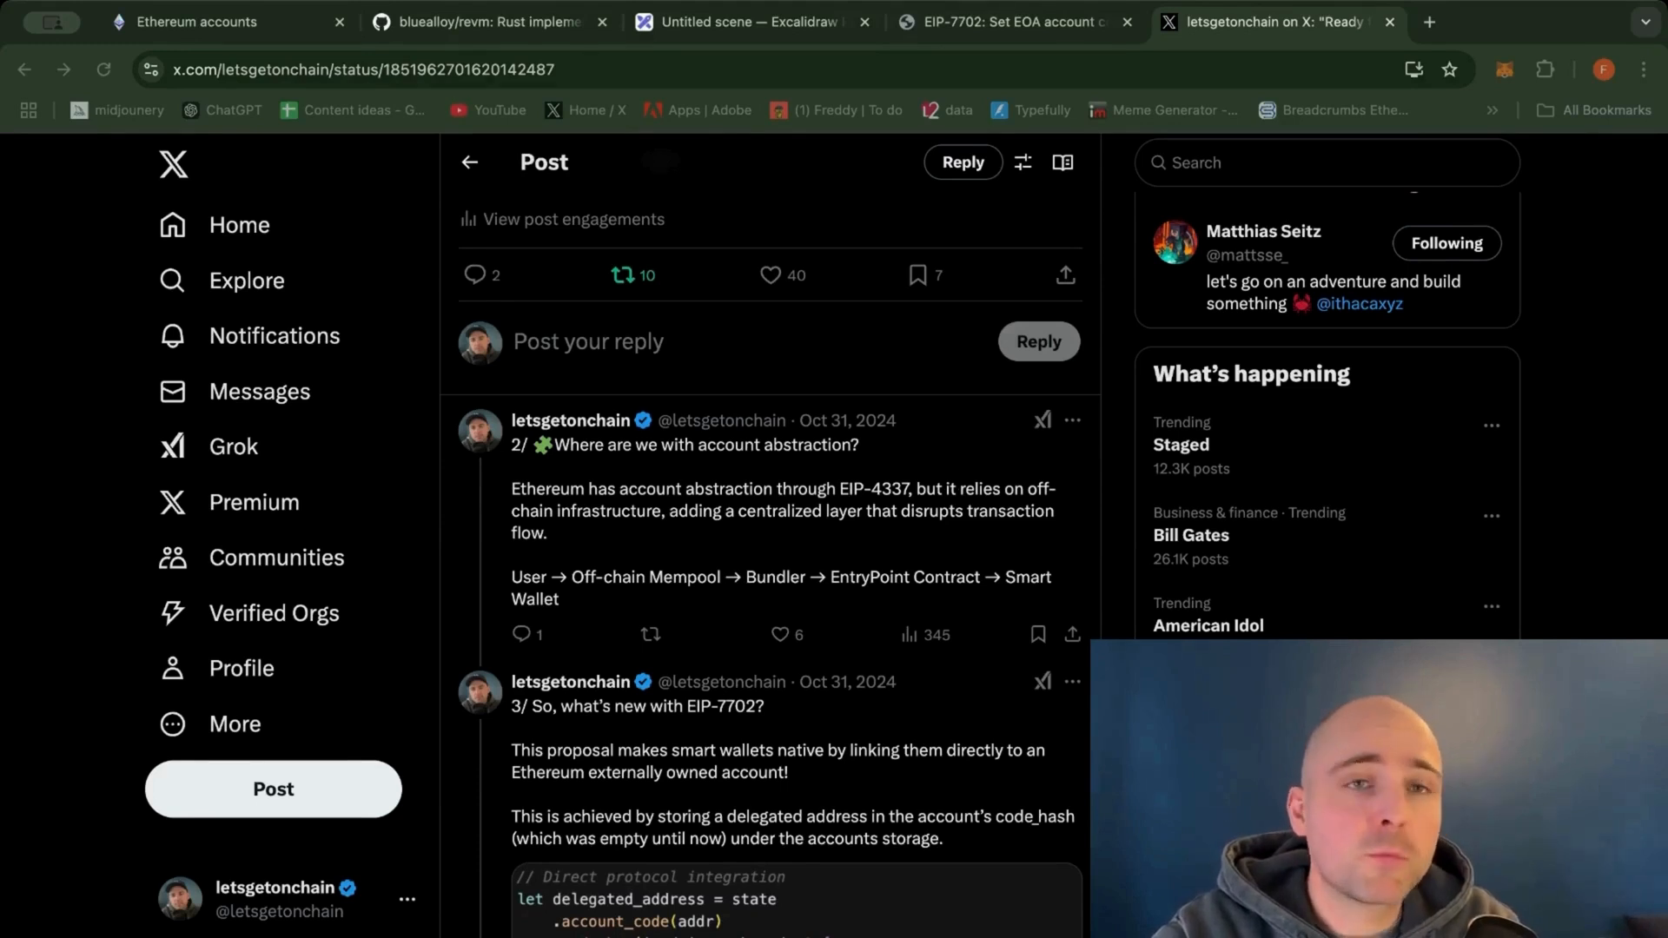
mouse_move(971, 459)
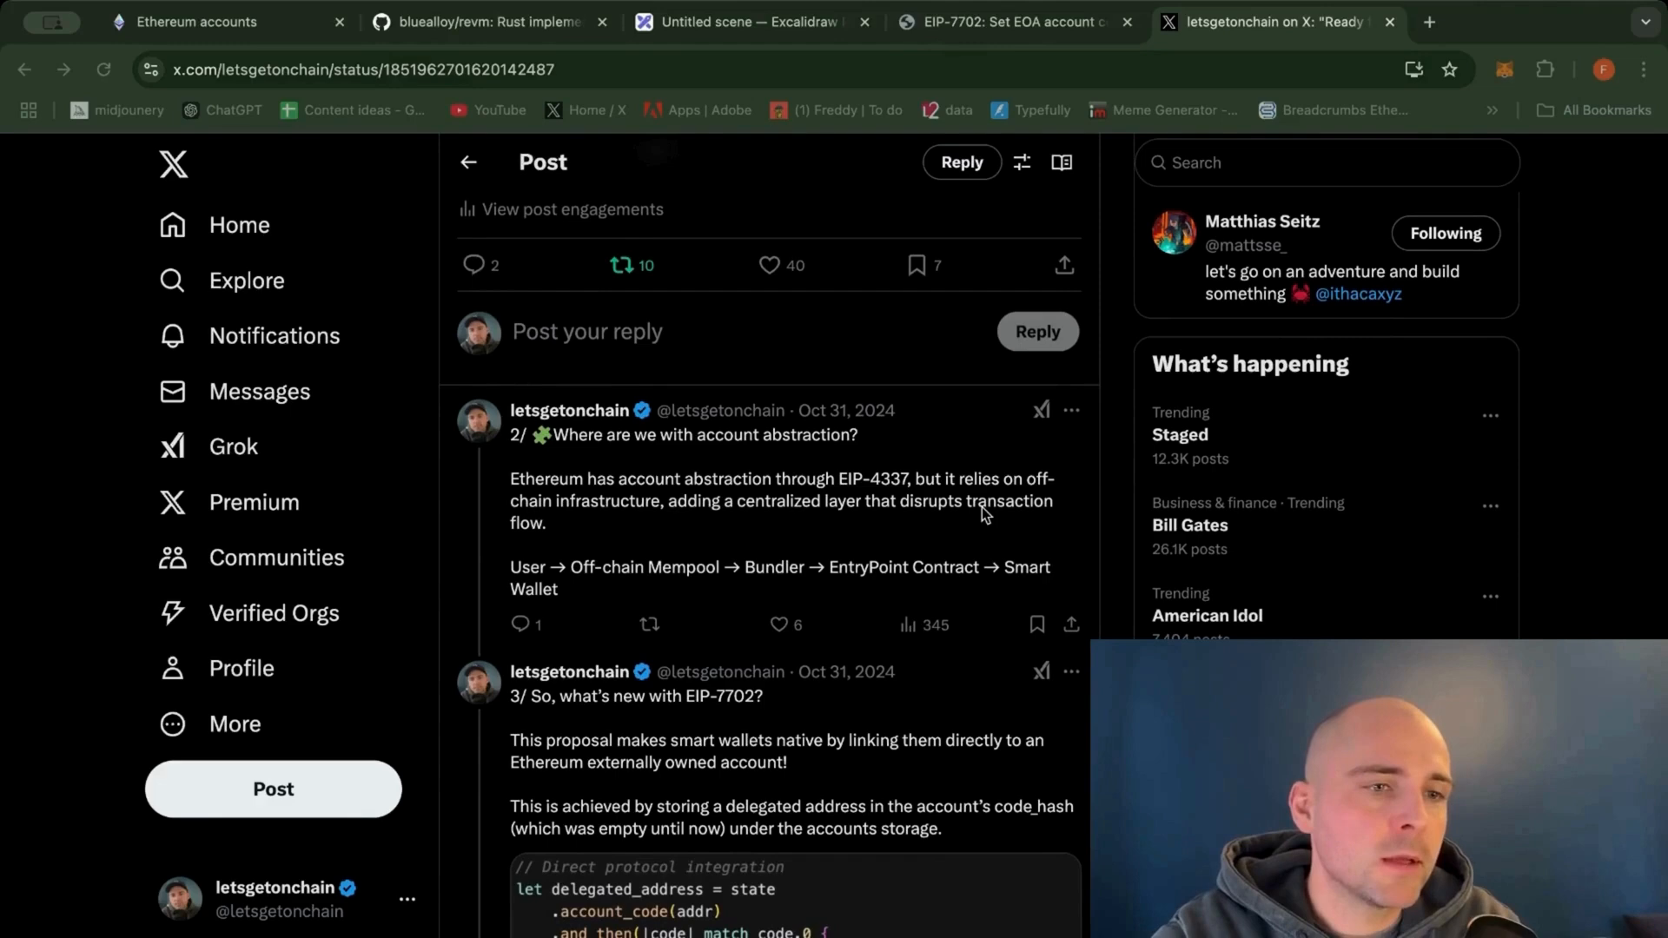
Scroll the X thread to post 3's Rust delegated_address code block and the start of post 4.
scroll(down, 3)
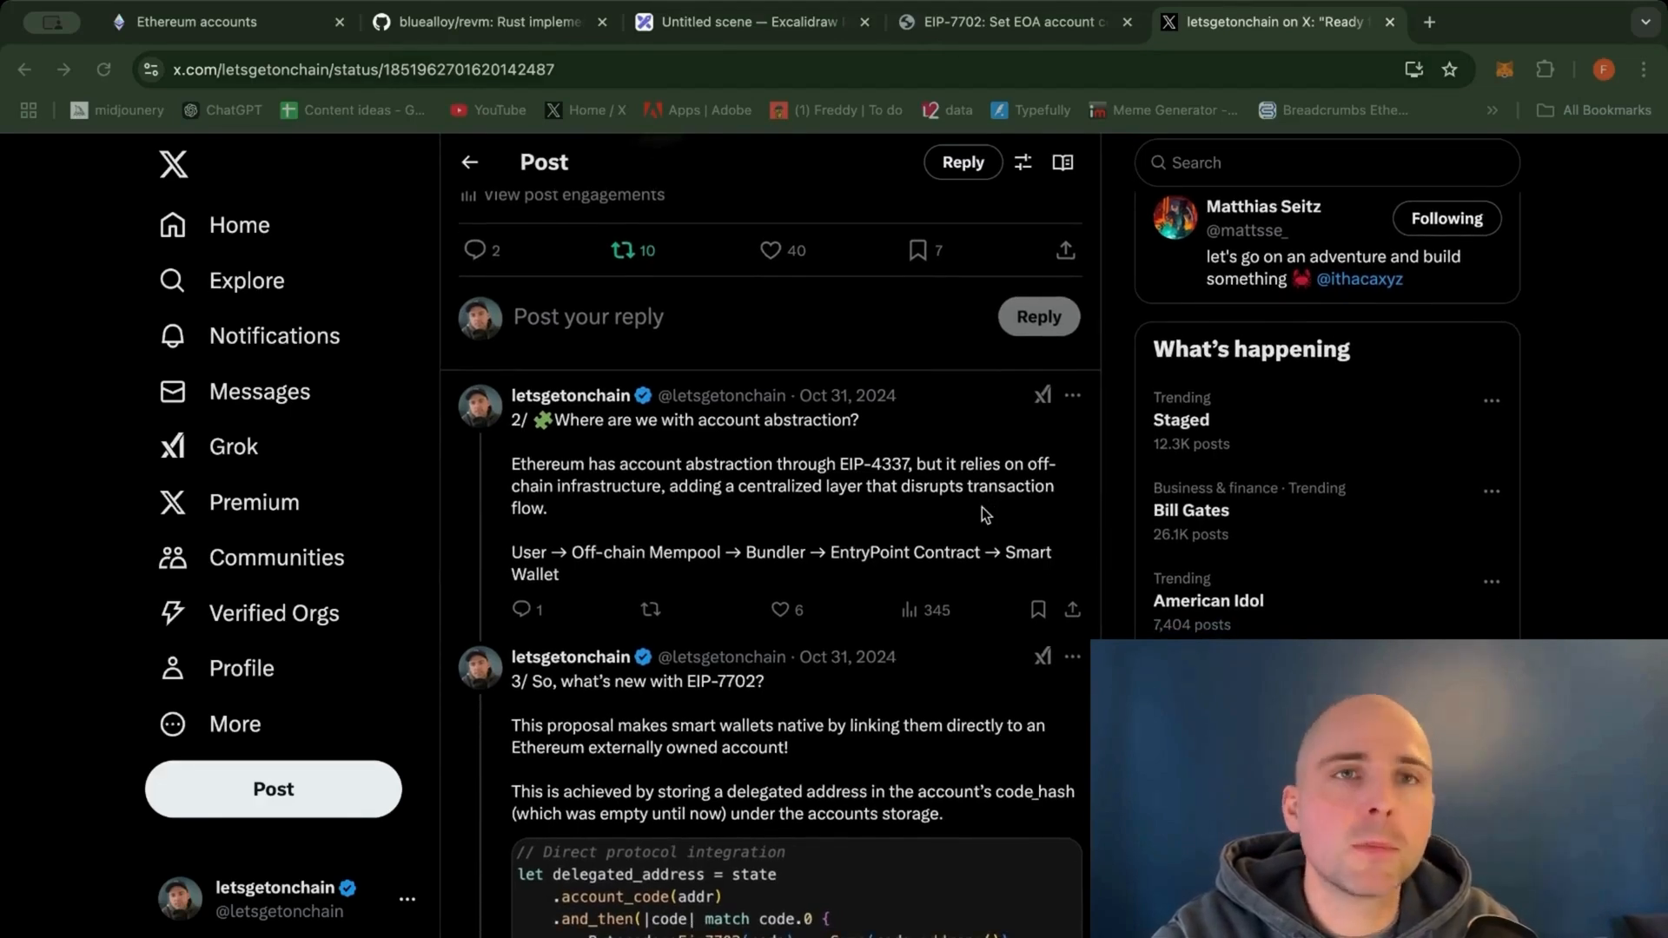
mouse_move(907, 509)
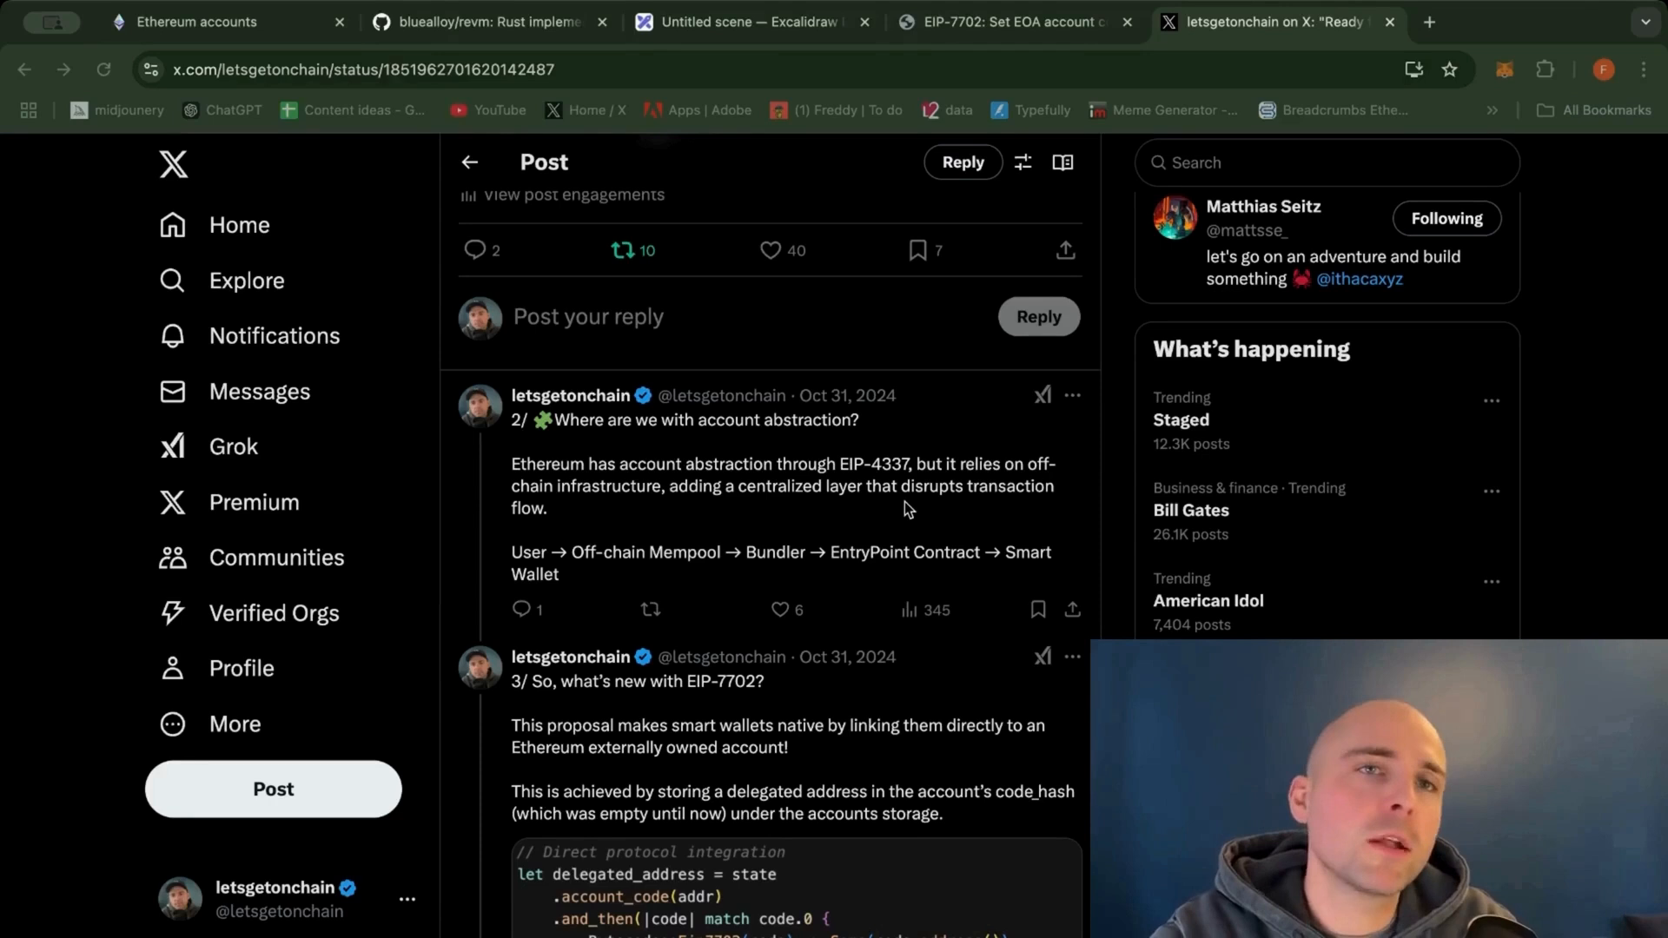
mouse_move(909, 509)
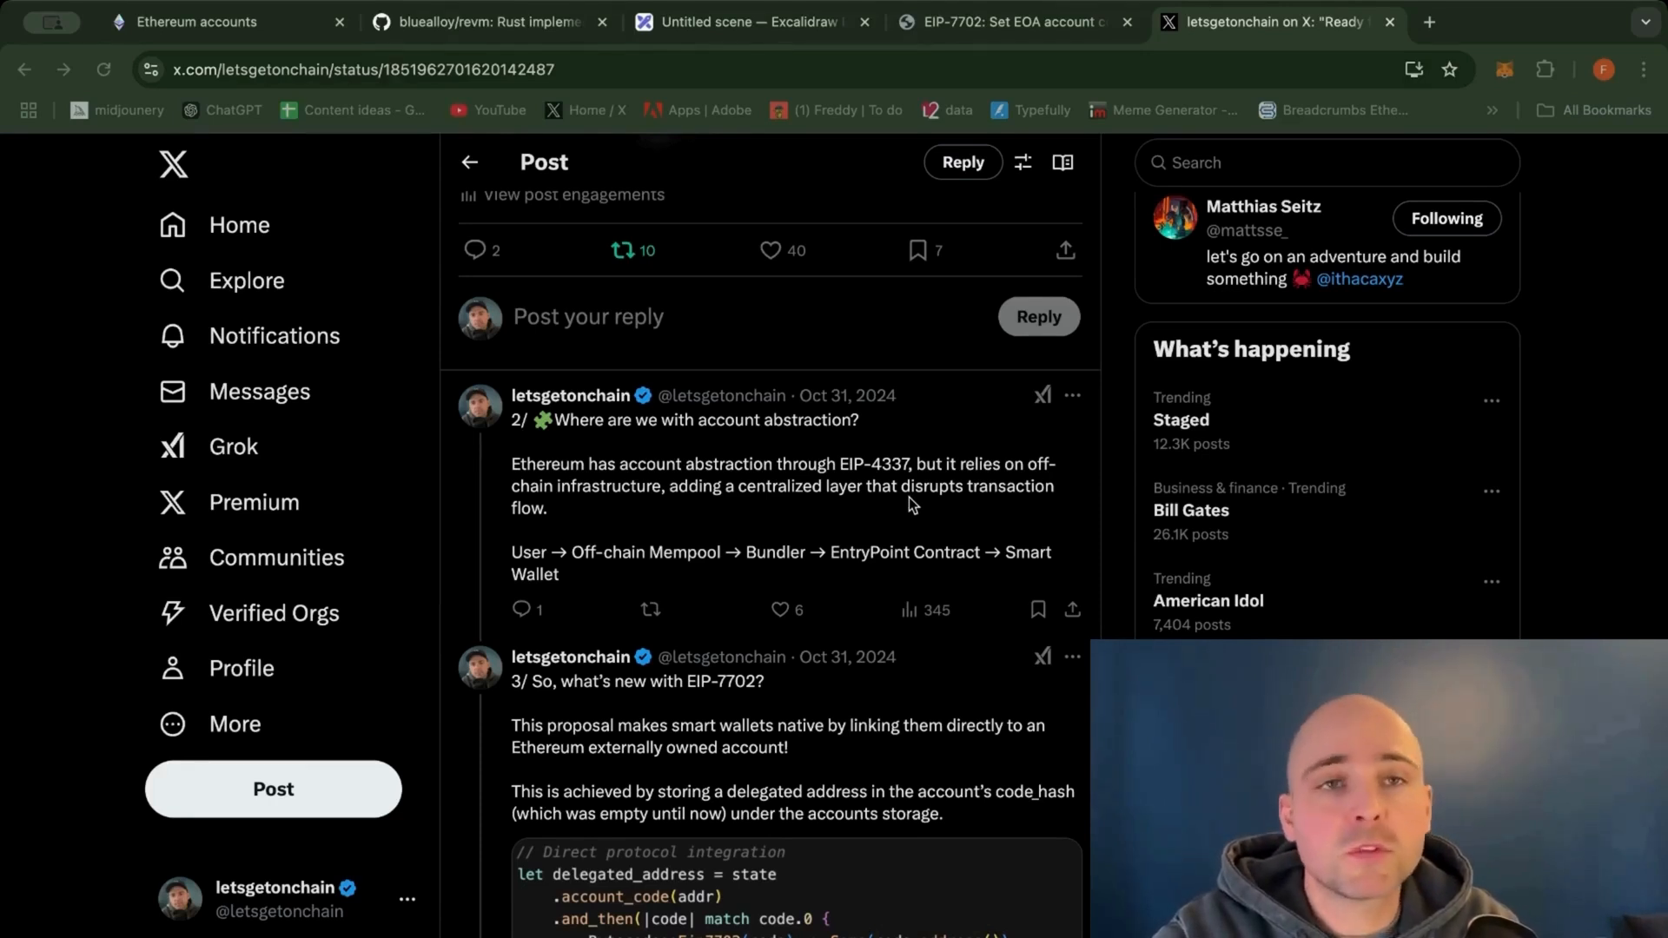
mouse_move(761, 292)
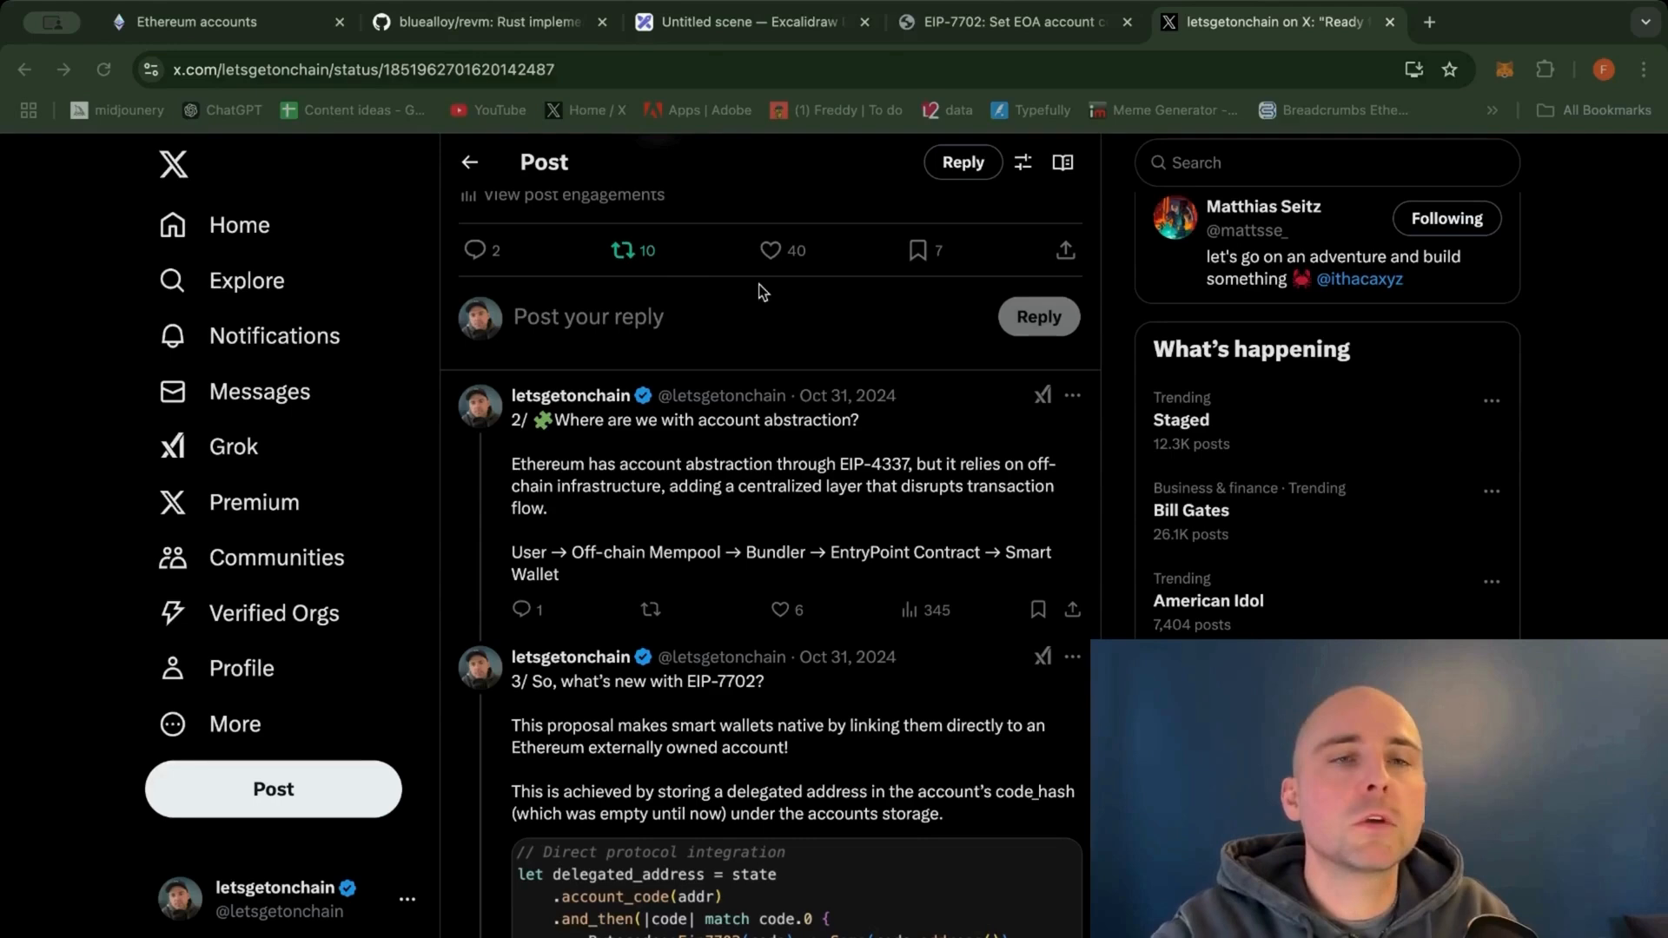
mouse_move(722, 492)
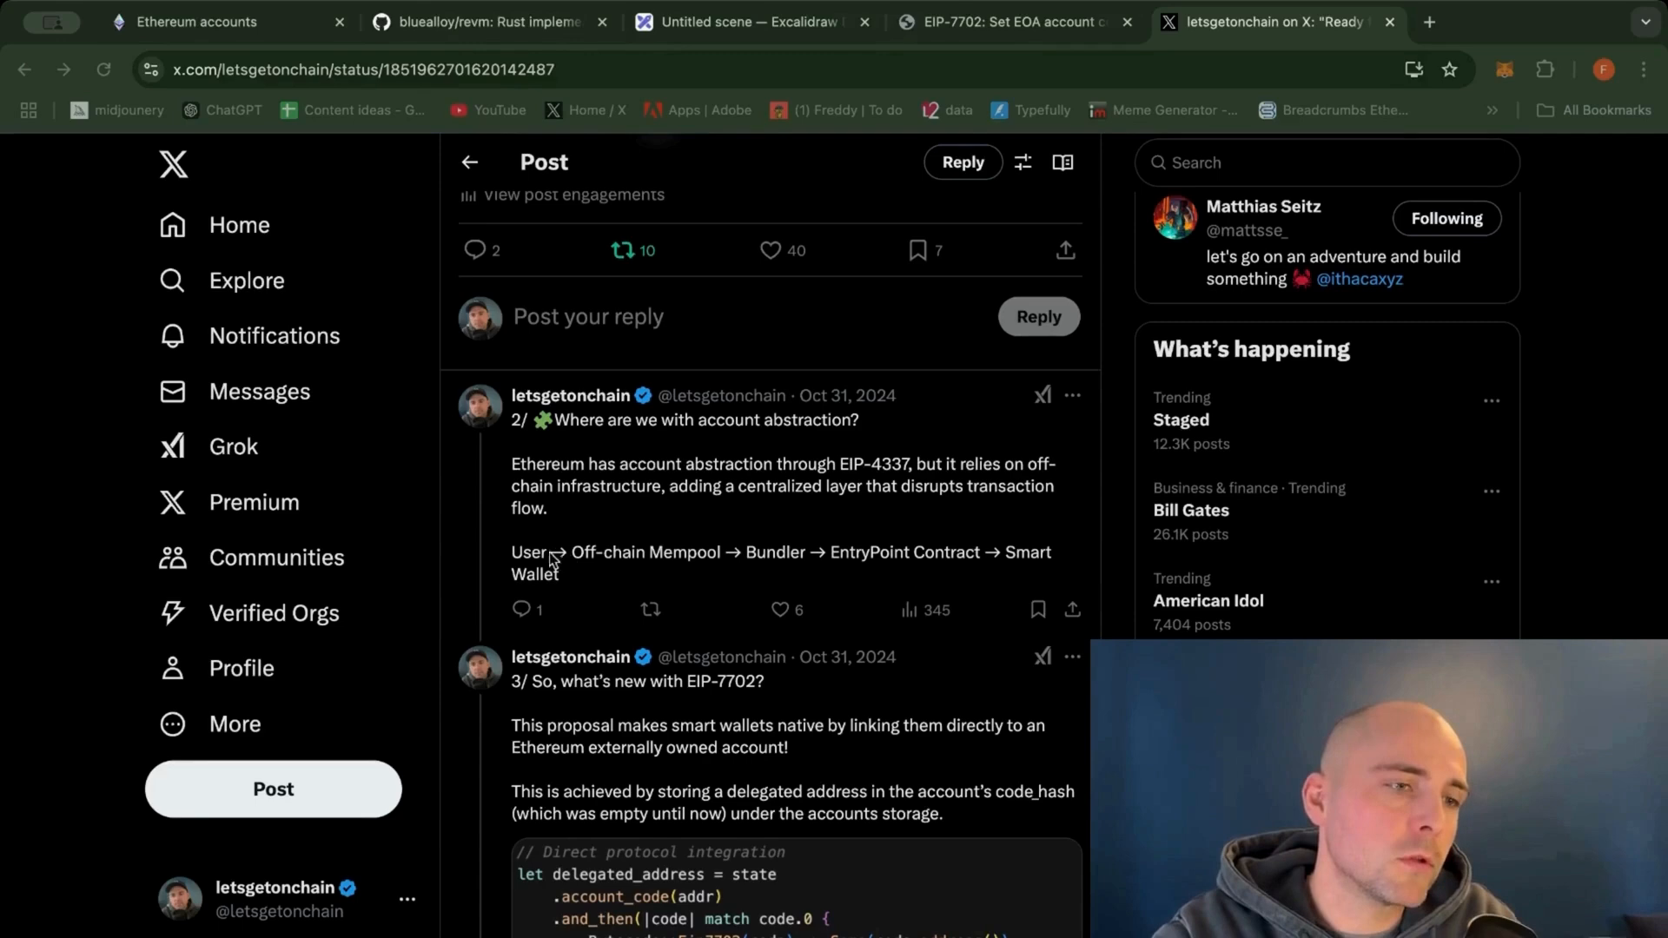
mouse_move(570, 575)
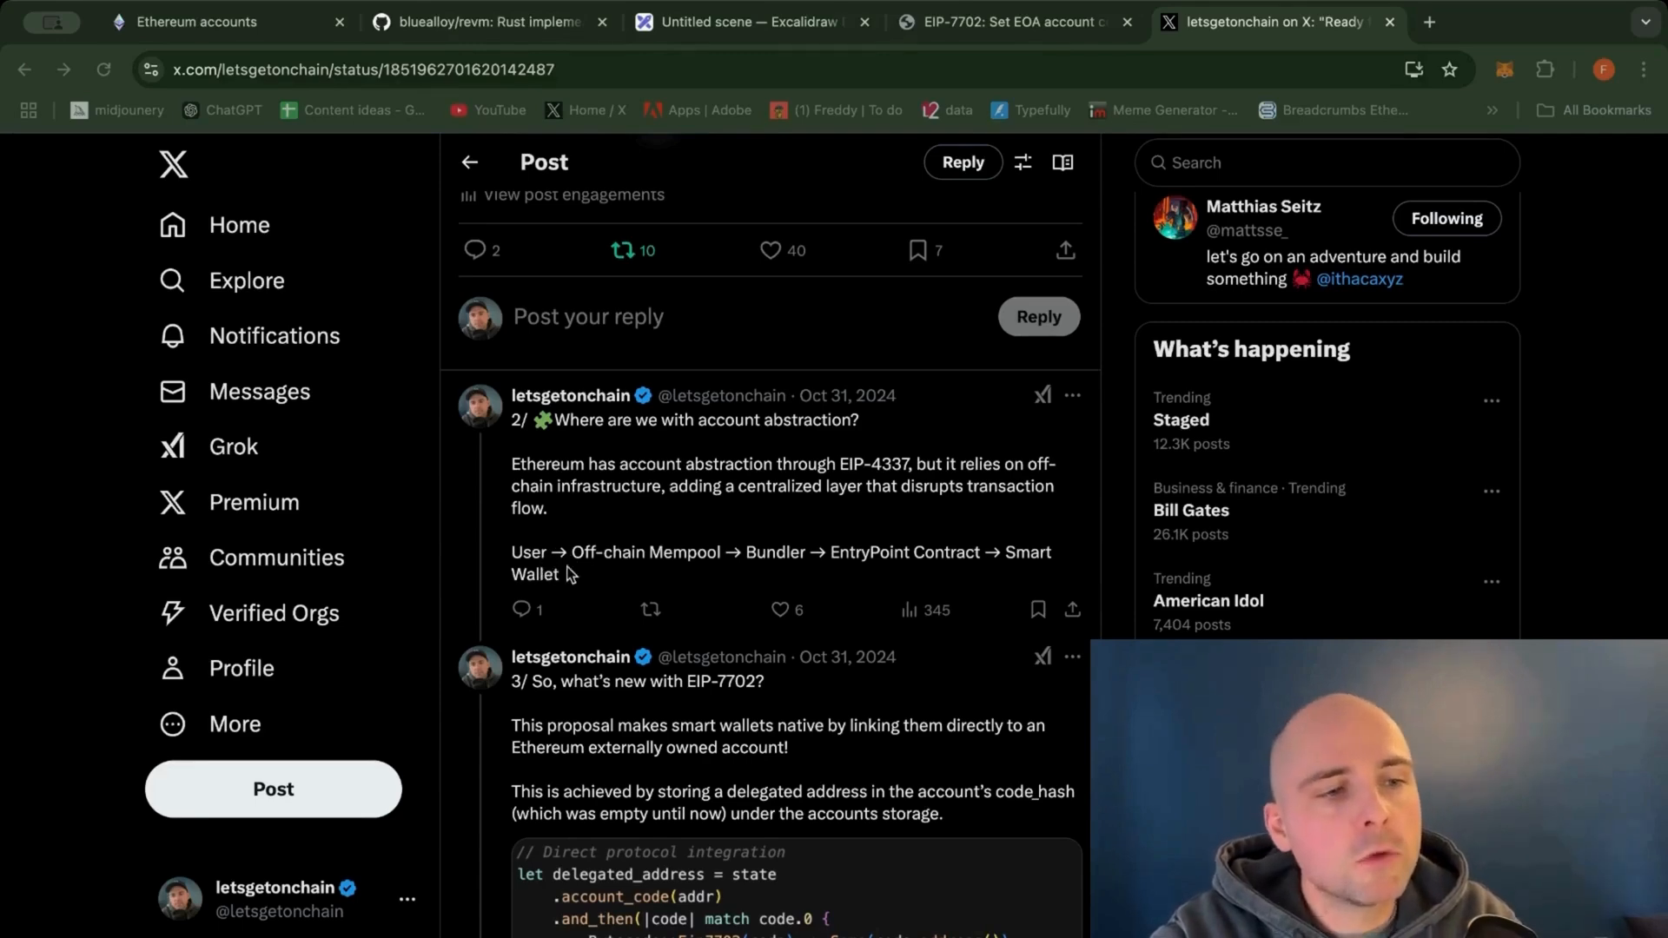
mouse_move(627, 577)
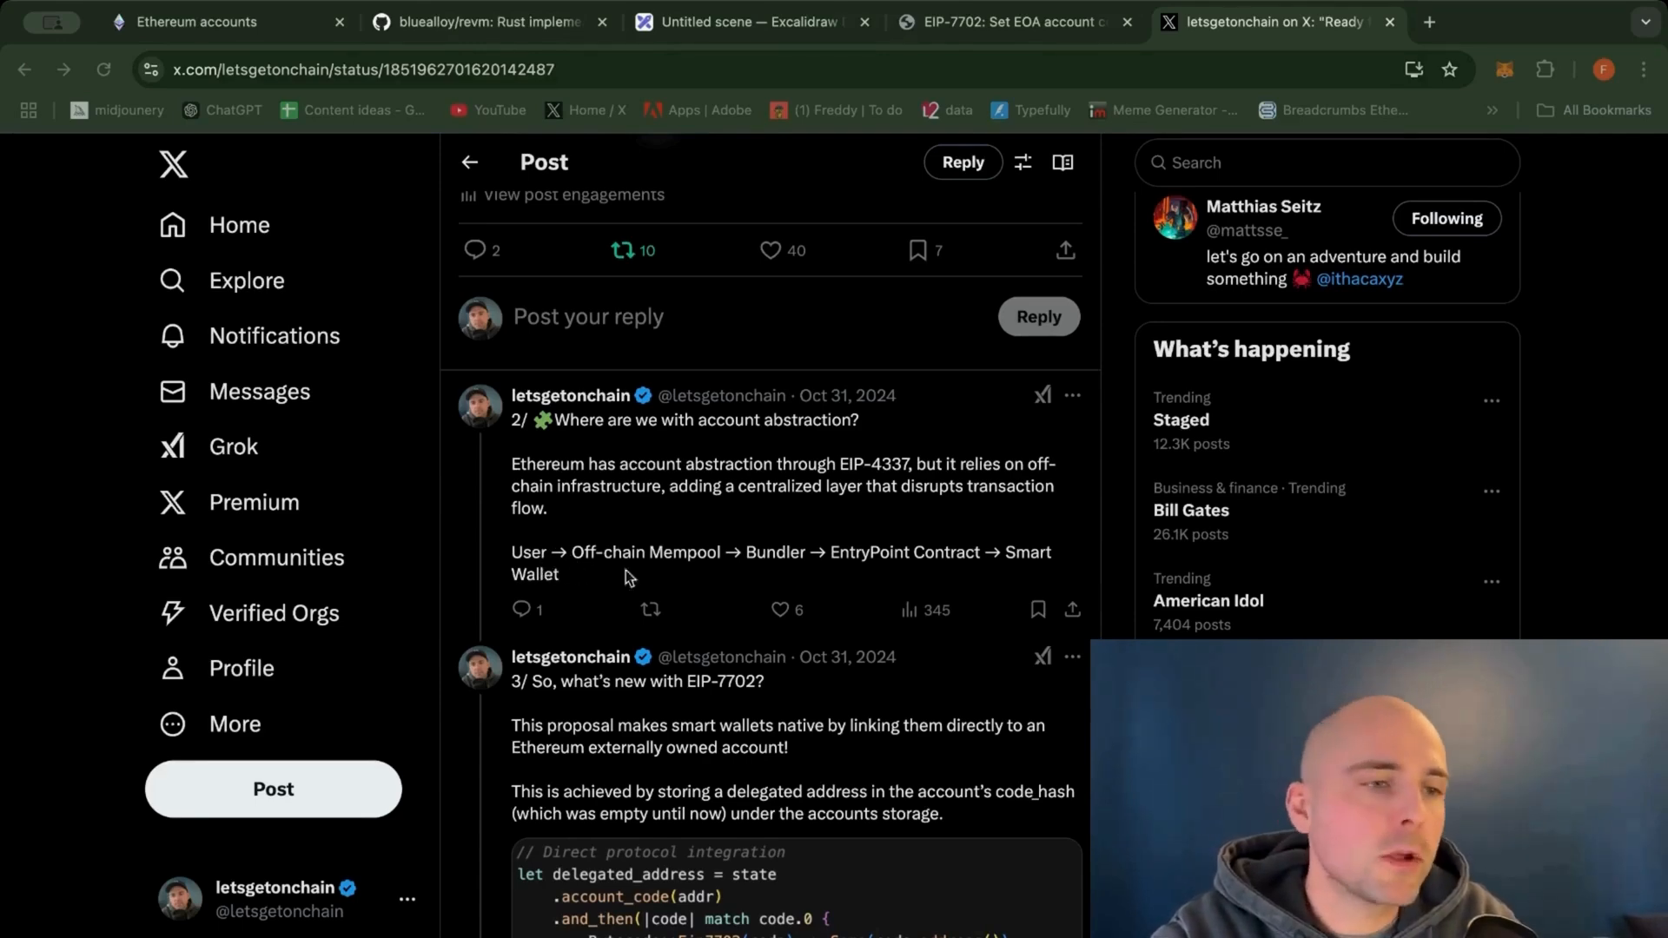
mouse_move(702, 580)
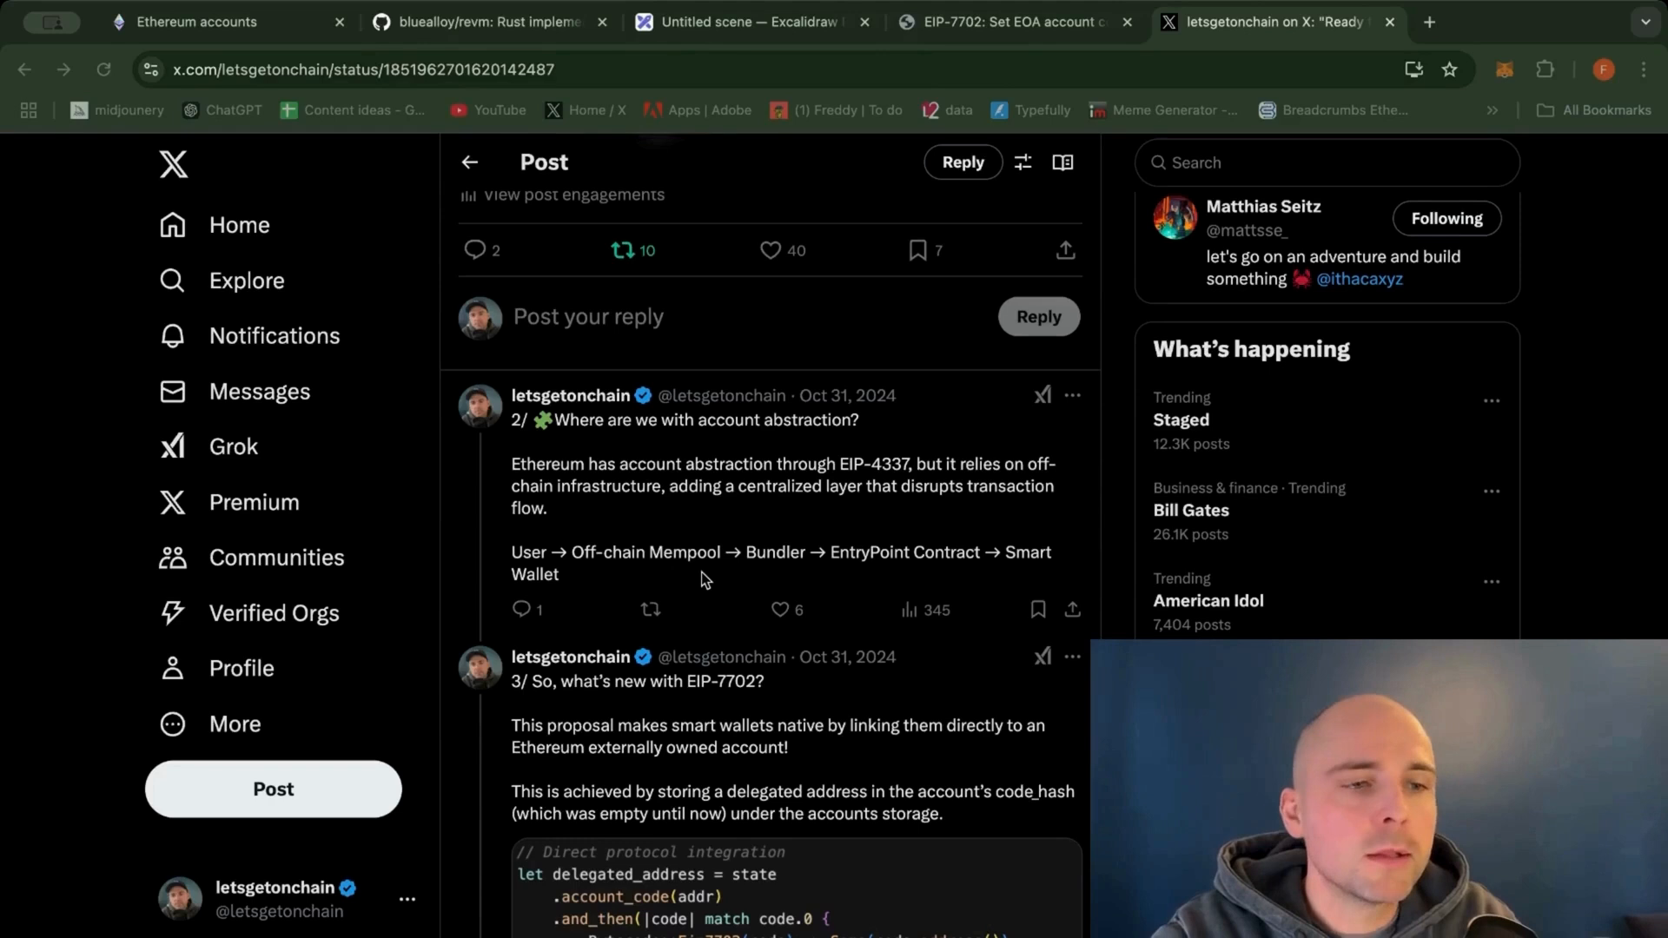
mouse_move(770, 581)
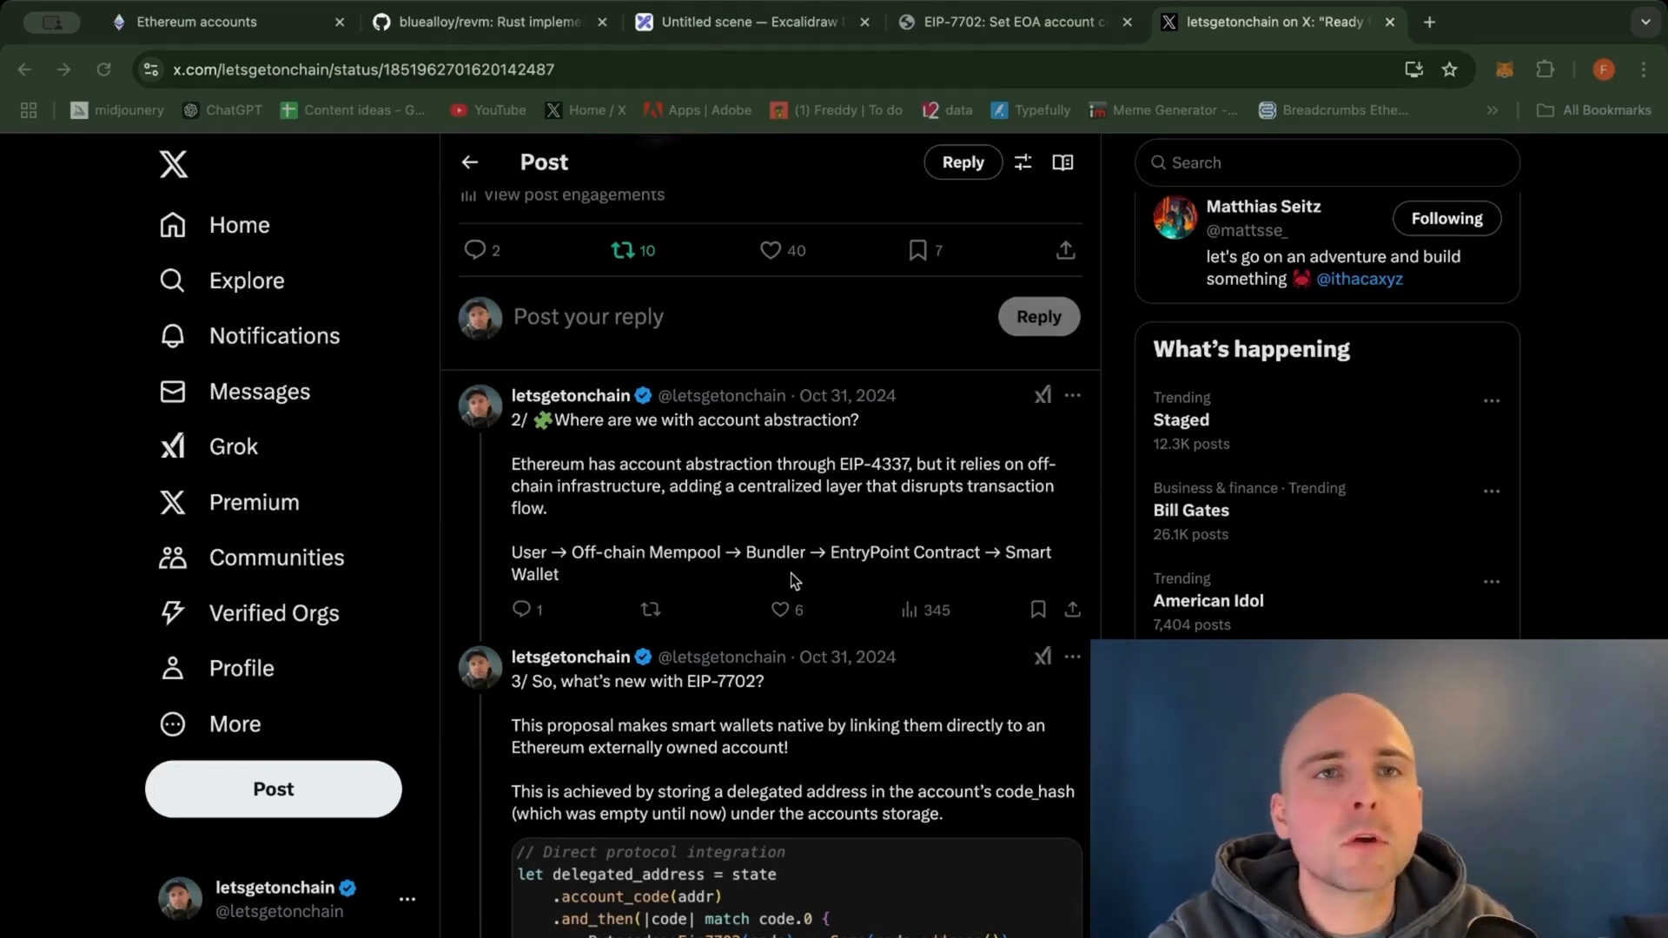
mouse_move(828, 580)
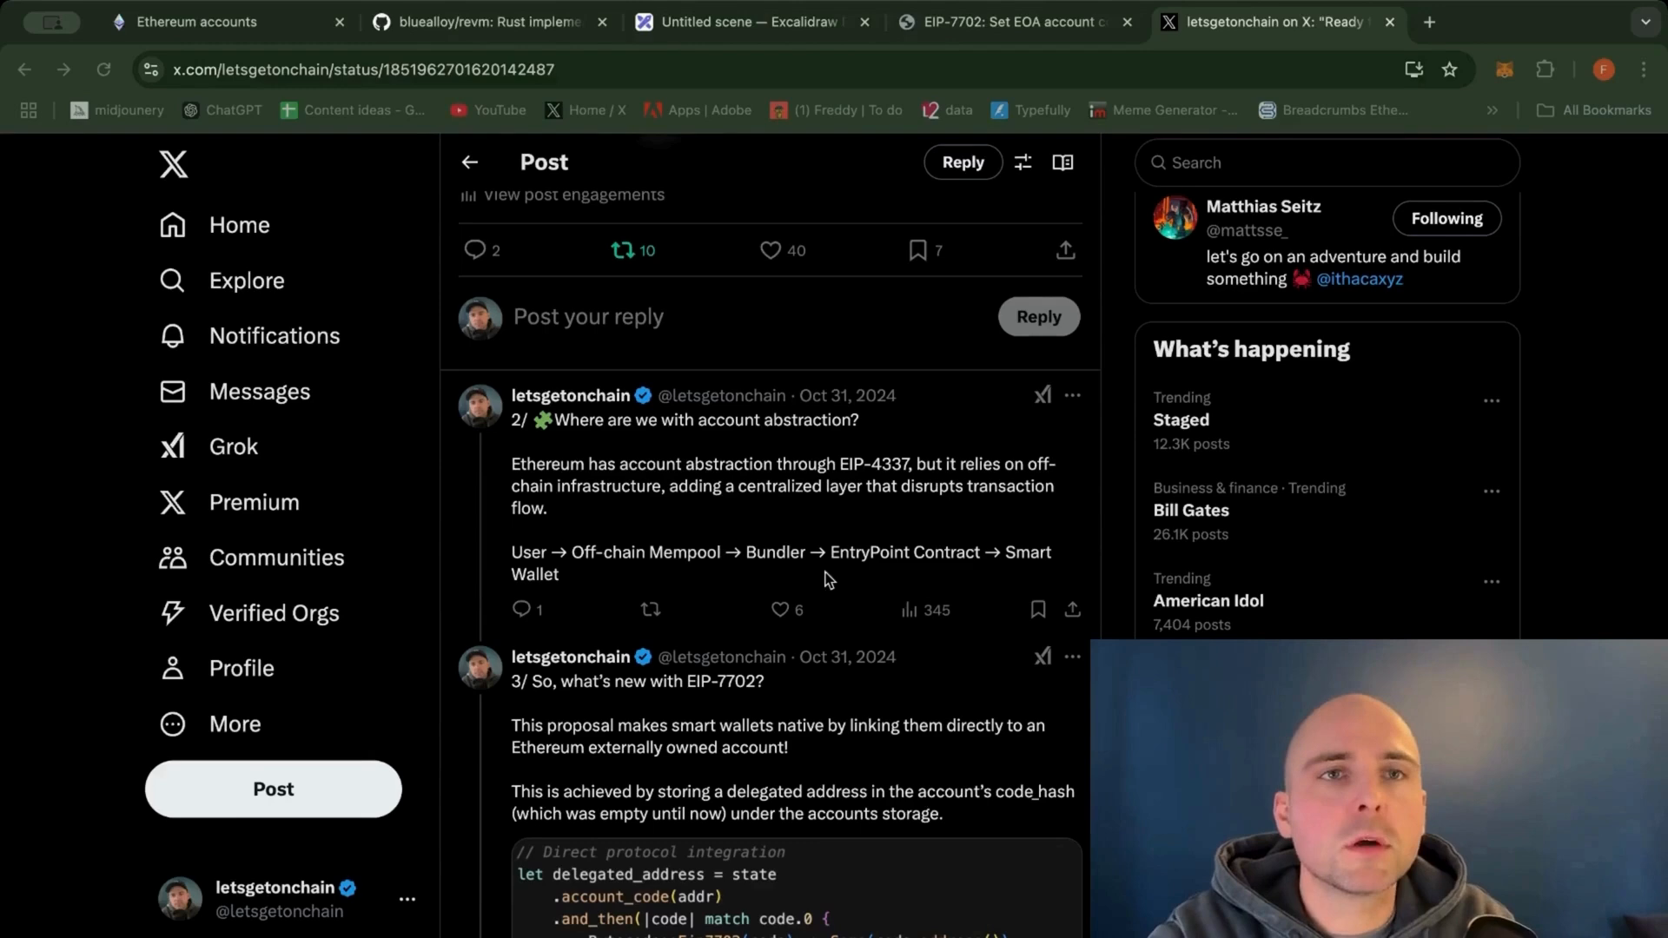
scroll(down, 3)
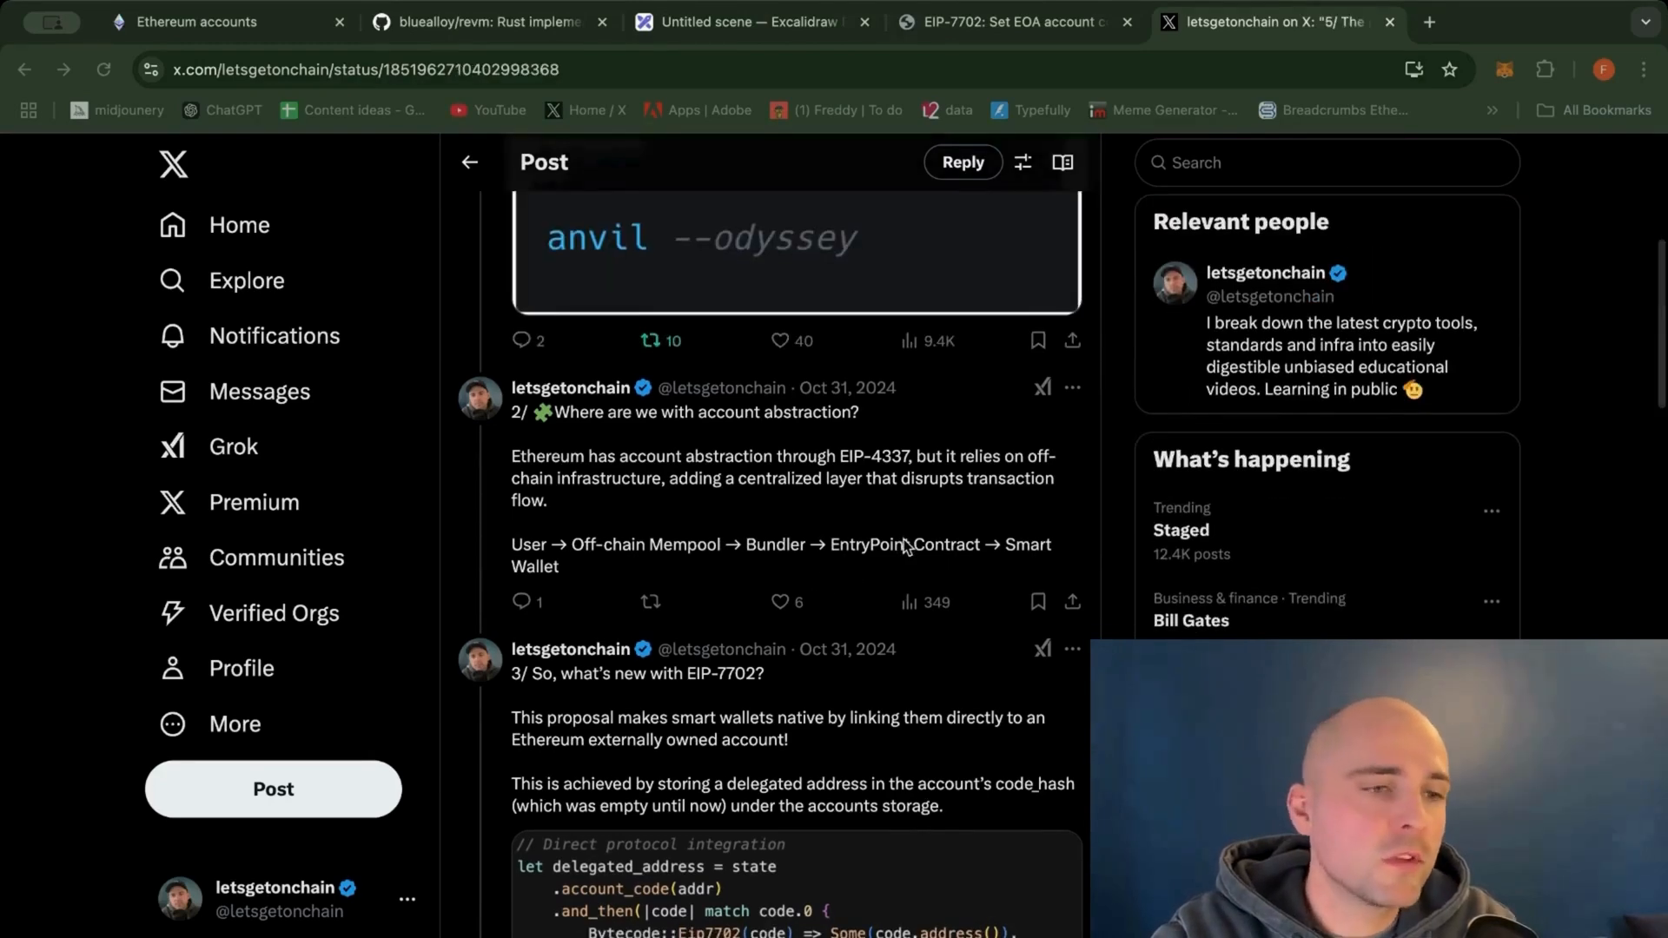
scroll(down, 3)
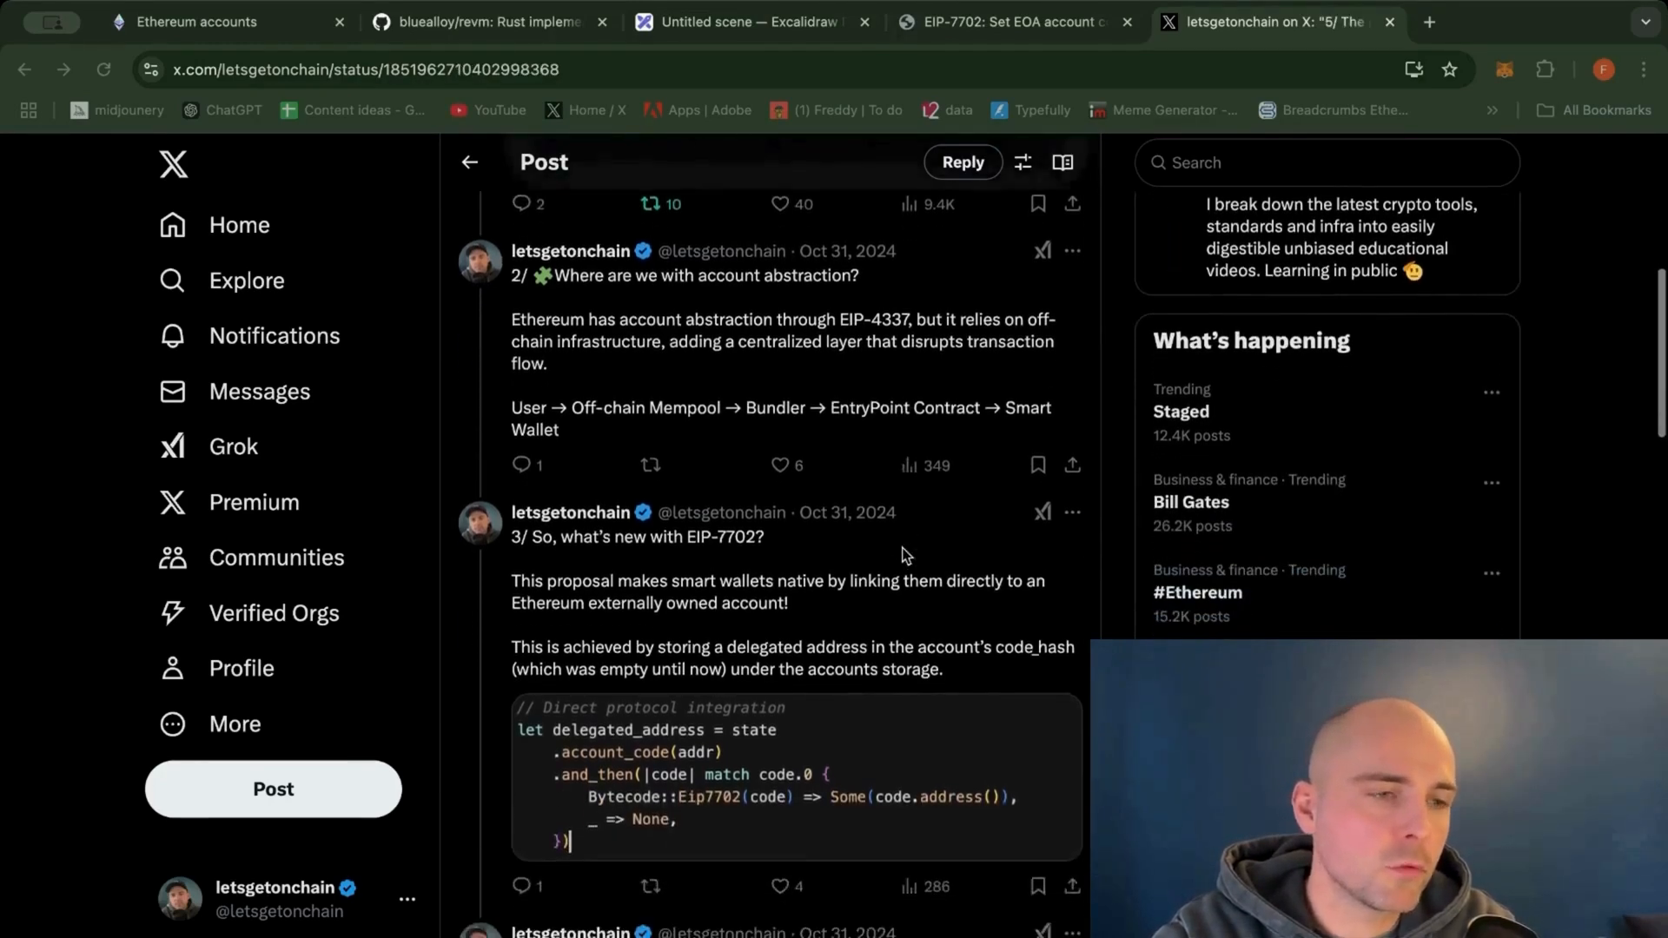
scroll(down, 3)
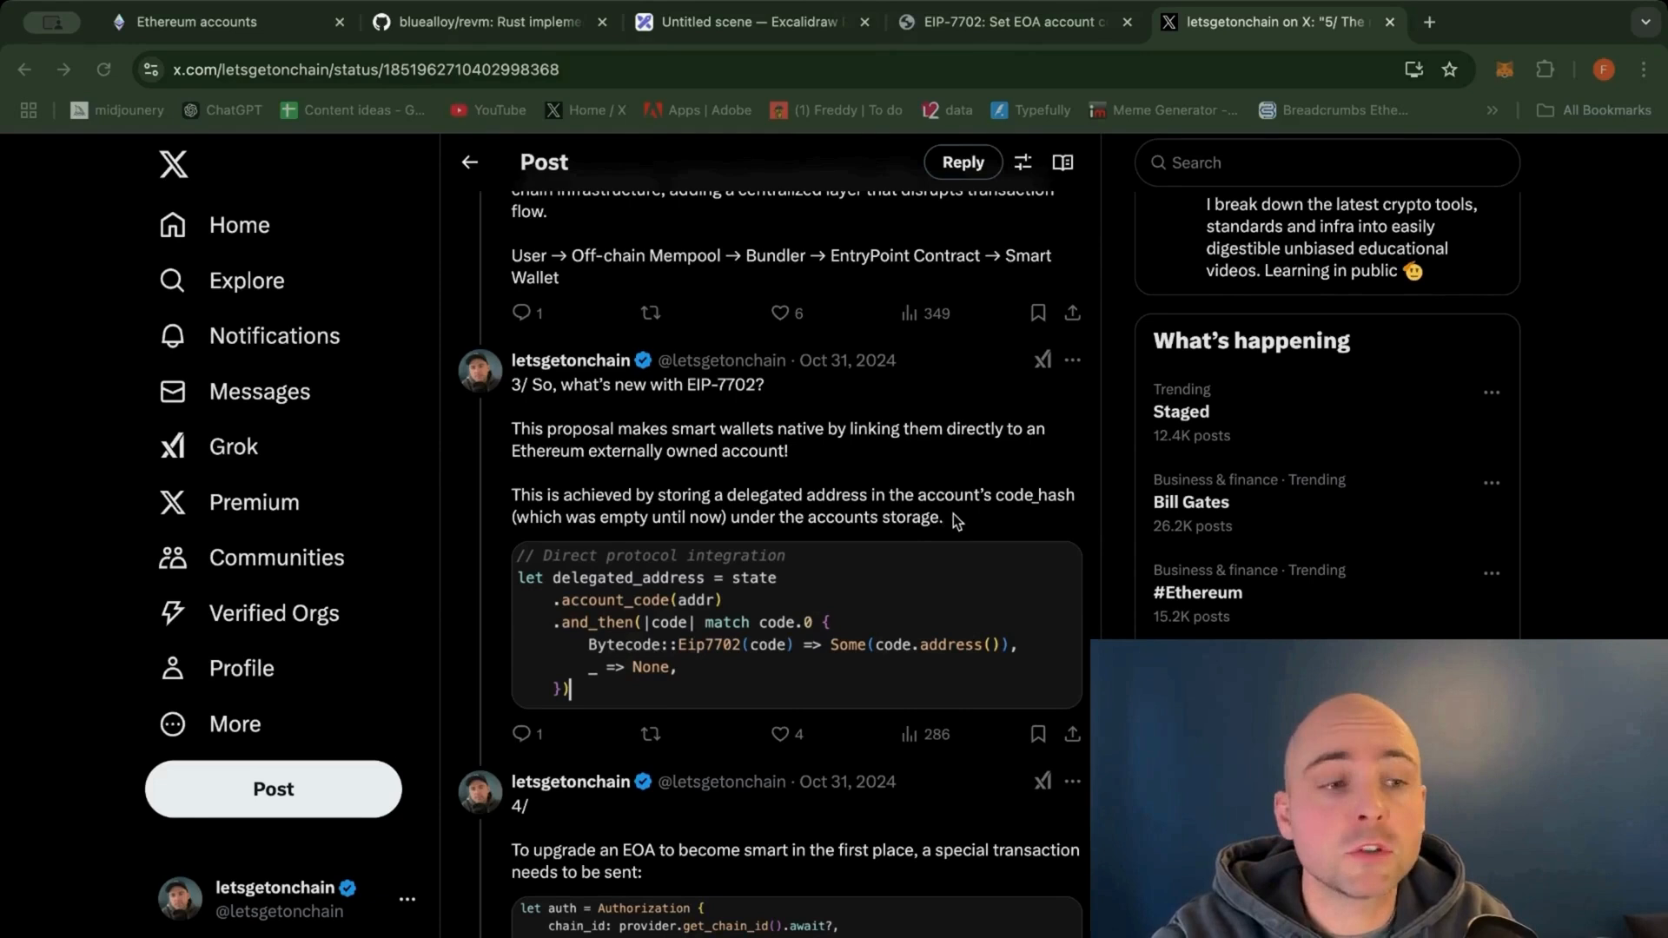
scroll(down, 3)
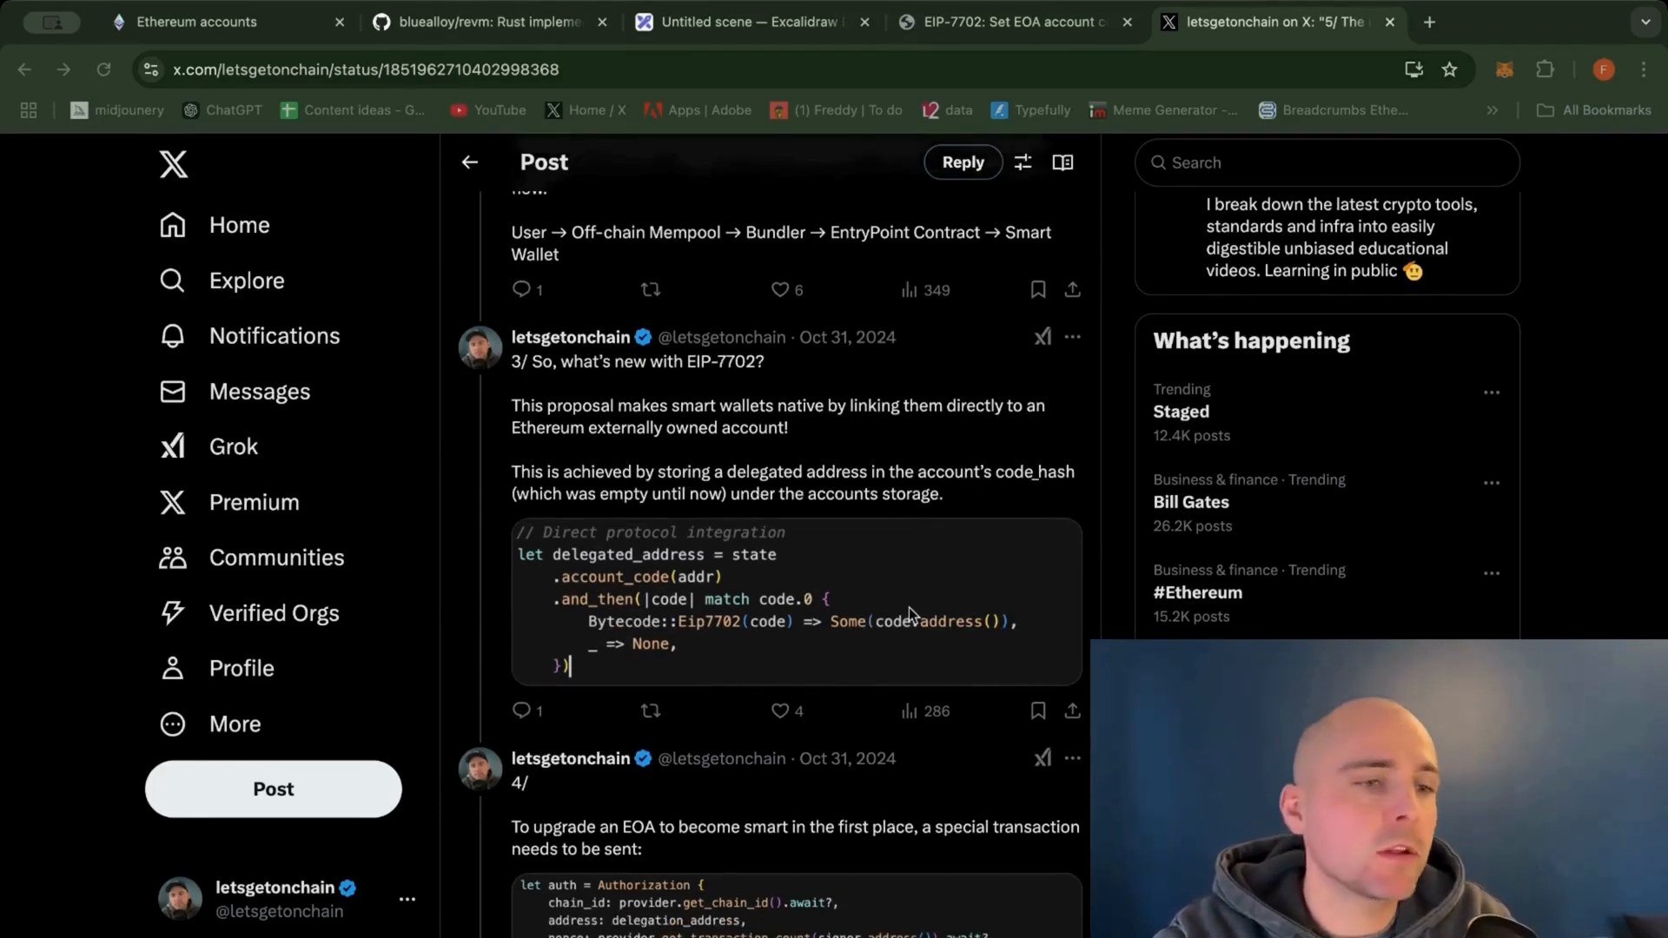
mouse_move(921, 606)
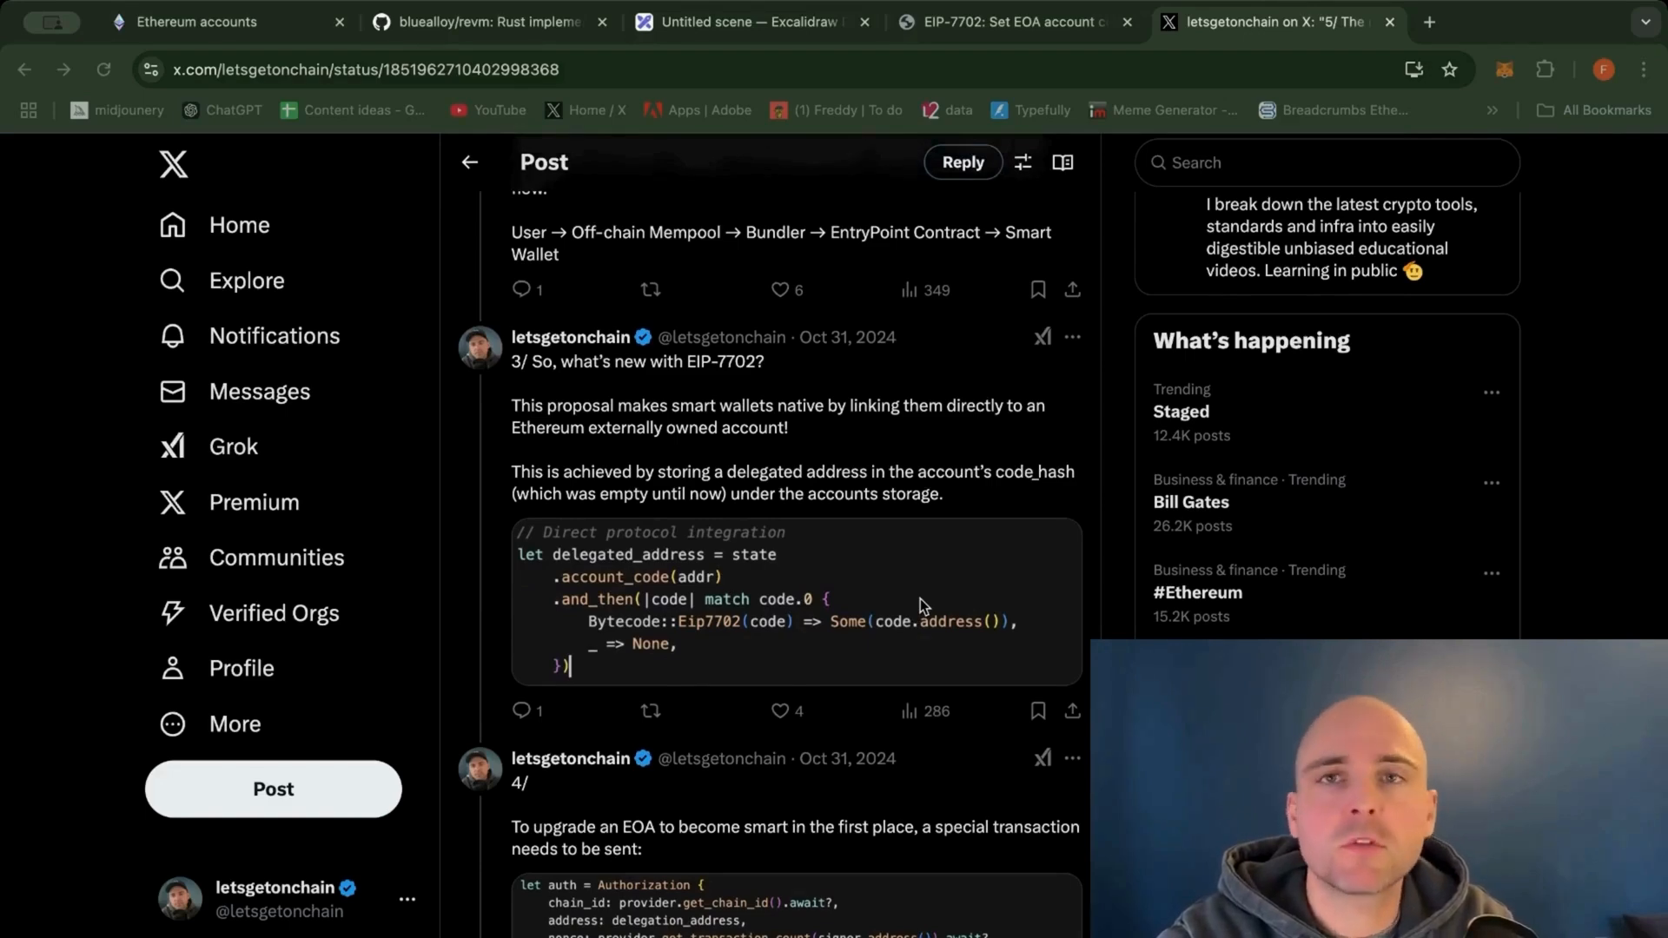
Bring up the EIP-7702 spec and highlight its summary line, emphasizing "tx type".
click(1012, 16)
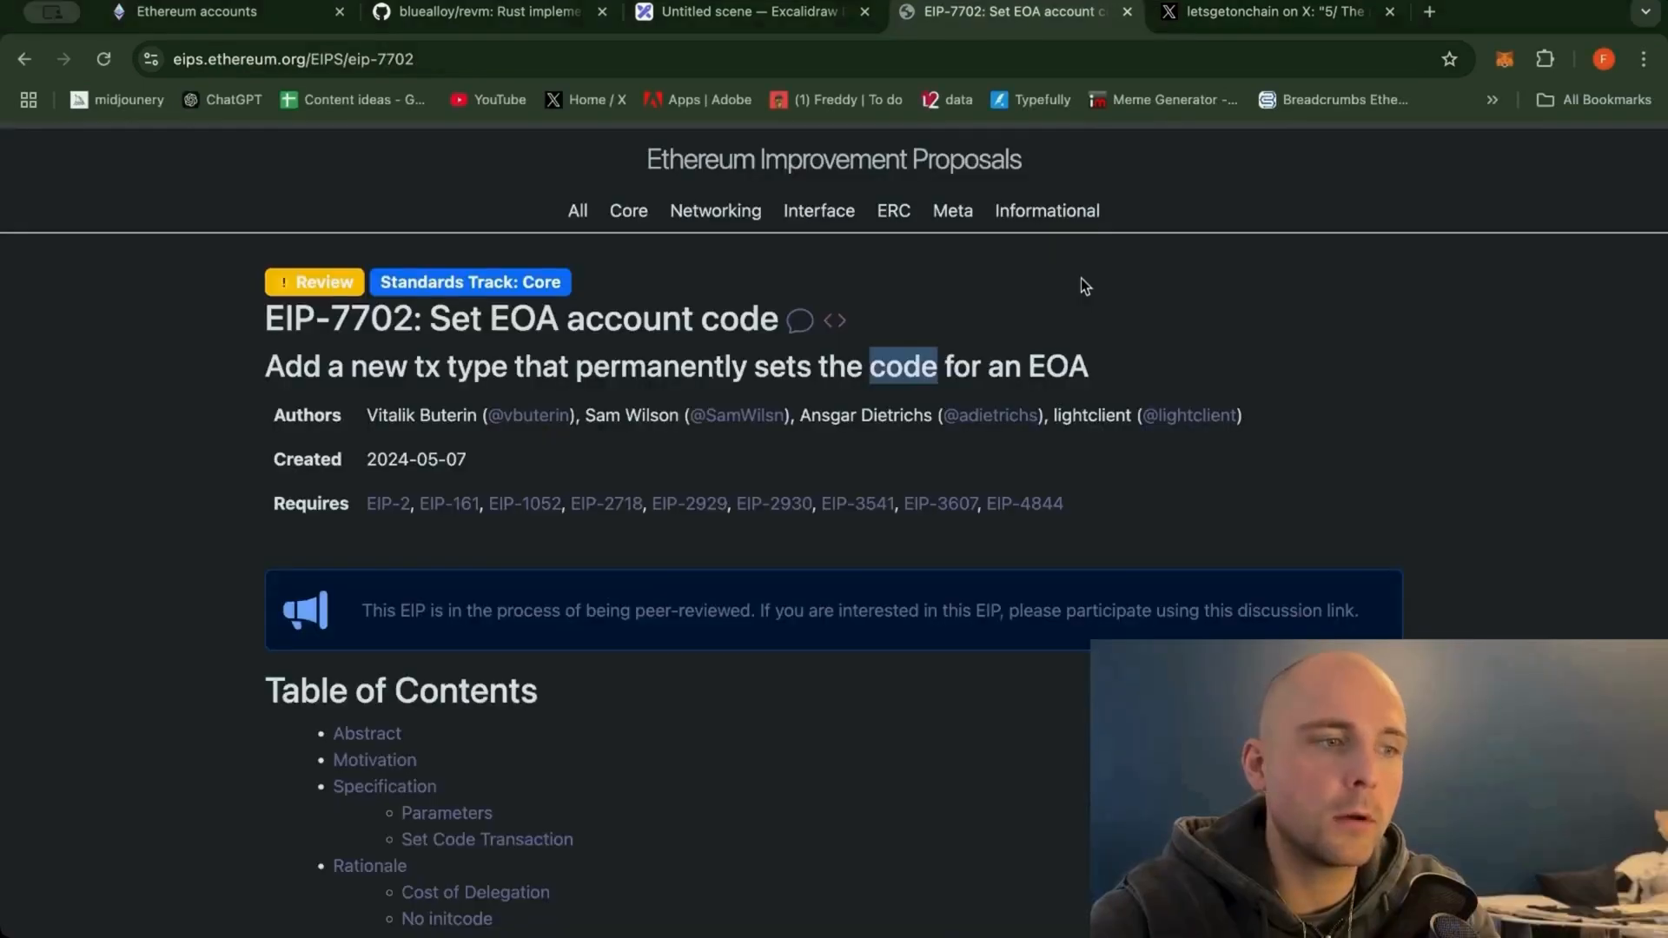
scroll(down, 3)
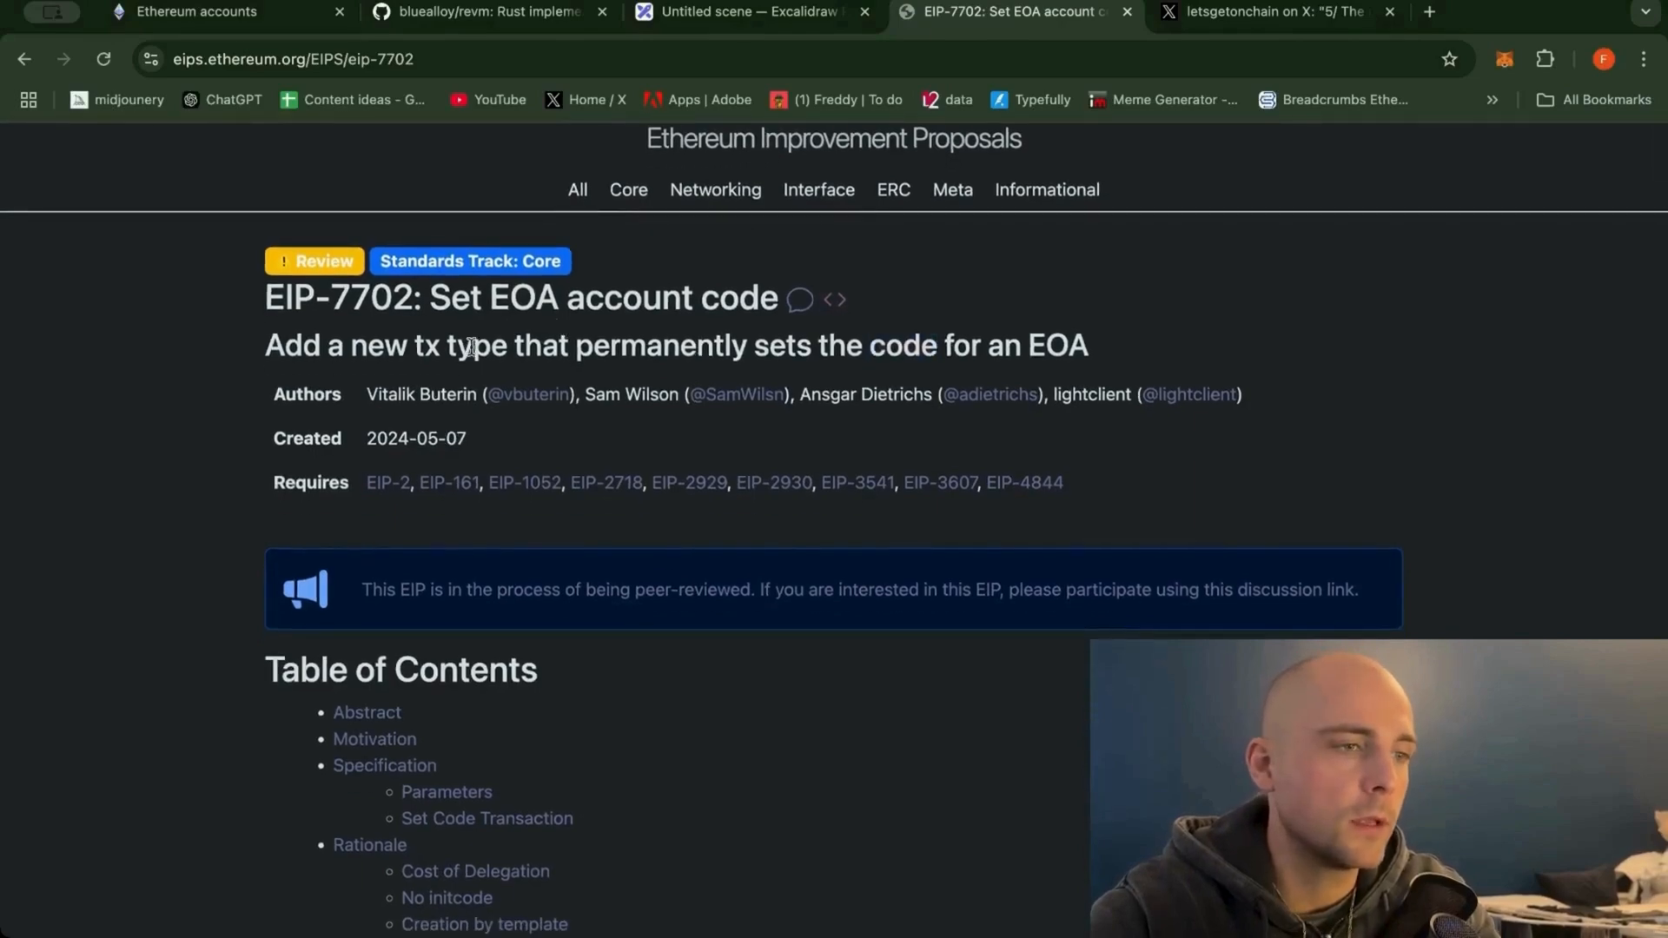
drag(266, 344, 594, 344)
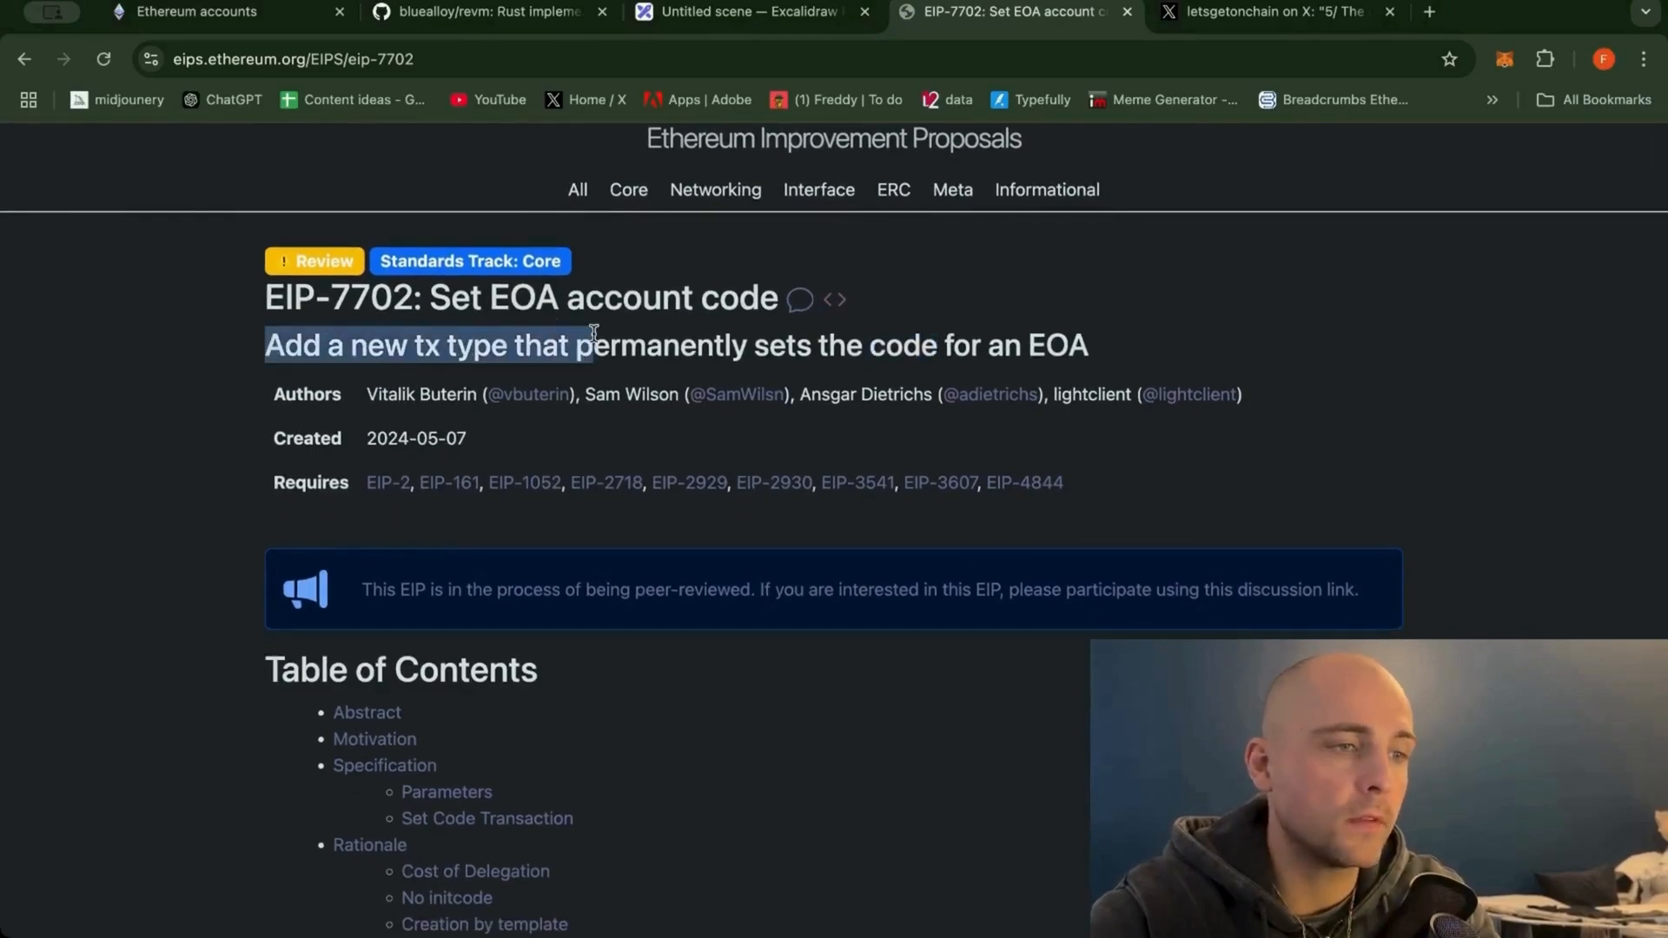
drag(595, 345, 1087, 344)
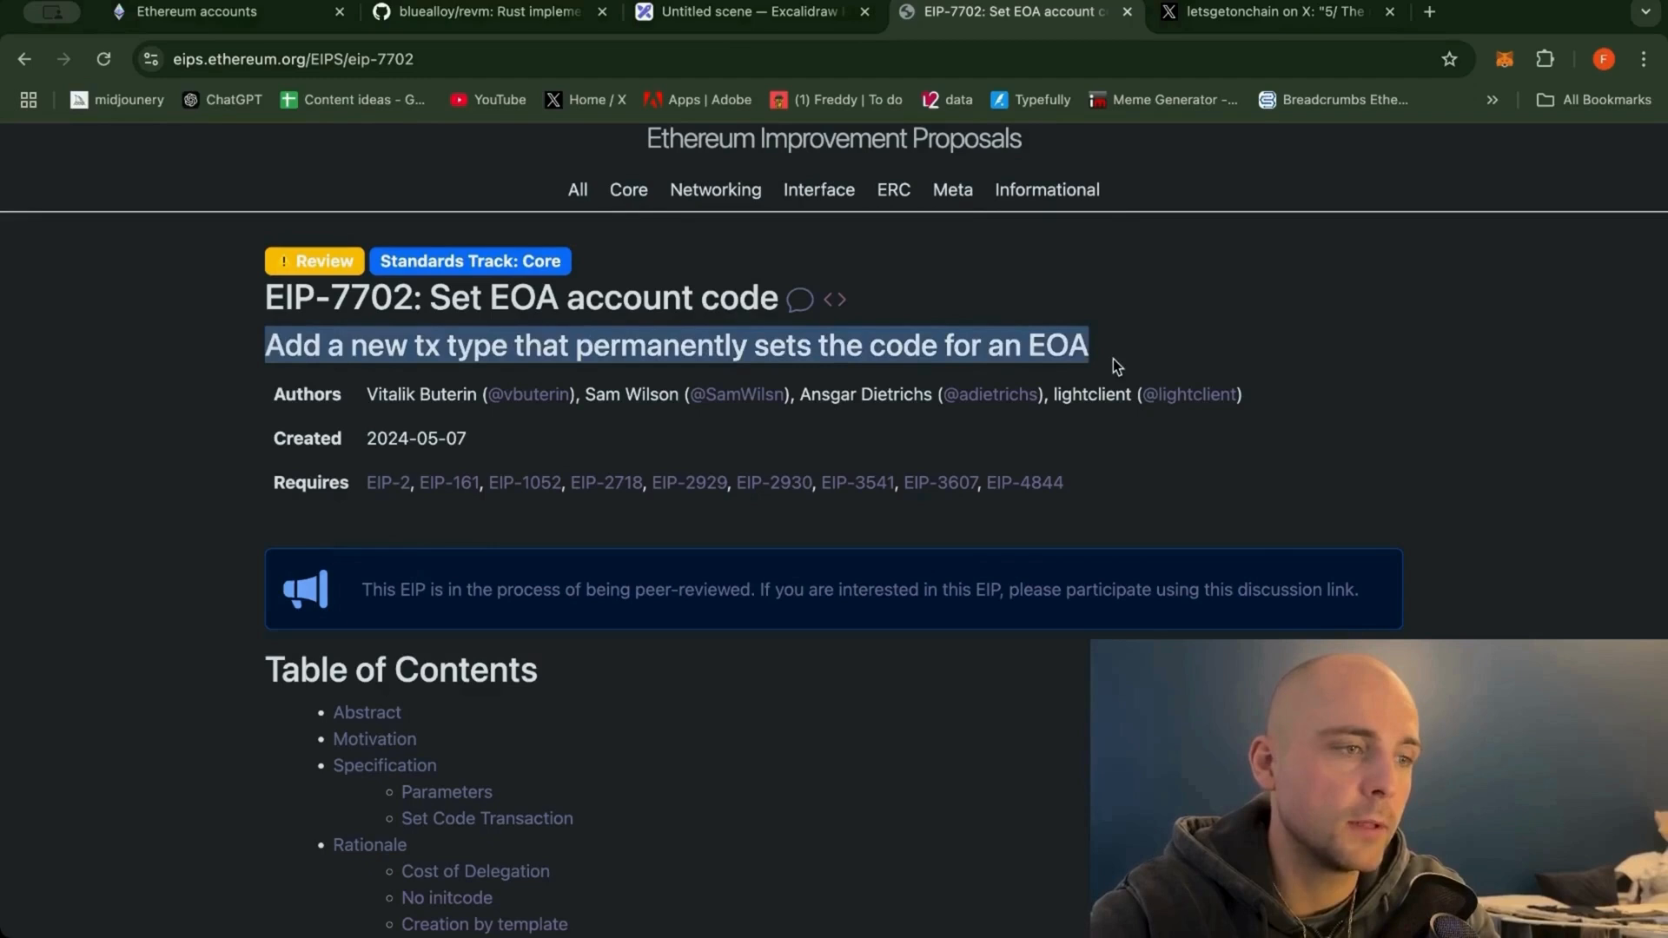
double_click(452, 344)
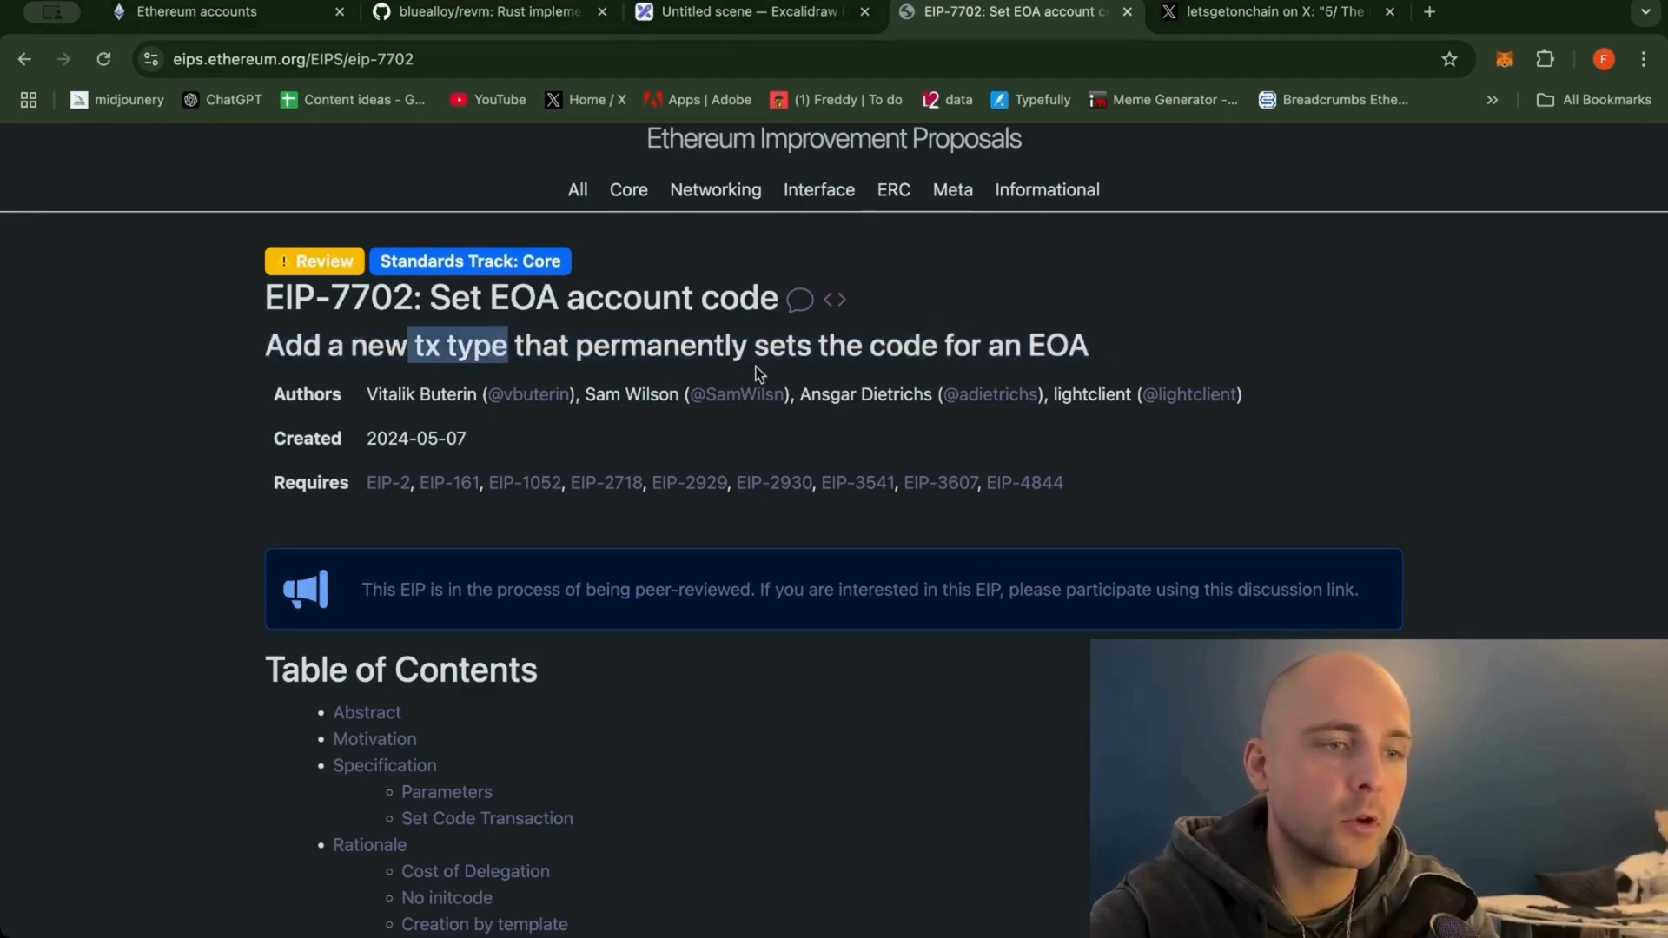
mouse_move(935, 346)
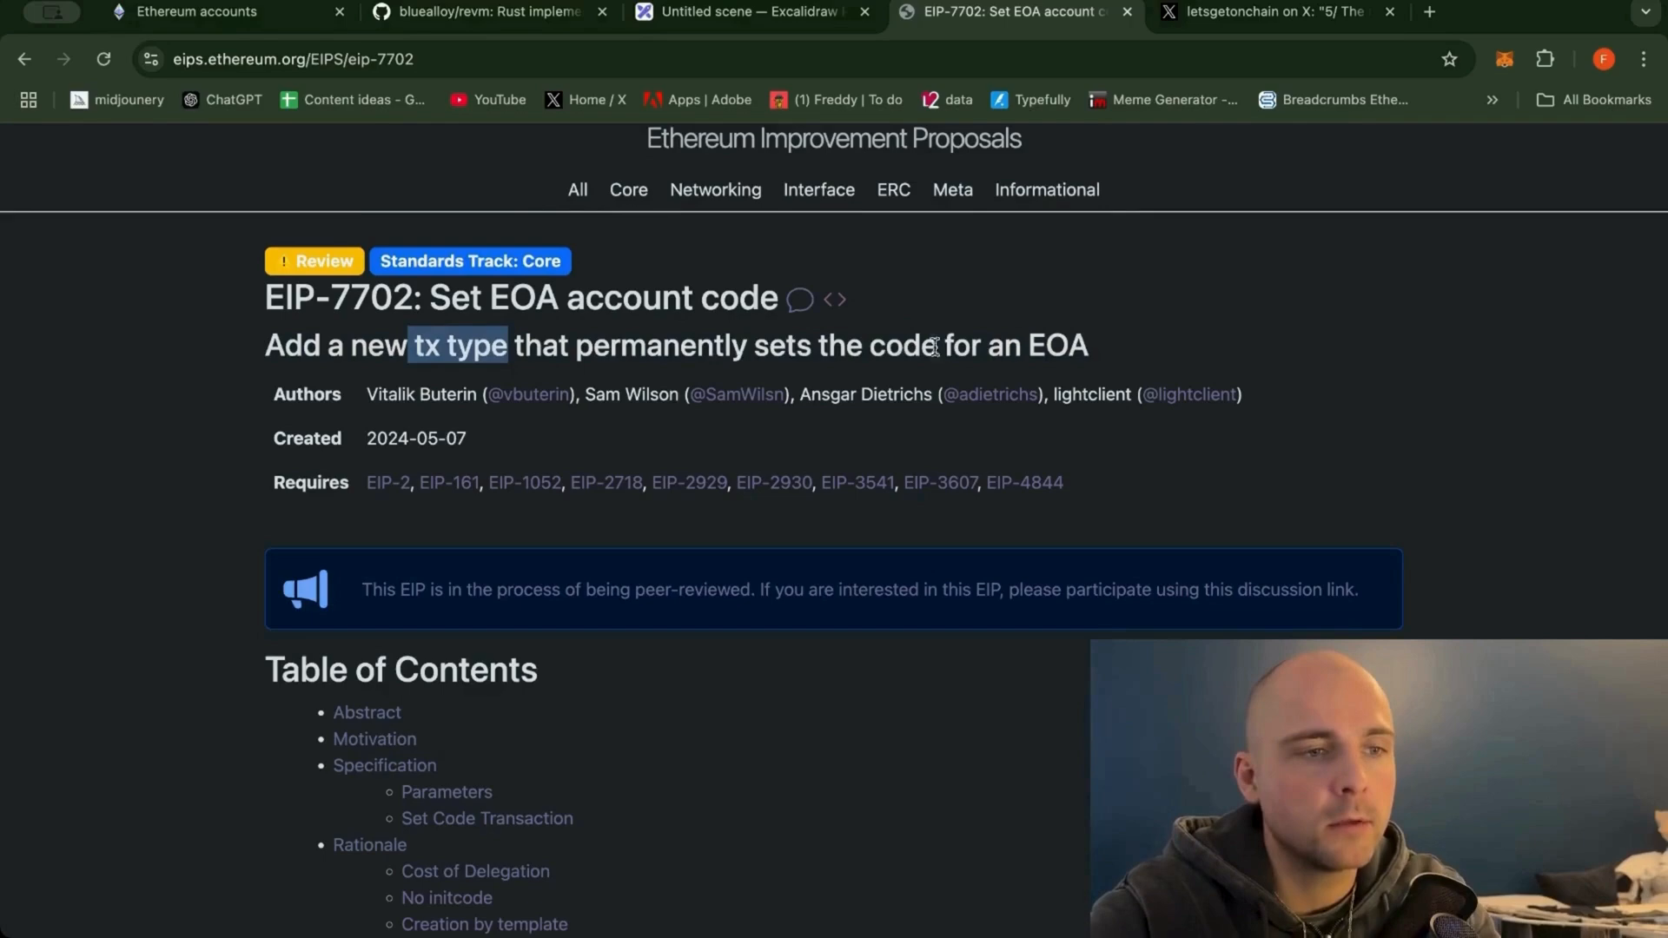
double_click(903, 344)
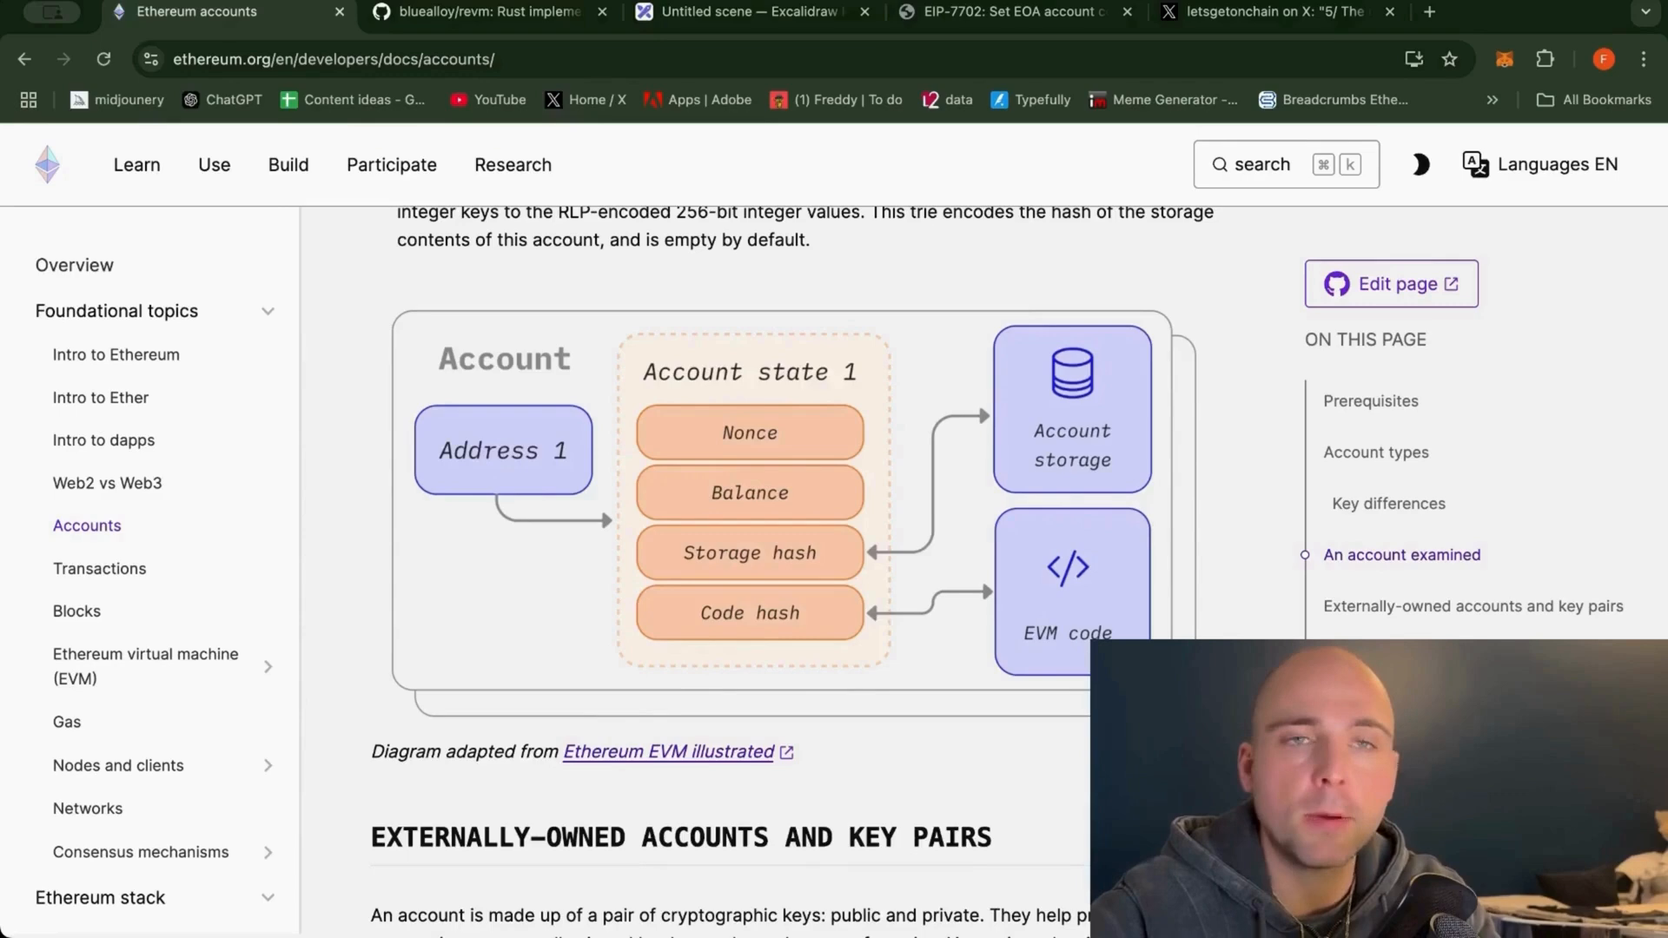
mouse_move(1234, 629)
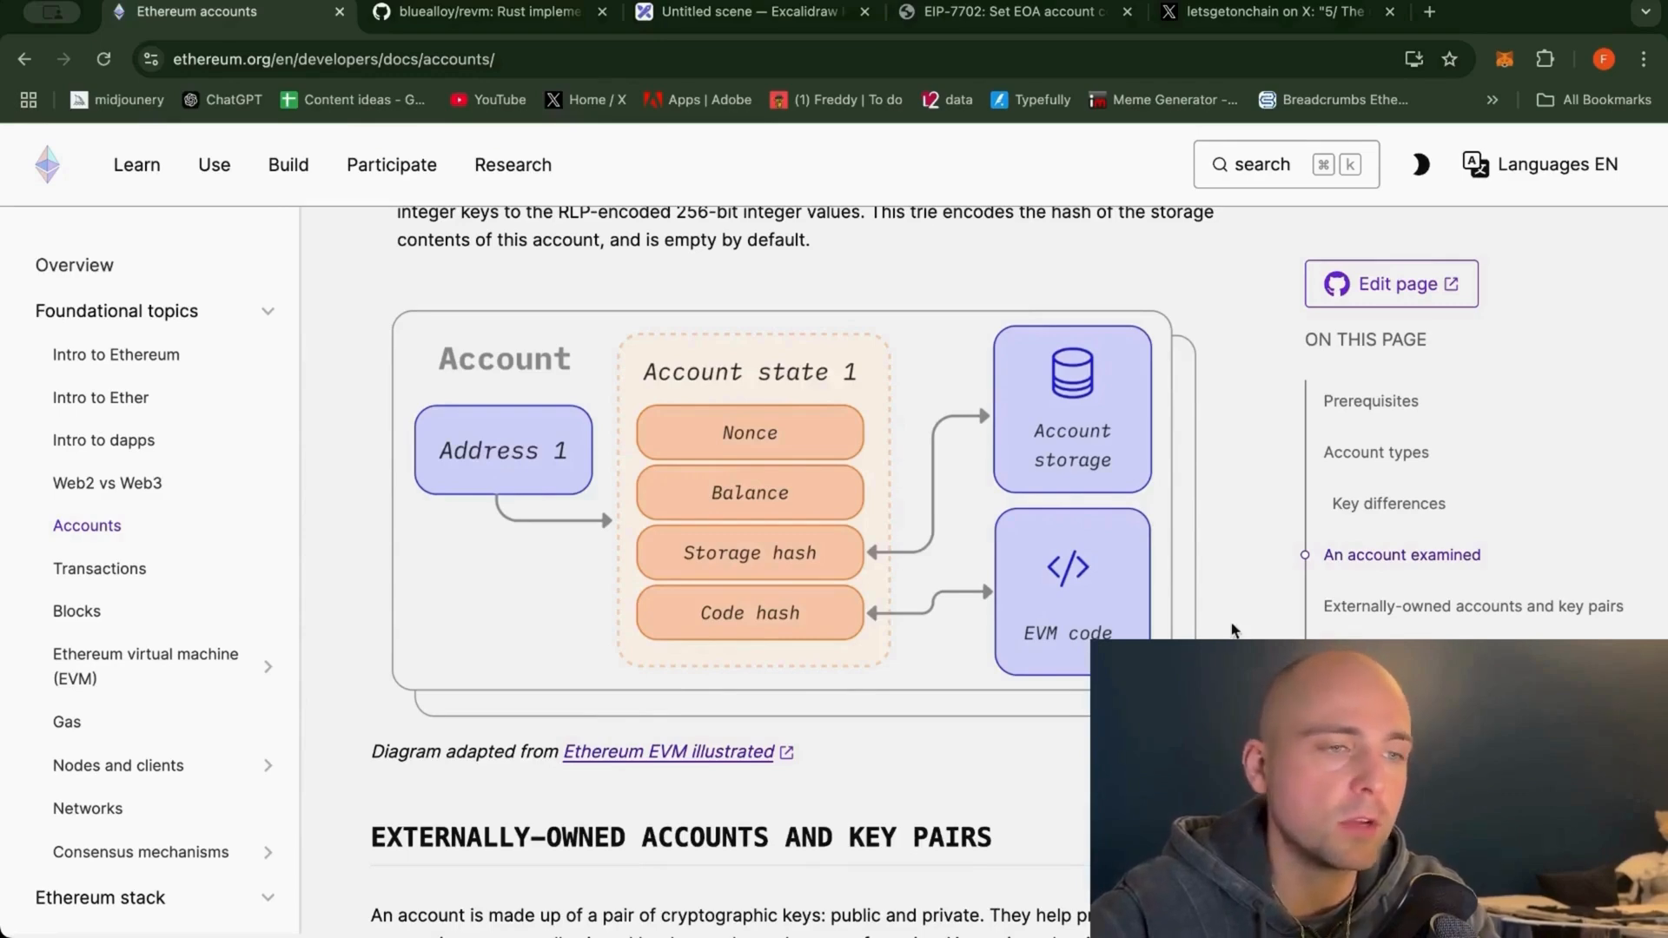
mouse_move(1221, 619)
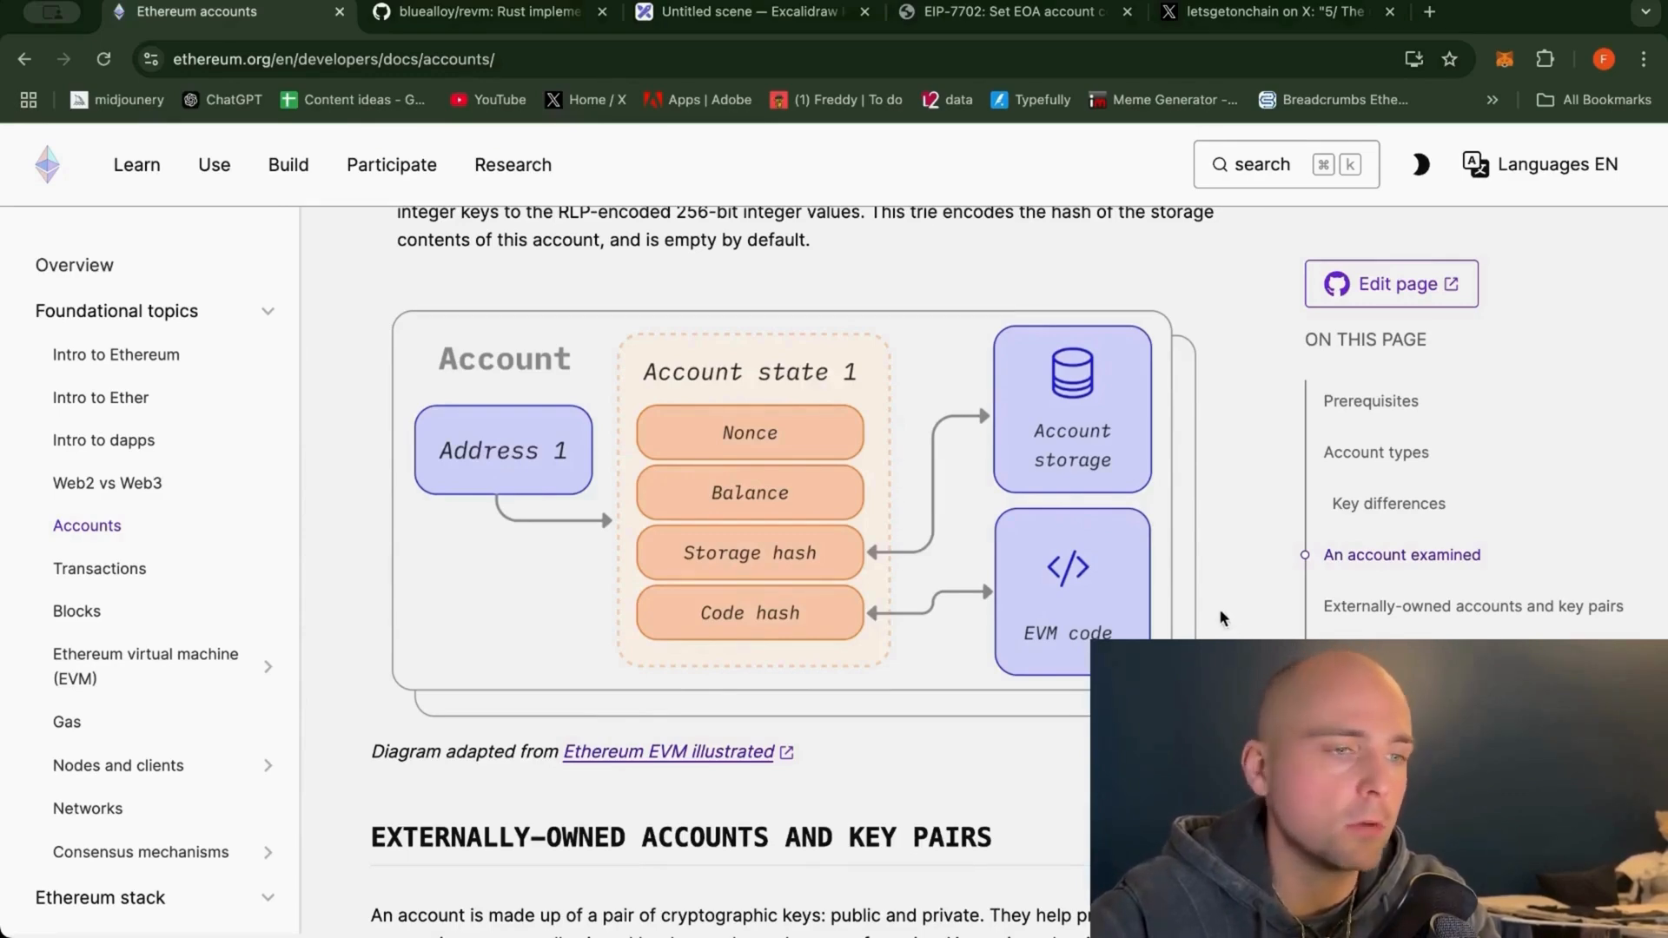
mouse_move(1173, 608)
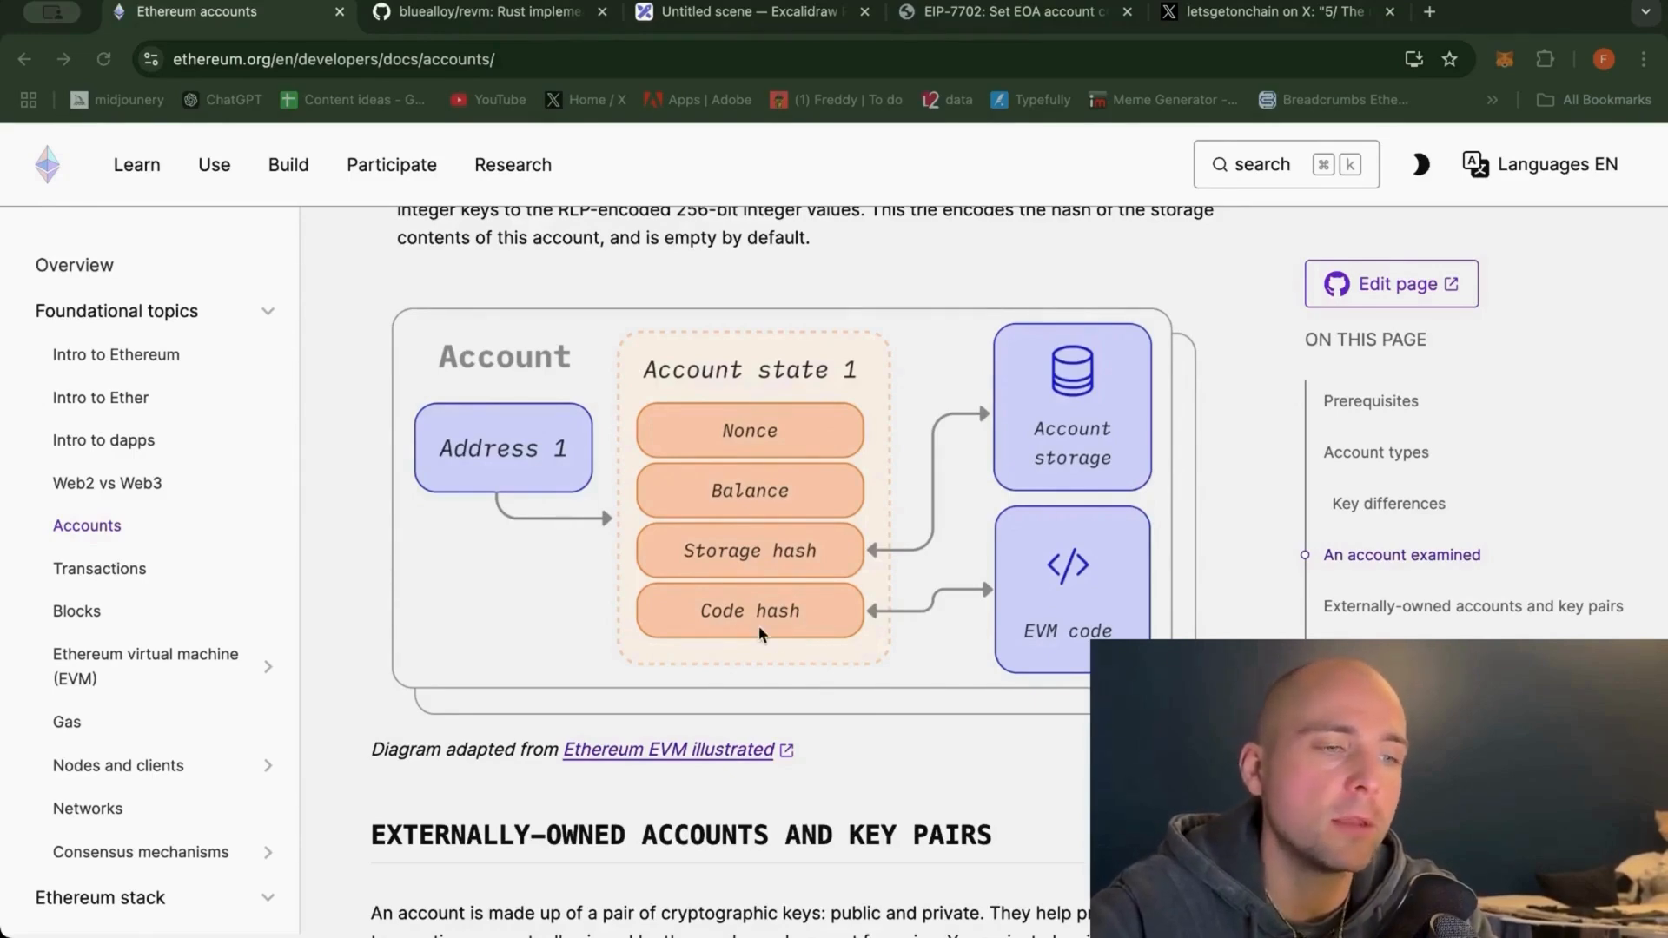
mouse_move(760, 632)
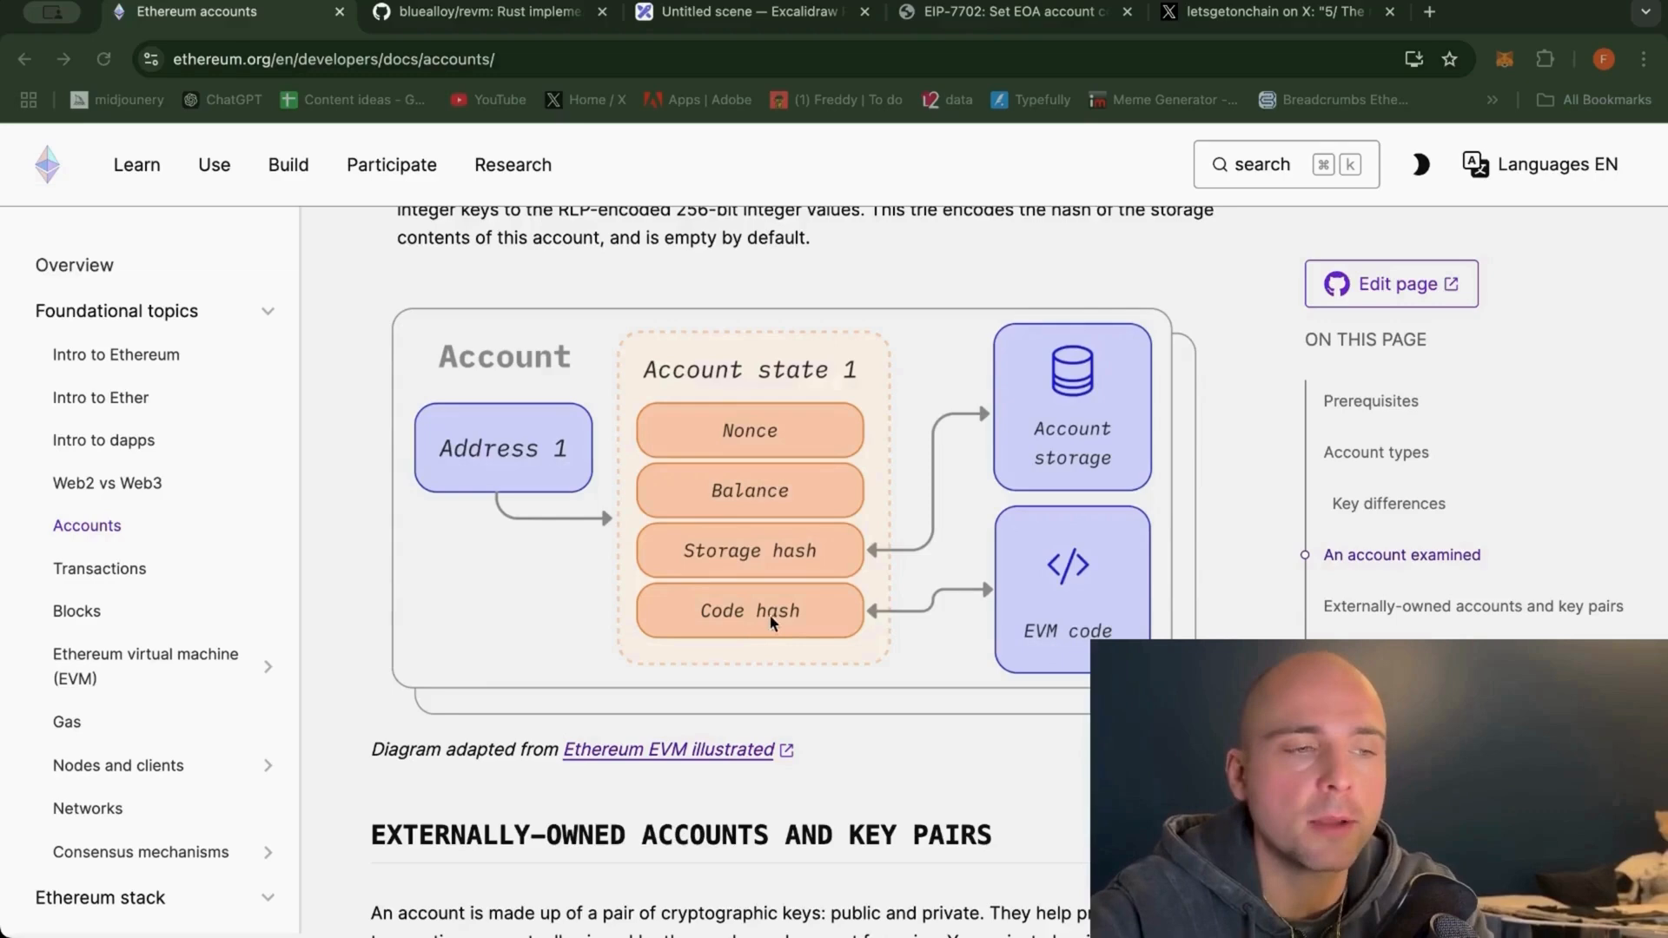
Scroll ethereum.org's Accounts page to the account-state diagram with its Code hash field.
scroll(down, 3)
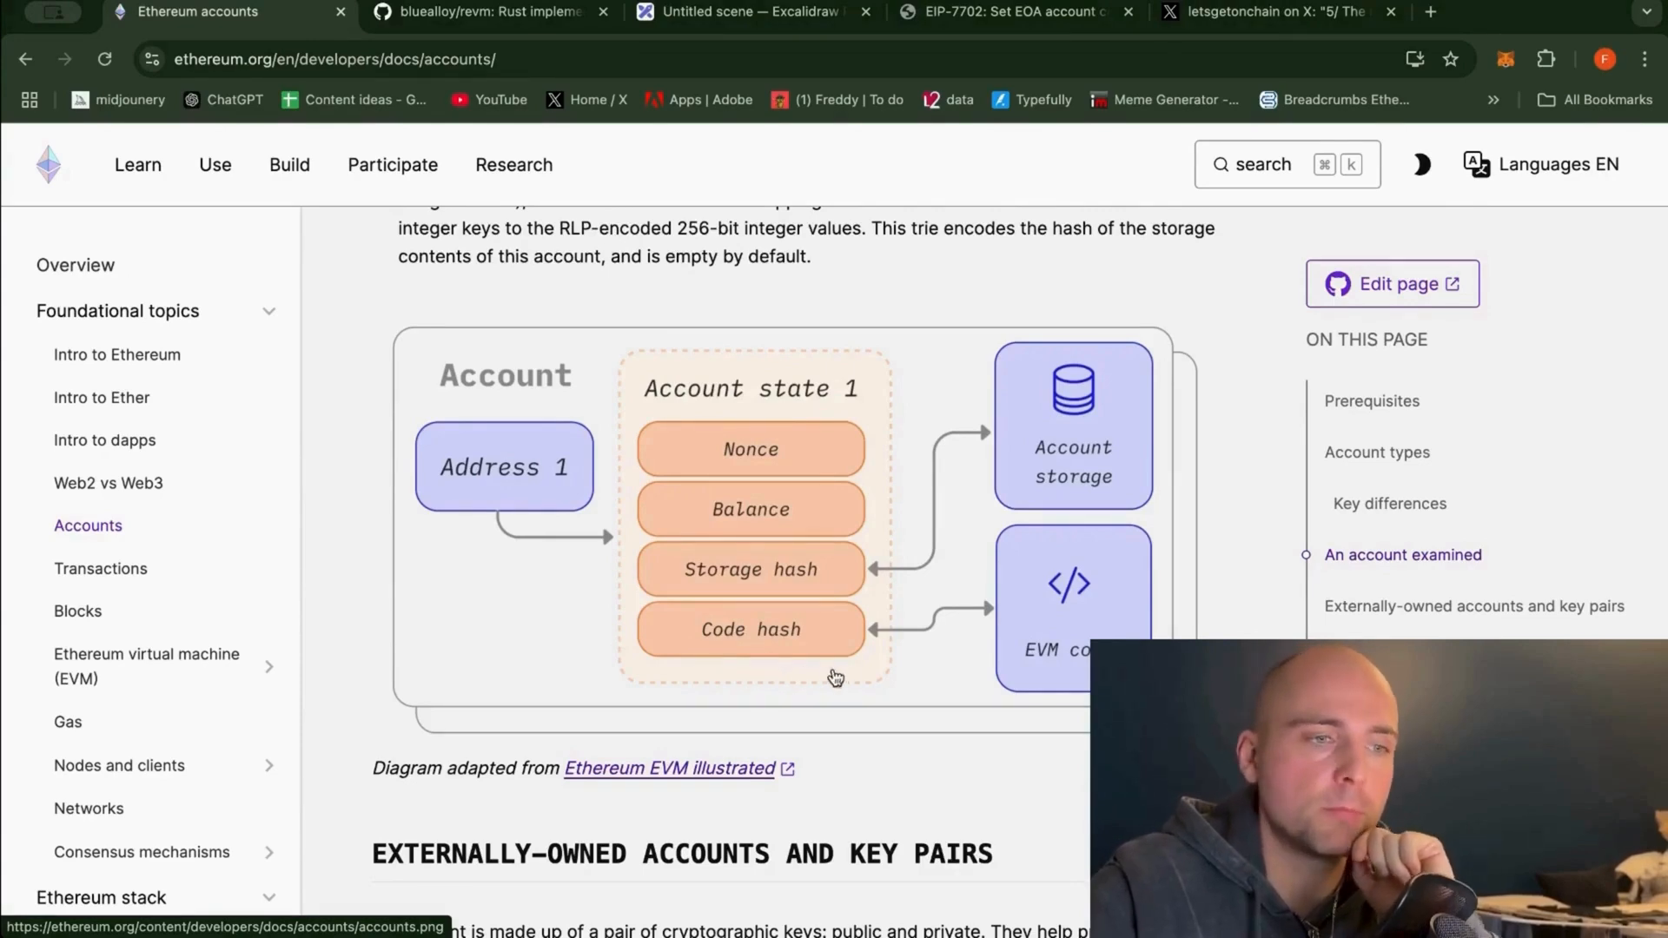
mouse_move(808, 632)
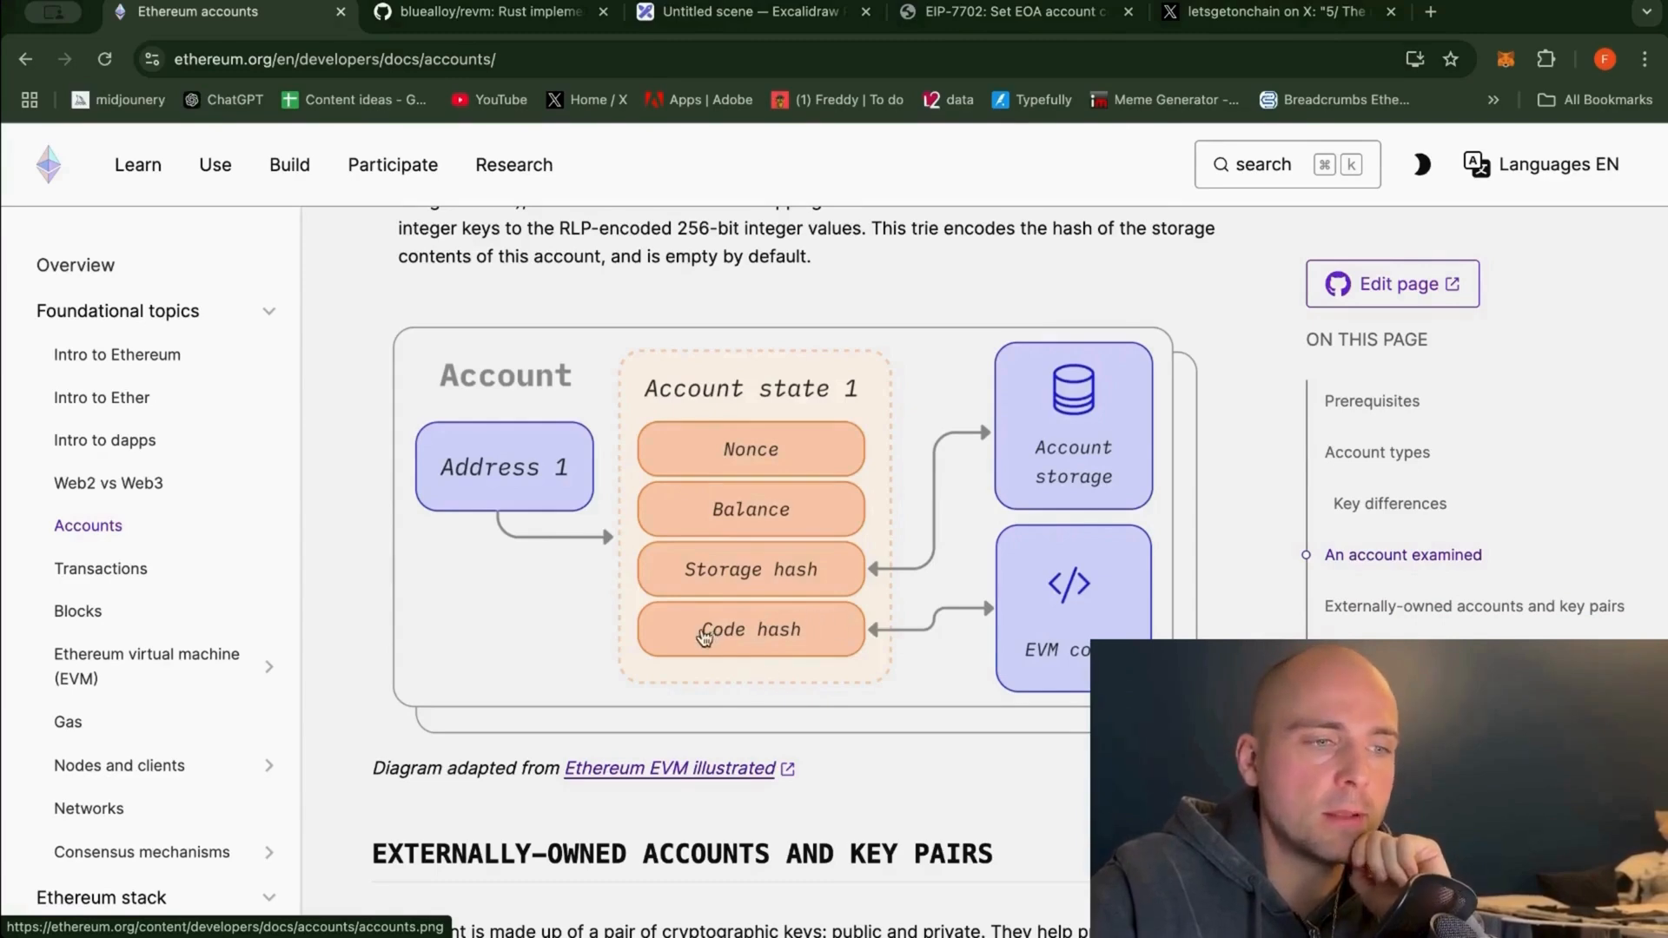
mouse_move(723, 670)
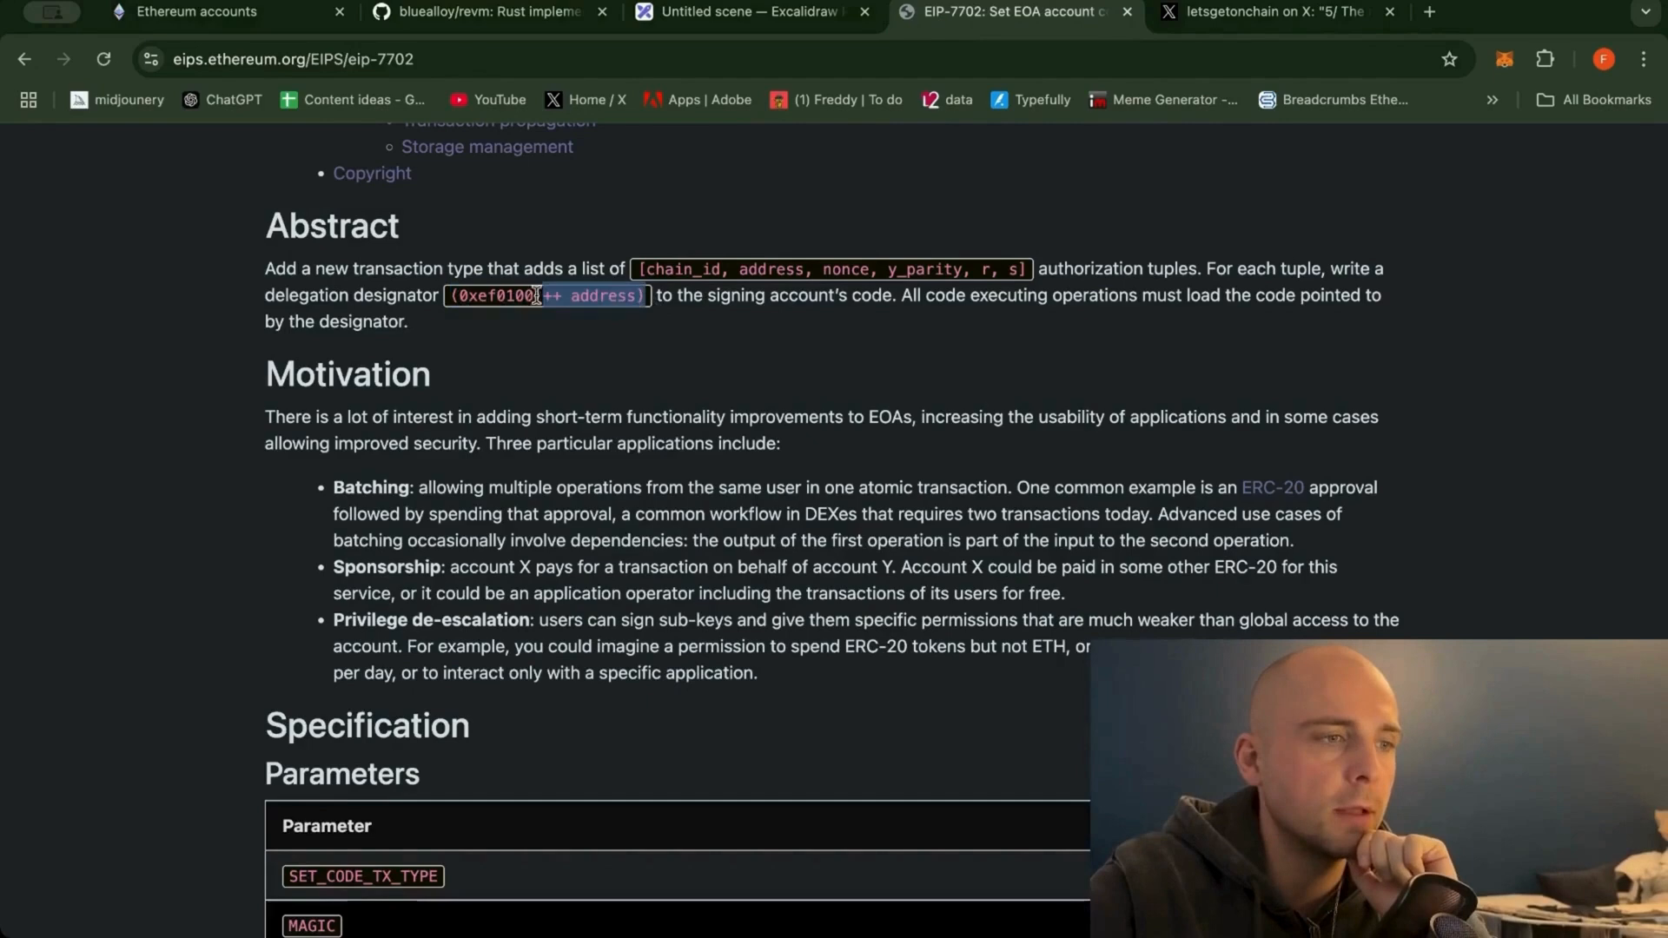
Highlight the 0xef0100 prefix of the delegation designator in the EIP-7702 Abstract.
drag(542, 295, 266, 296)
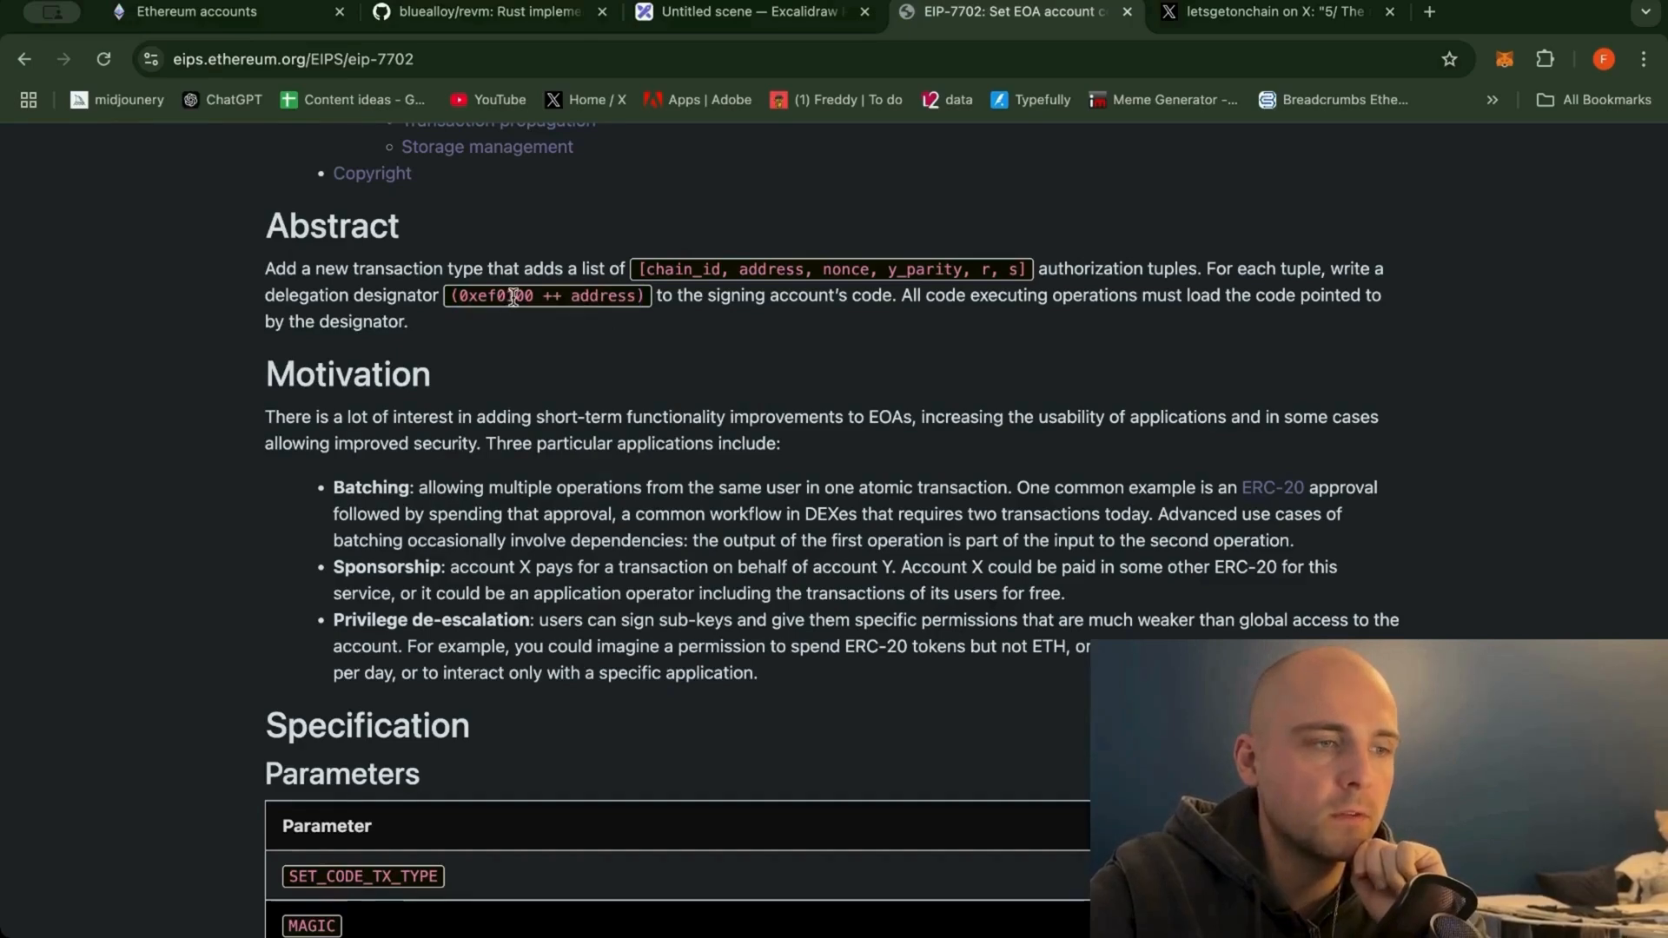
double_click(495, 295)
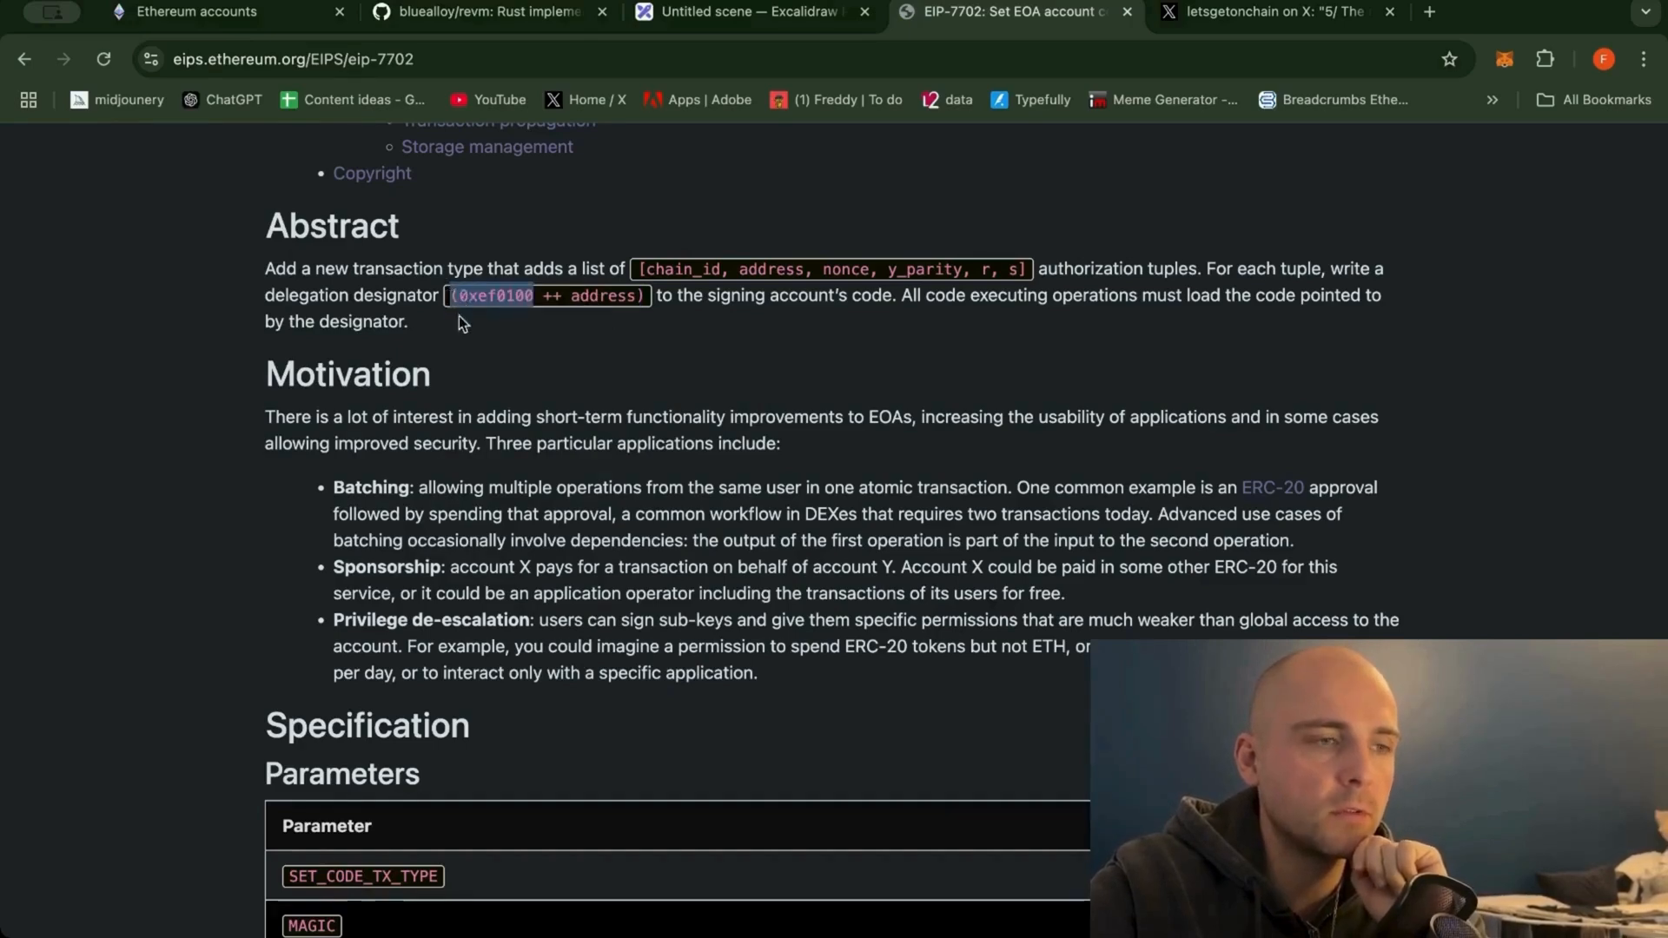
double_click(491, 295)
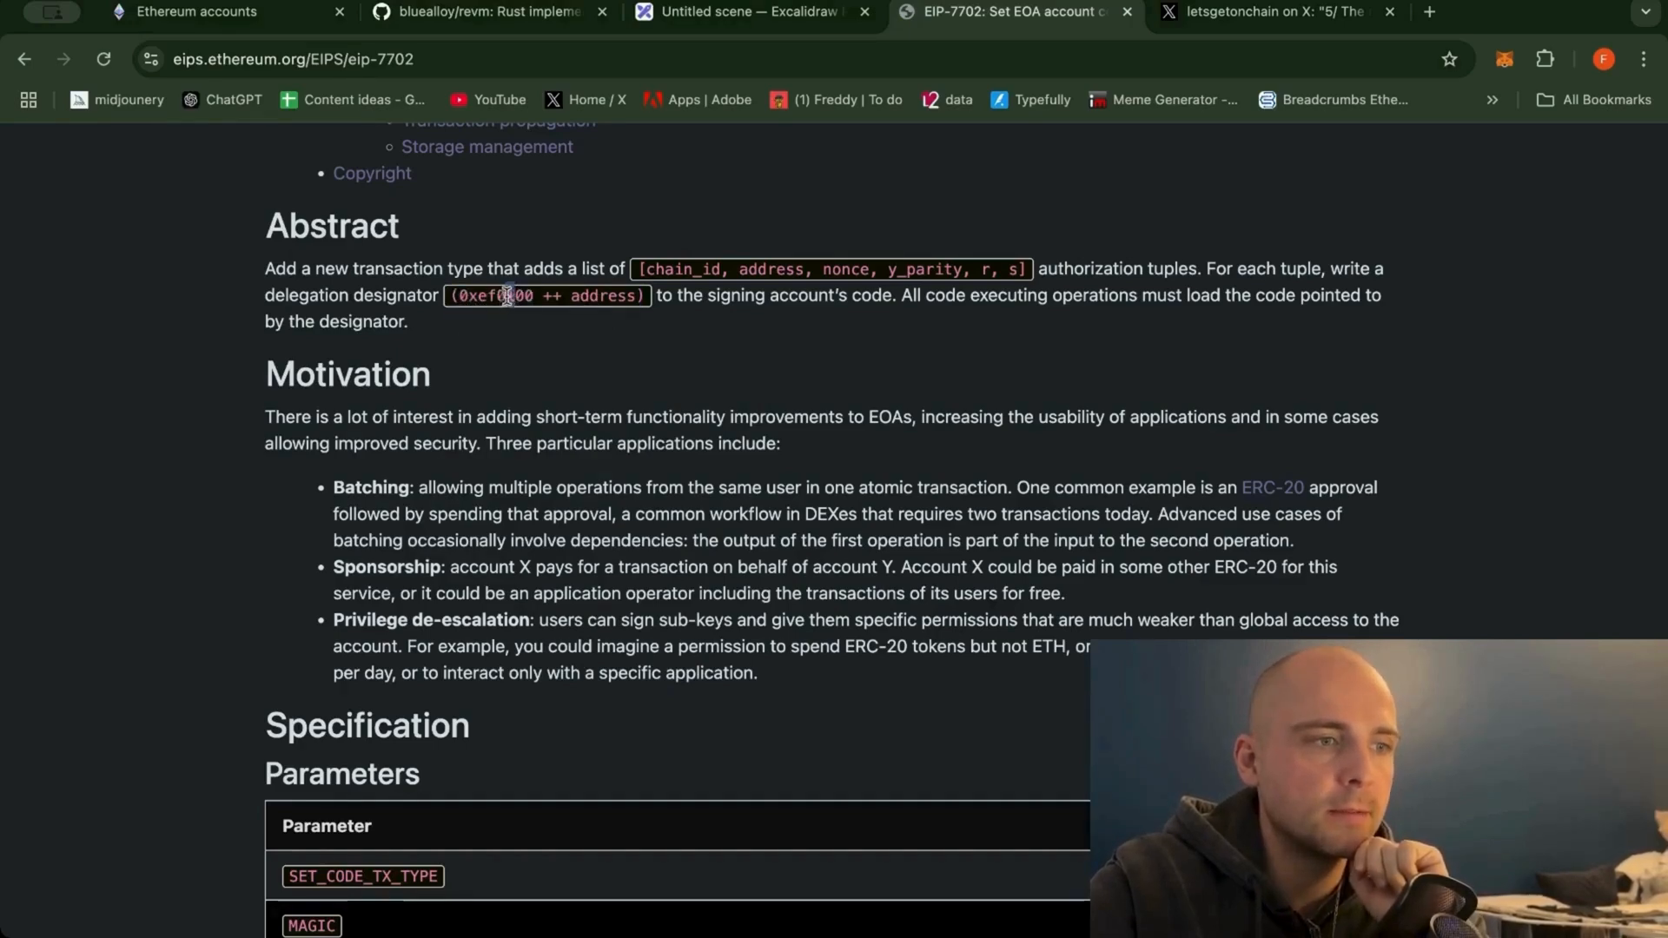
double_click(485, 296)
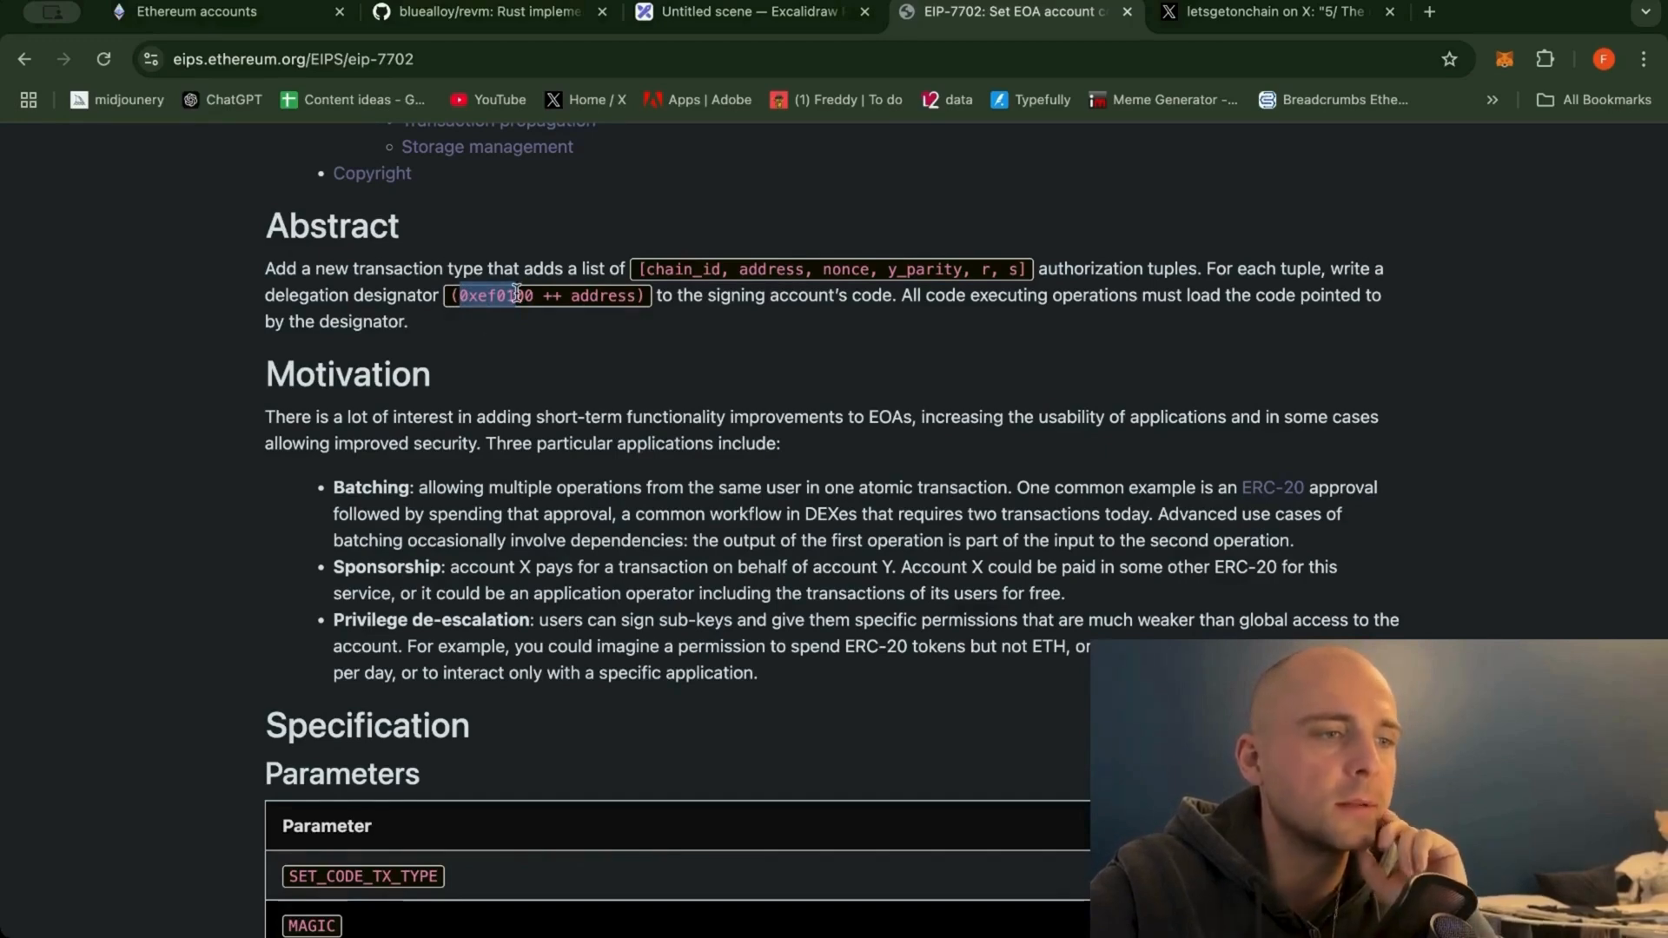
double_click(496, 295)
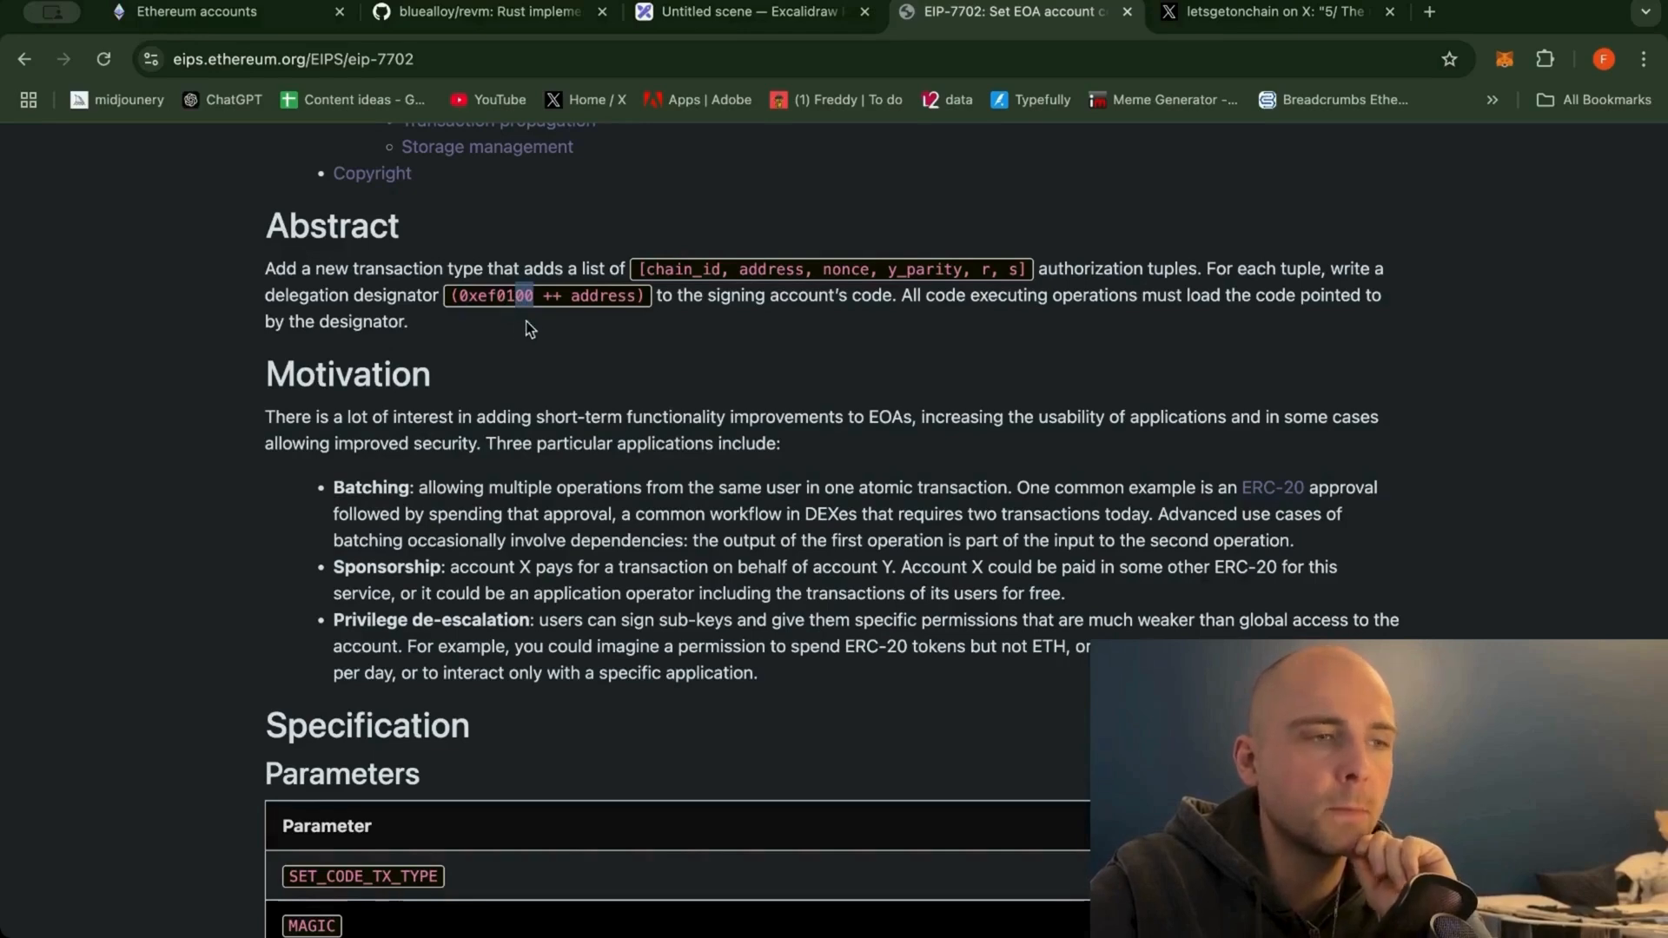
double_click(492, 295)
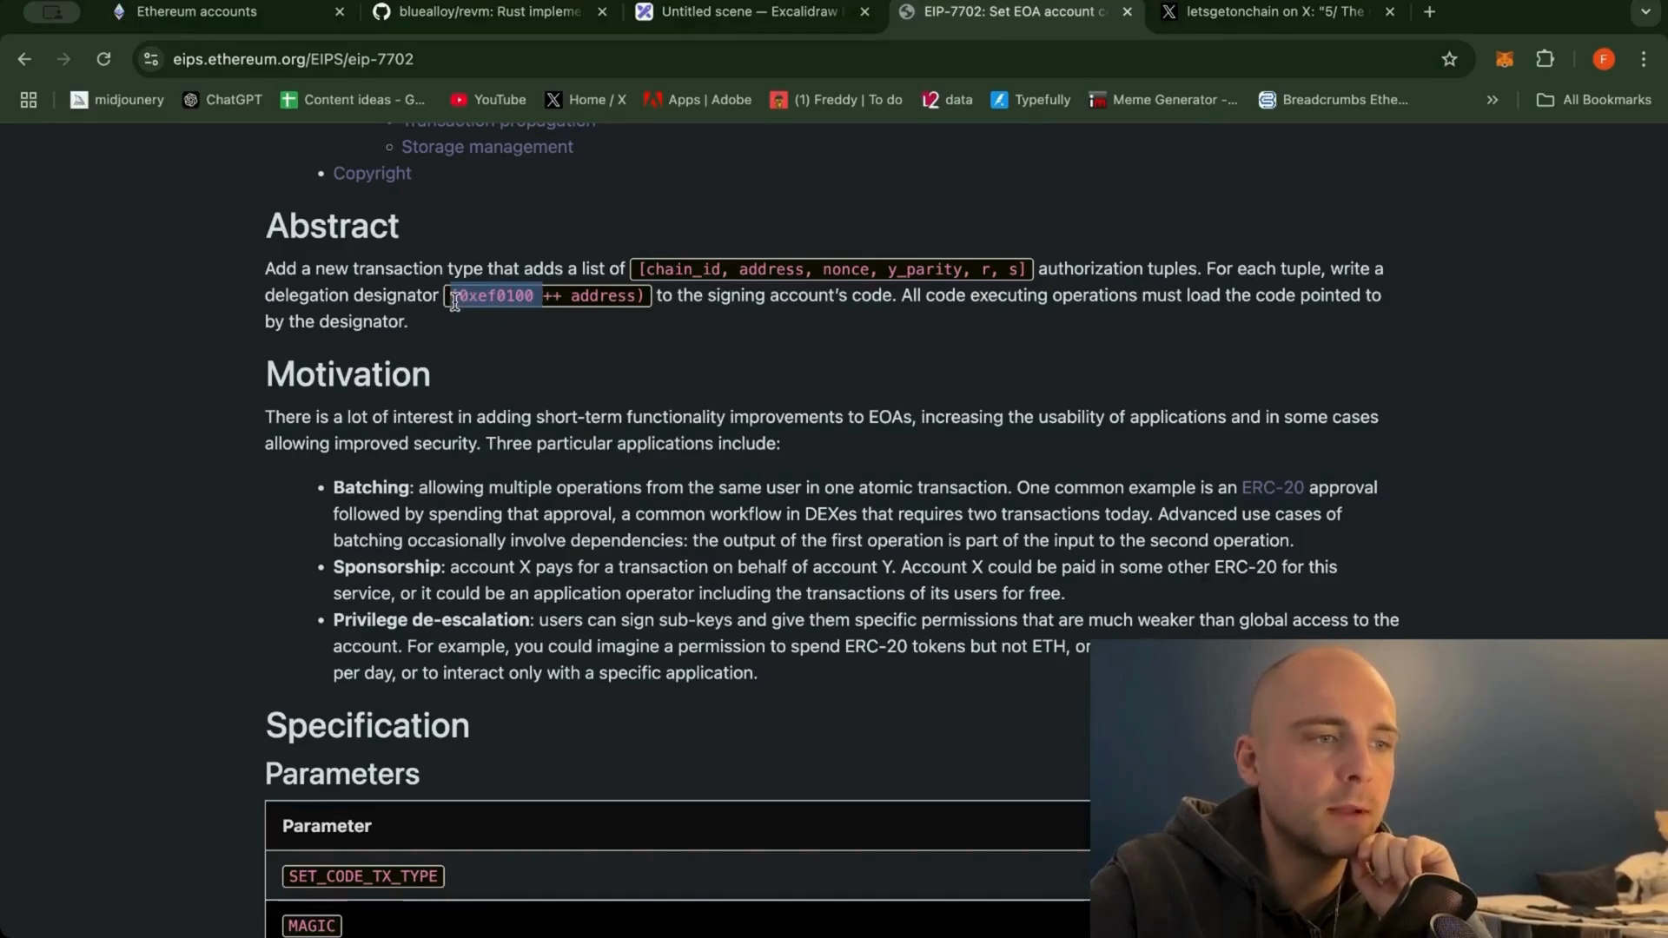
Highlight the address part of the delegation designator instead.
click(570, 296)
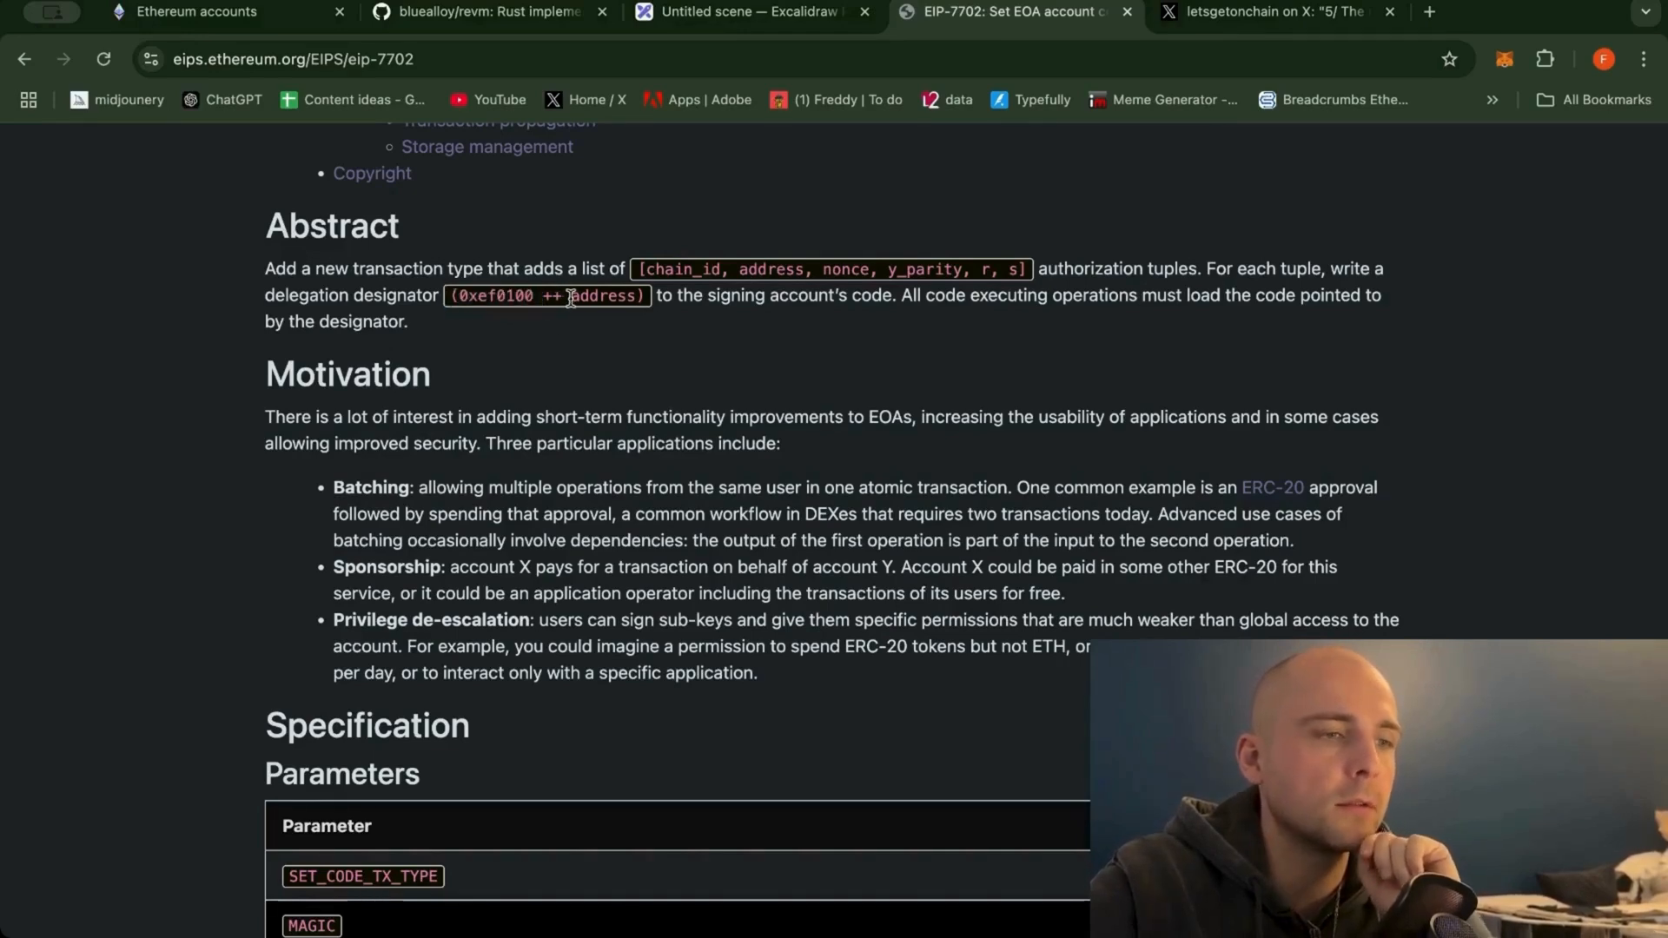
double_click(603, 296)
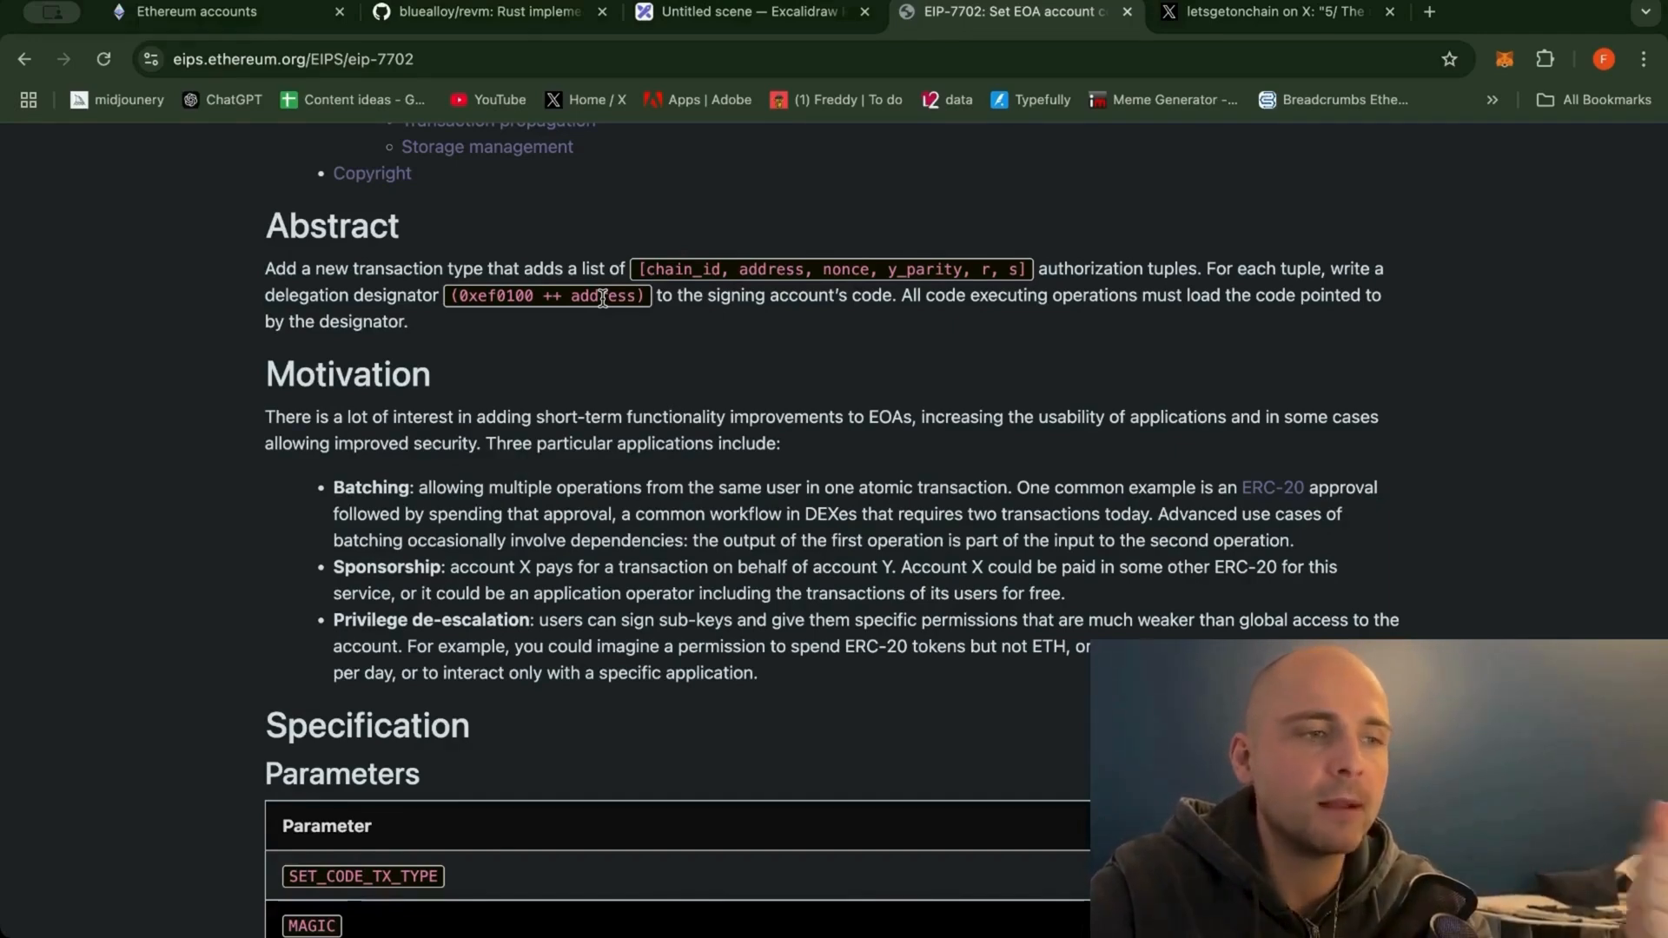
double_click(605, 295)
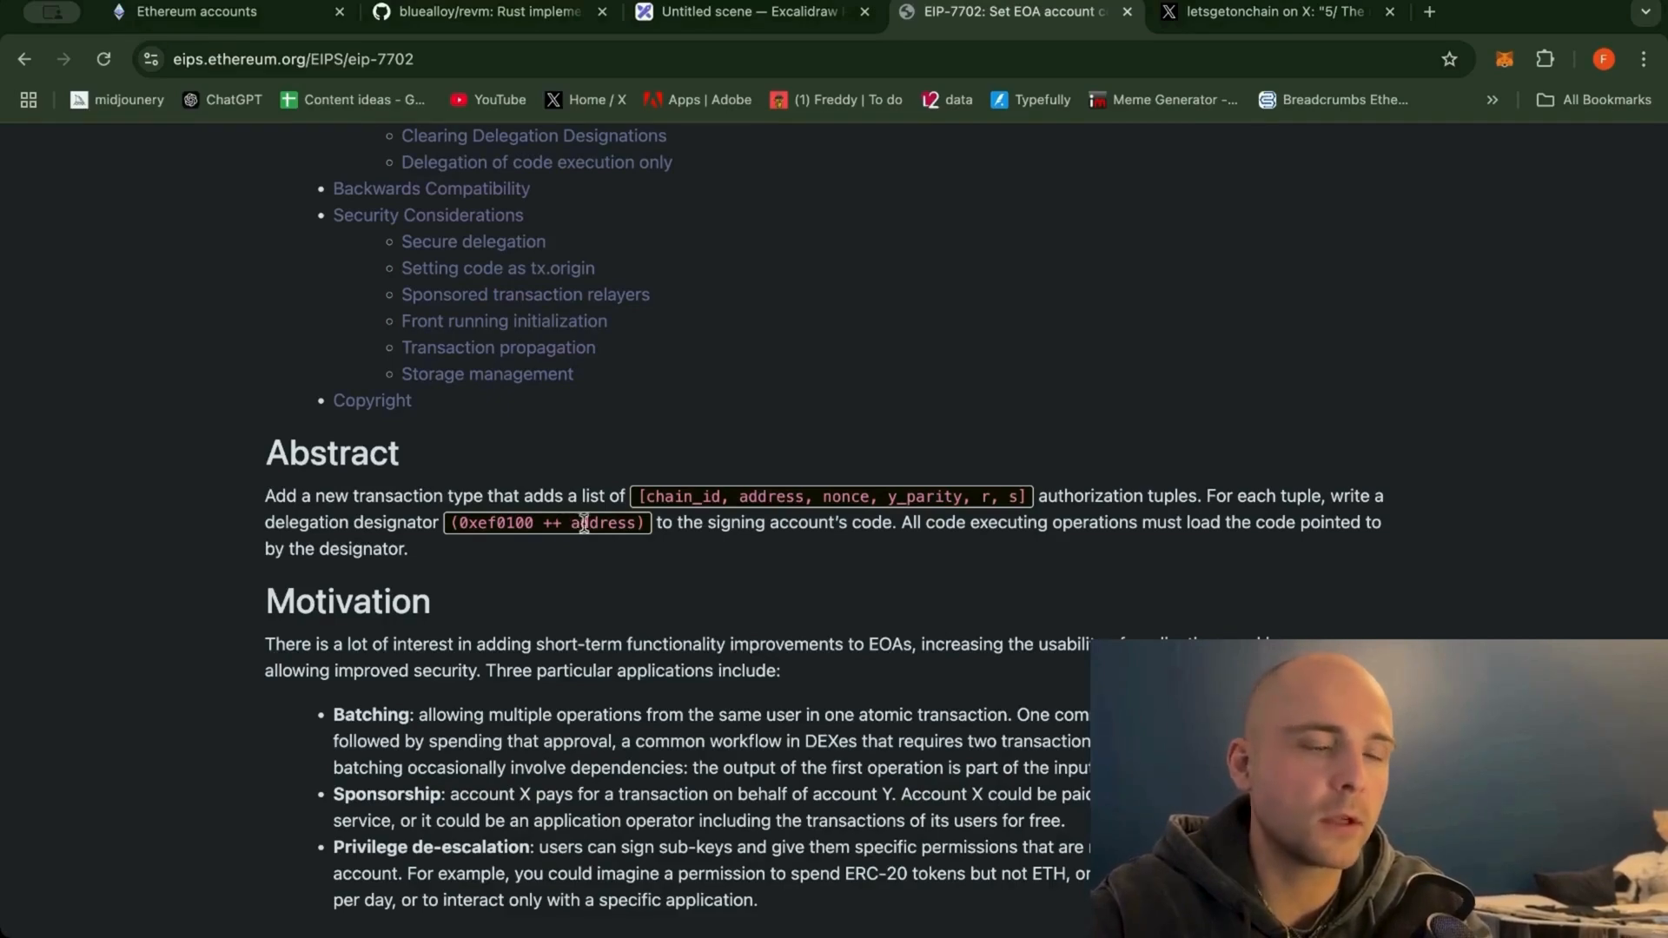
scroll(down, 3)
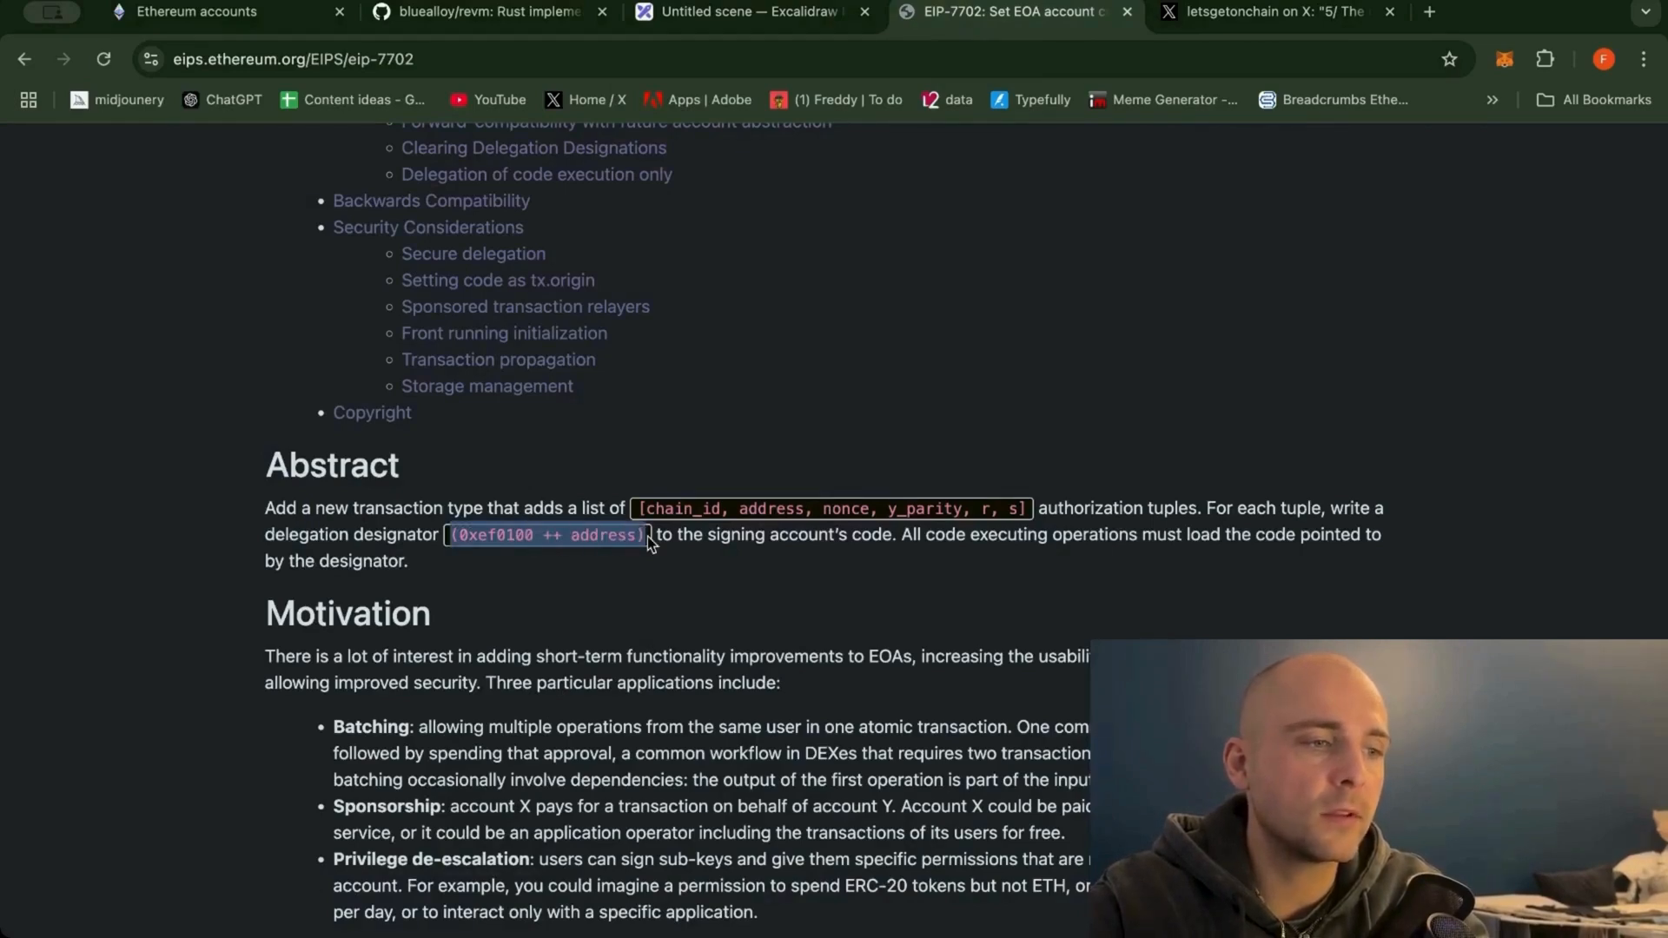
click(752, 12)
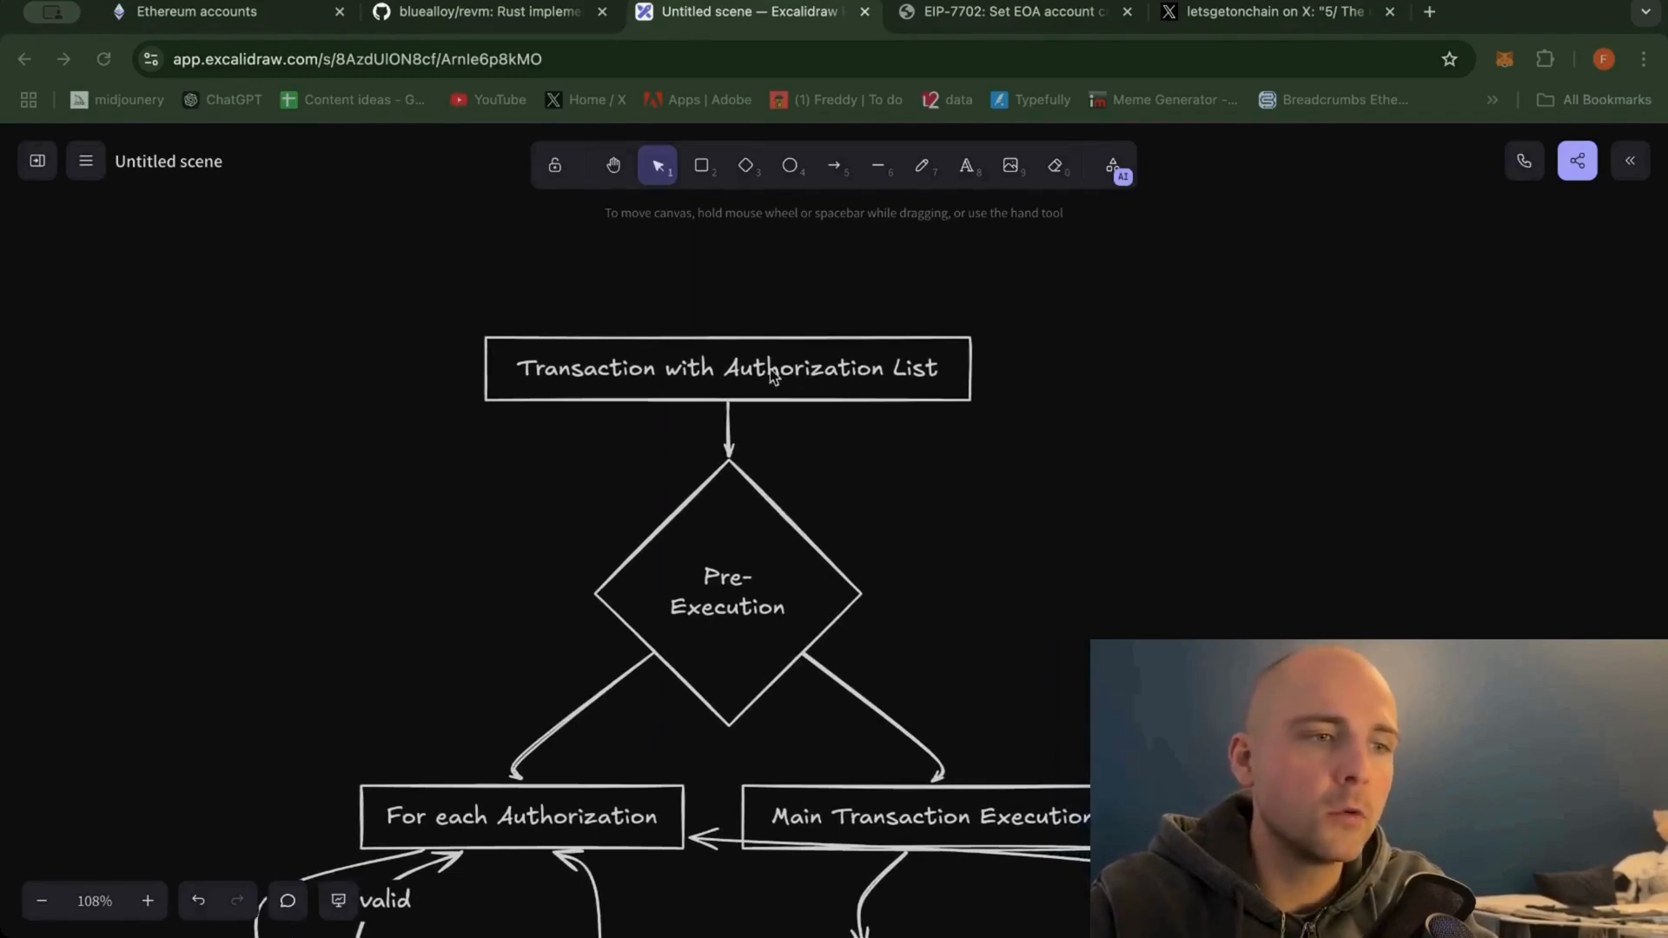
mouse_move(927, 409)
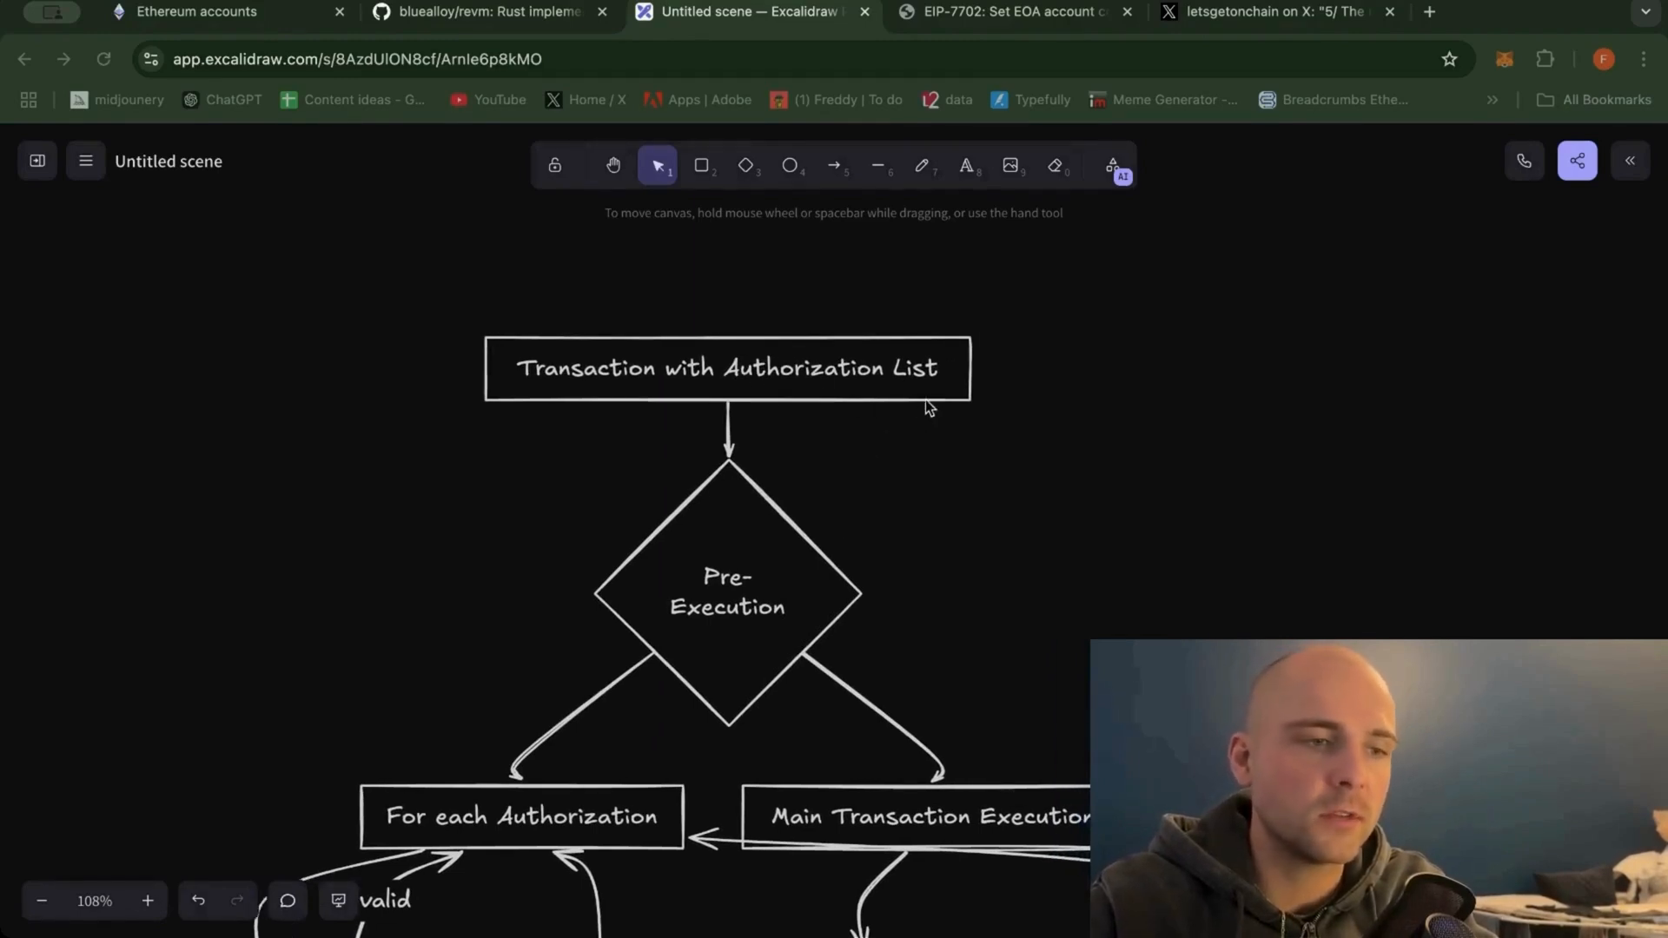
mouse_move(922, 419)
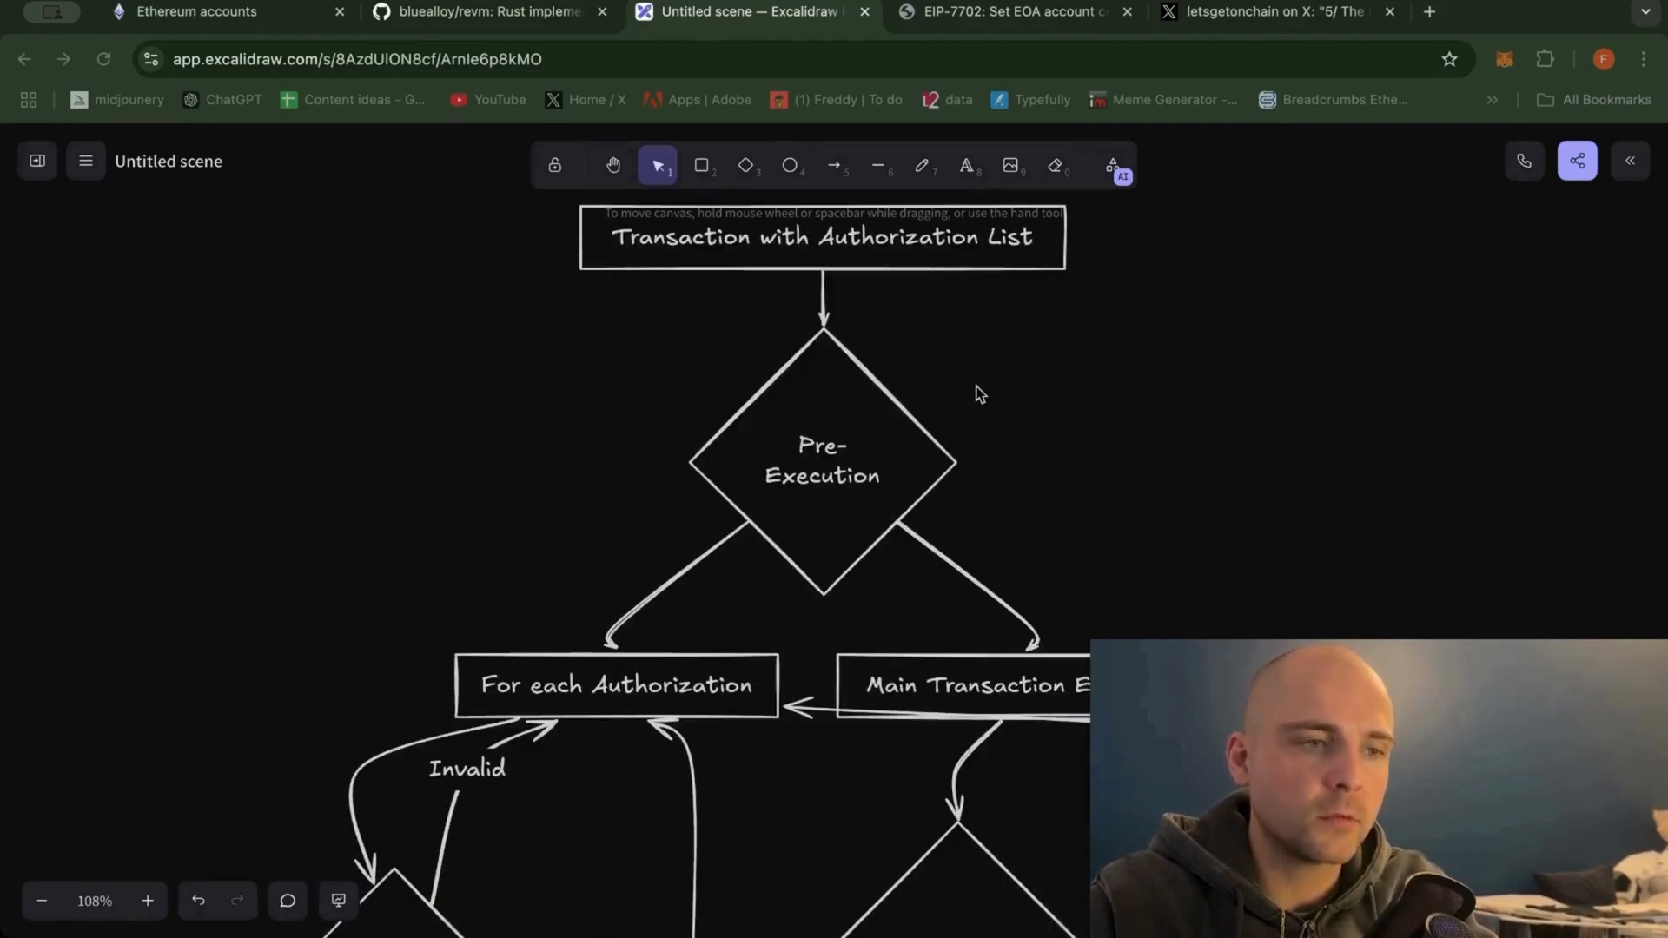
Scroll the Excalidraw flowchart from Transaction with Authorization List through Pre-Execution.
scroll(down, 3)
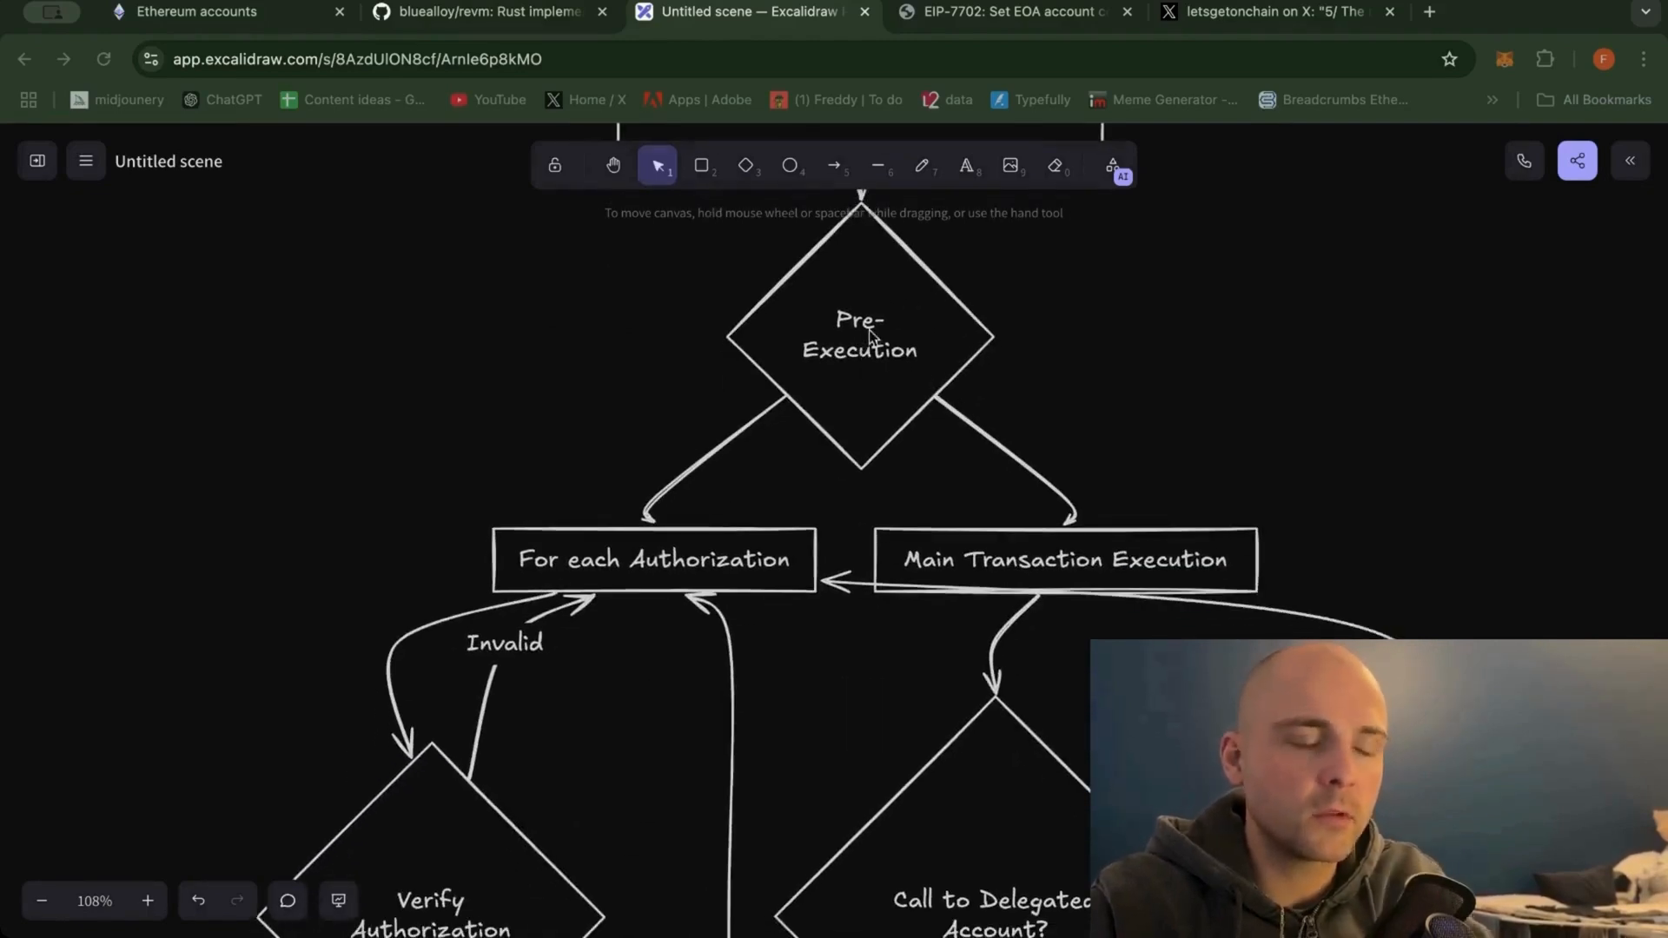
scroll(down, 3)
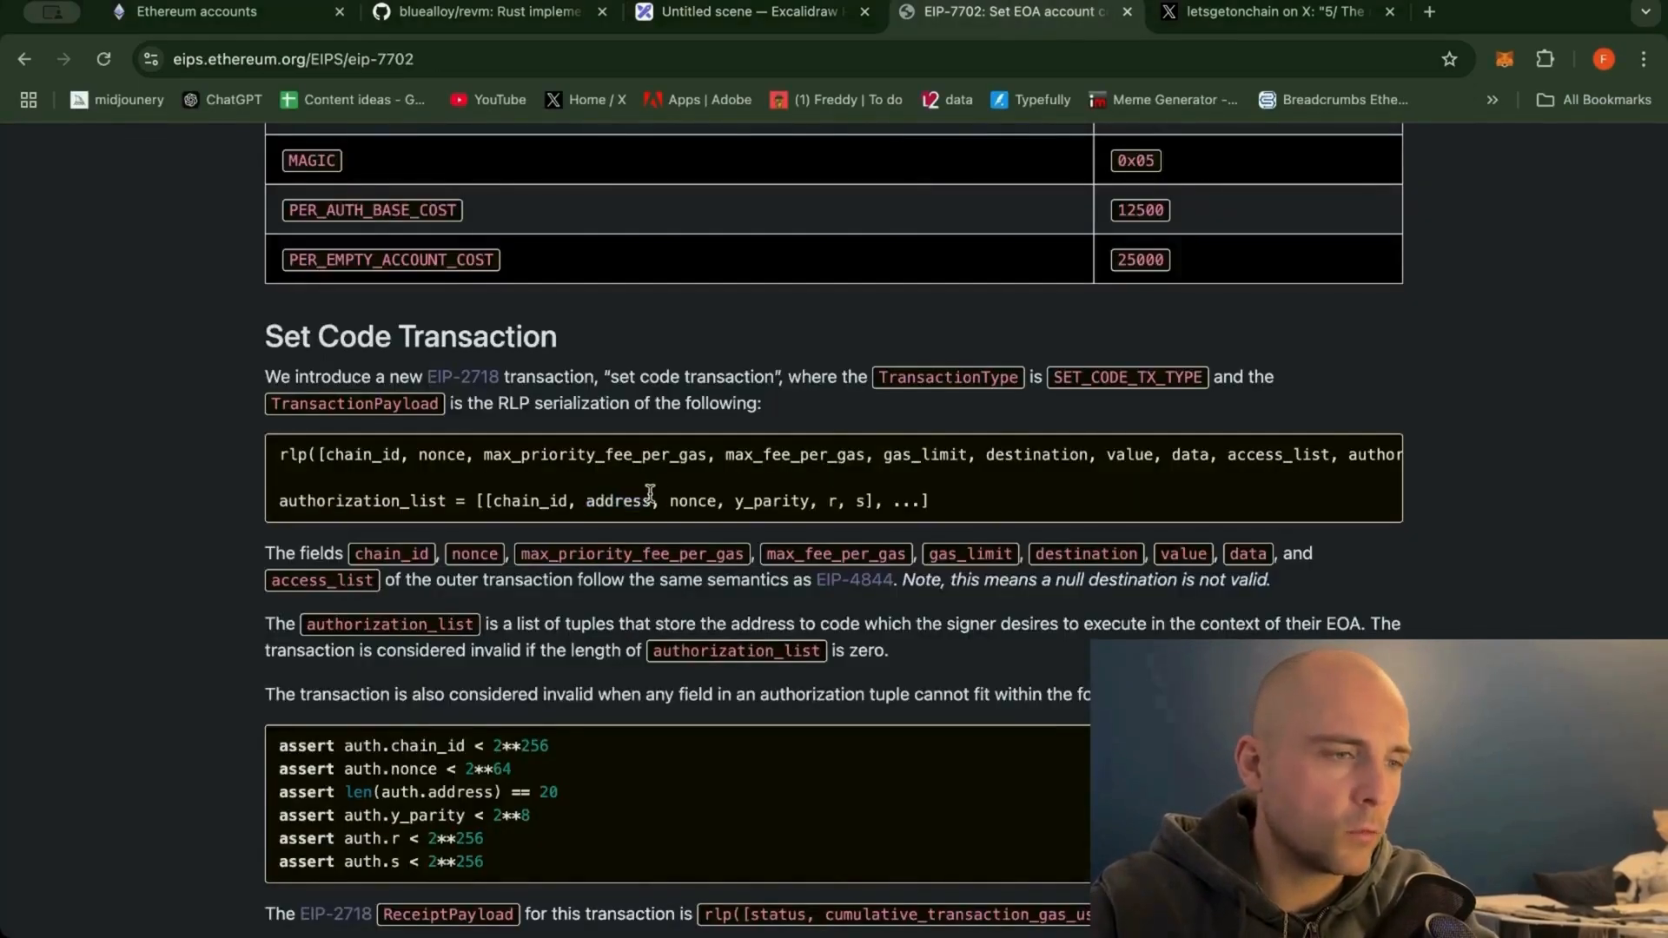
Highlight chain_id and nonce in the authorization_list tuple, then return to the flowchart.
double_click(523, 500)
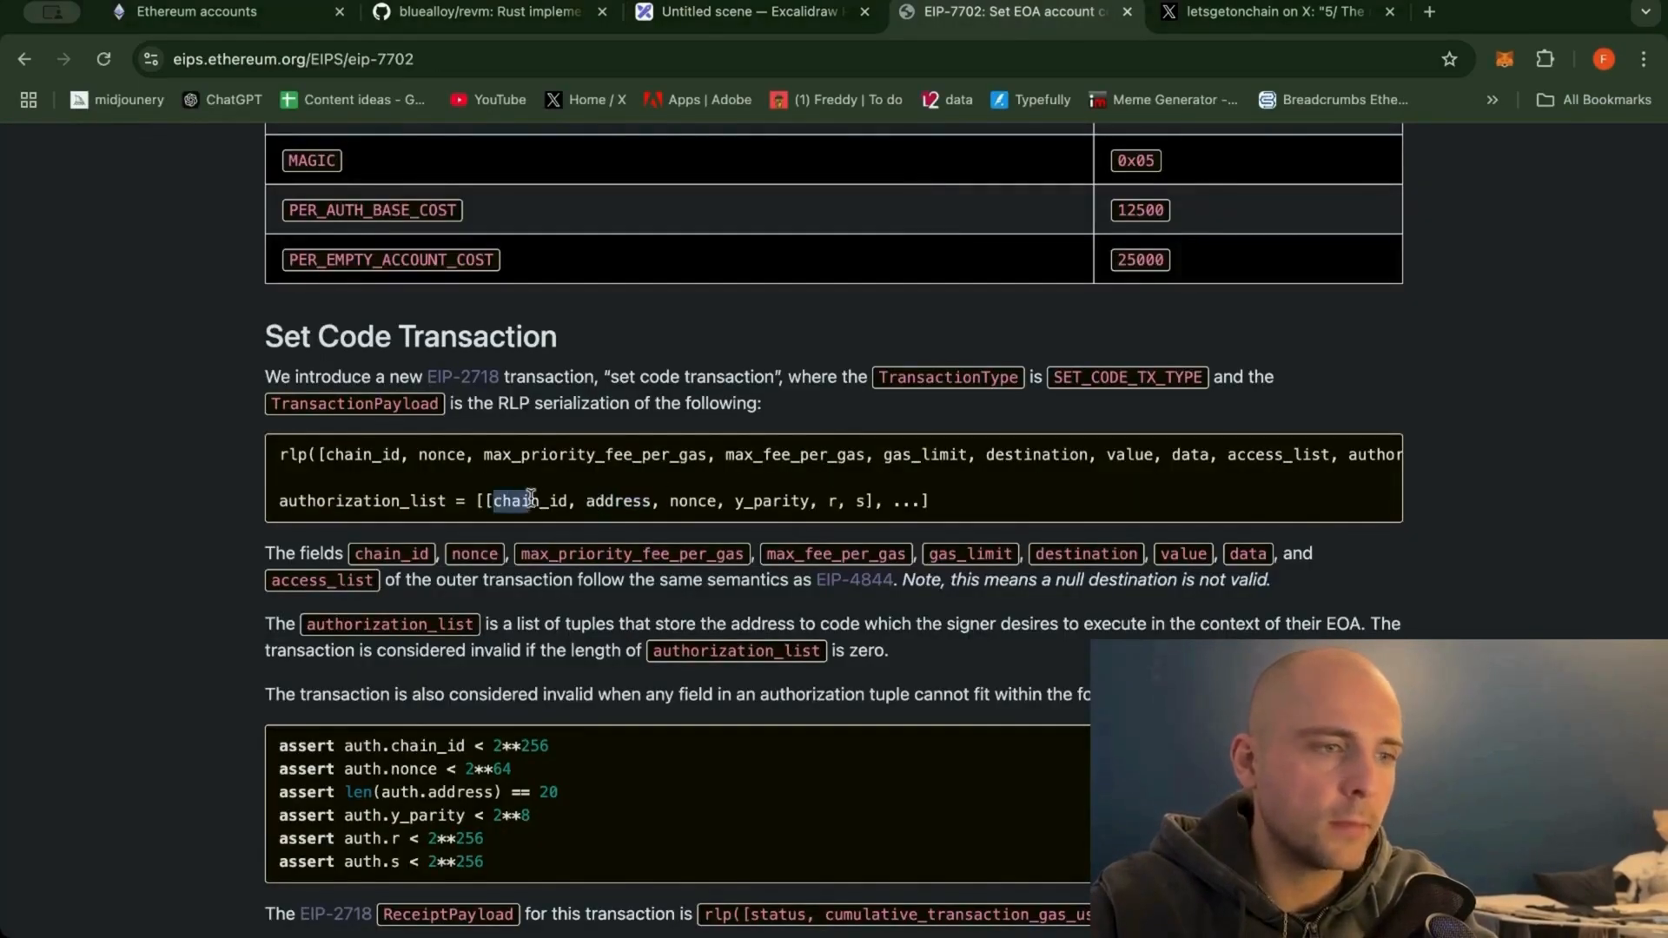
double_click(526, 501)
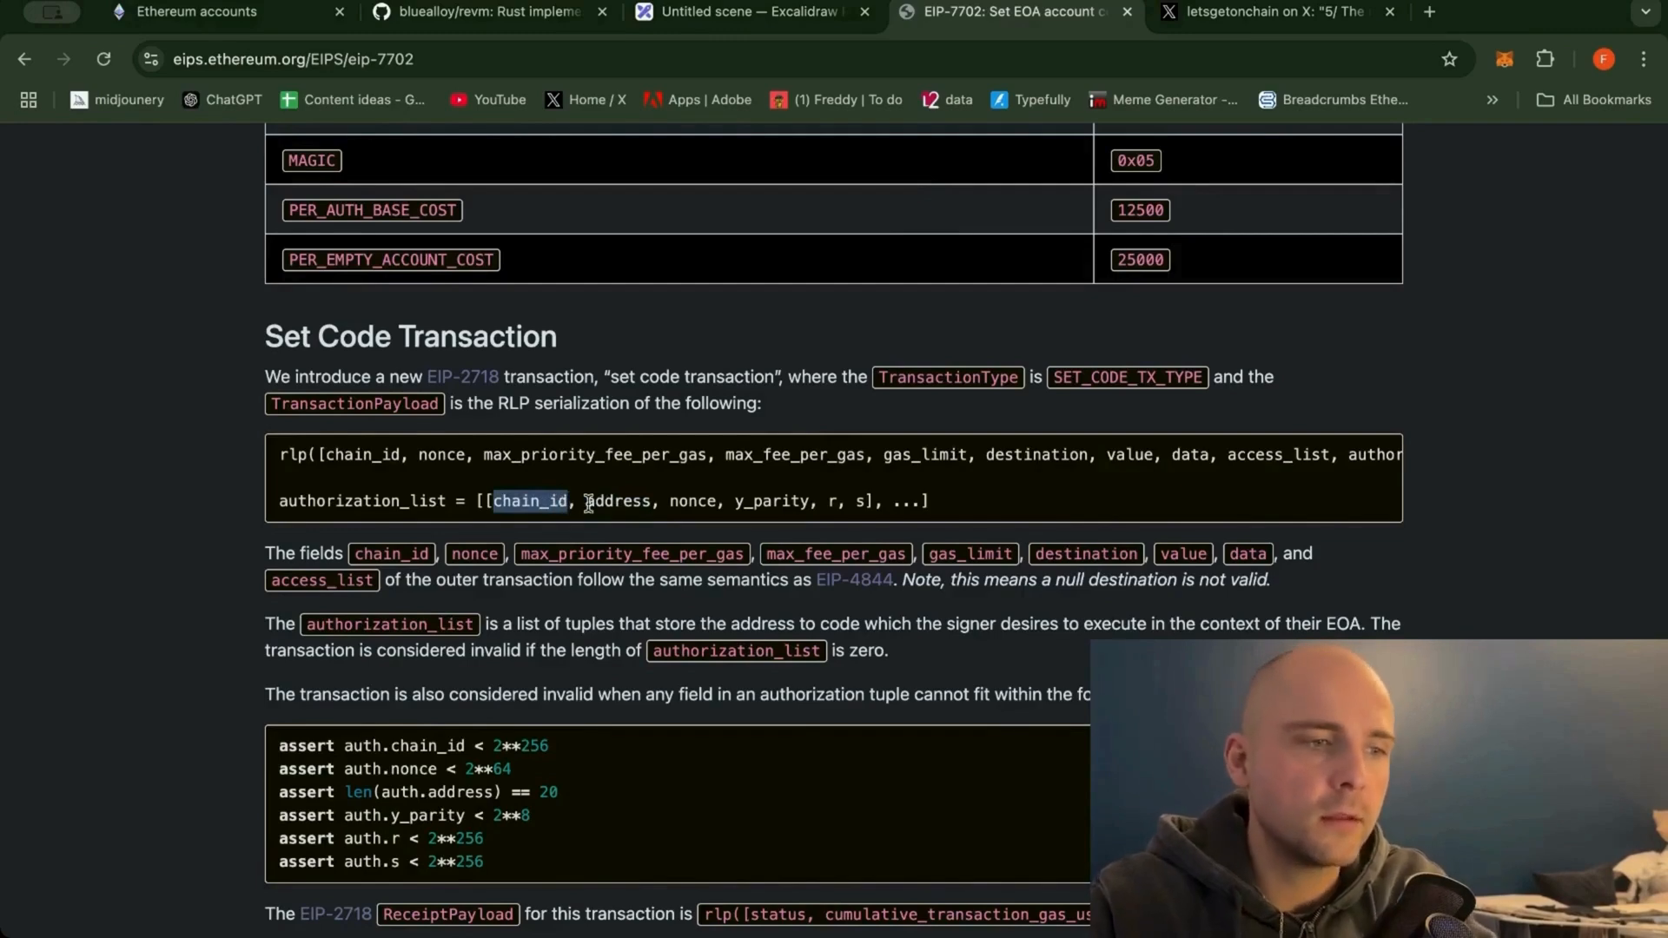
double_click(617, 501)
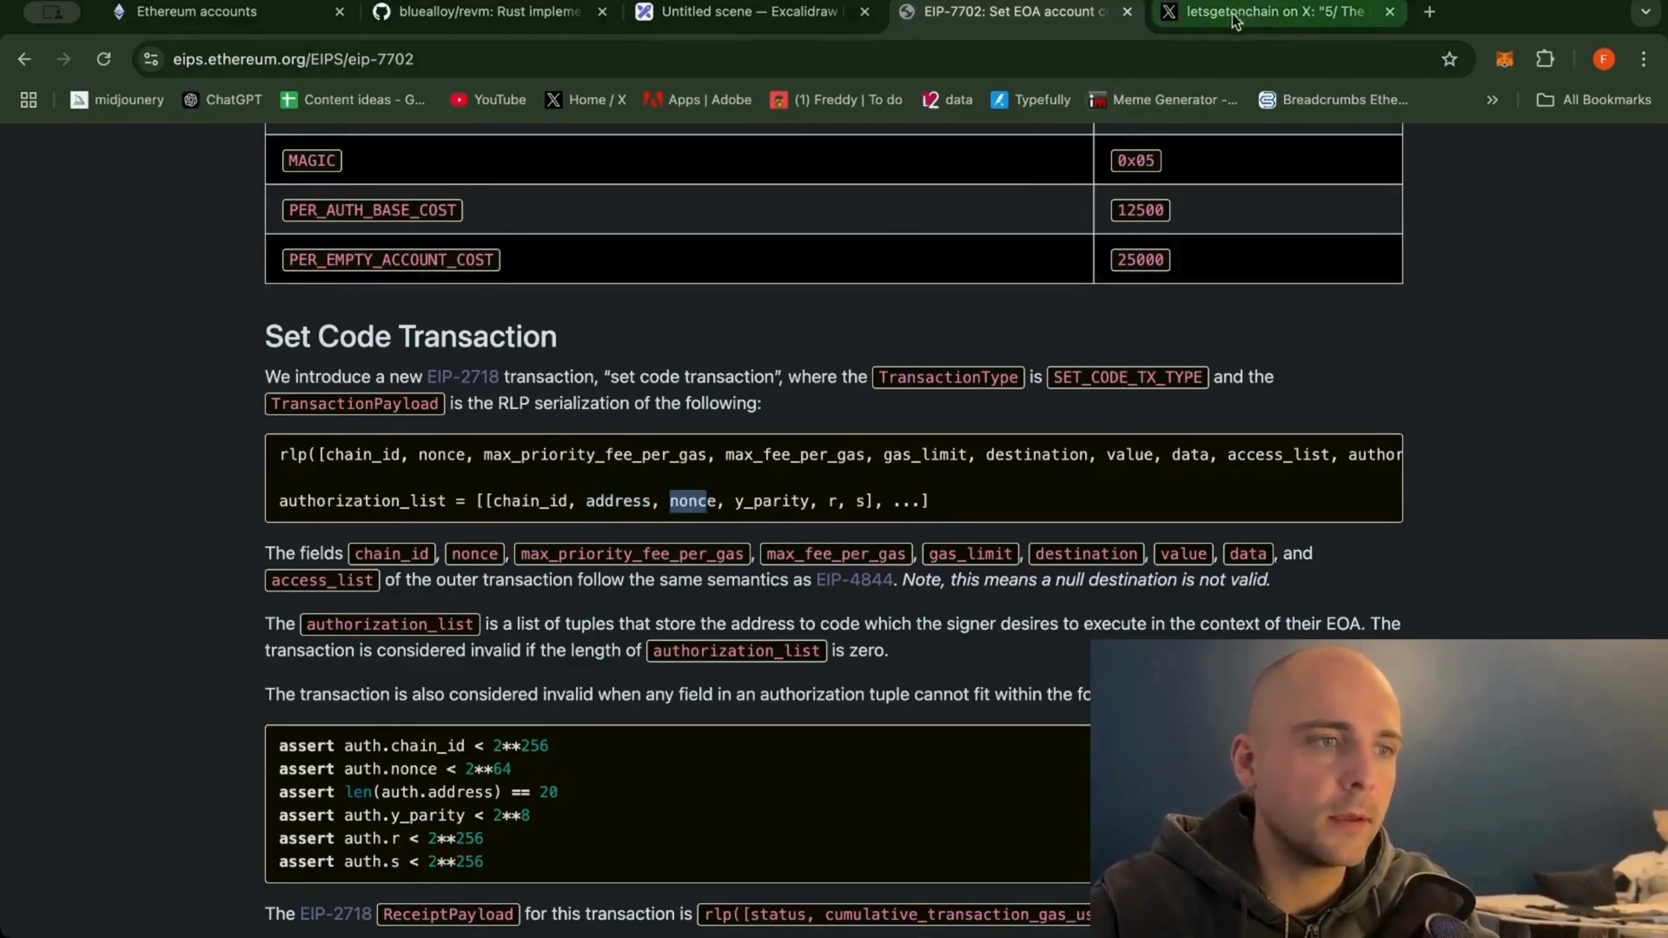
click(752, 12)
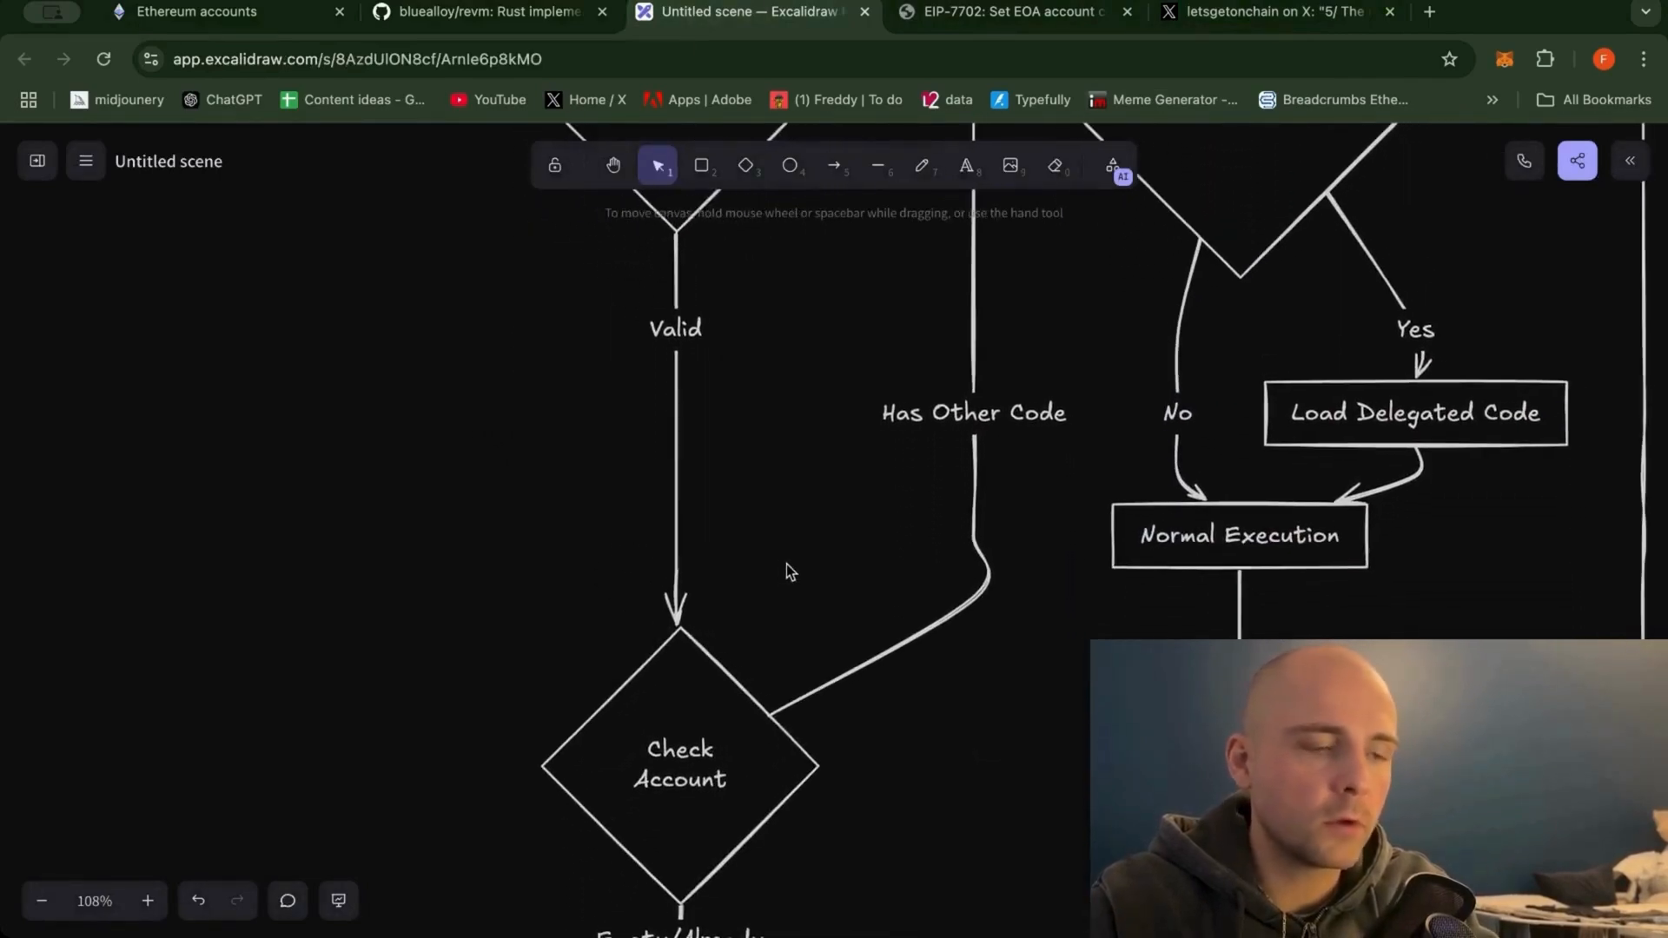
Scroll the flowchart from Verify Authorization through Check Account to Write Delegation Code and Set Code.
scroll(down, 3)
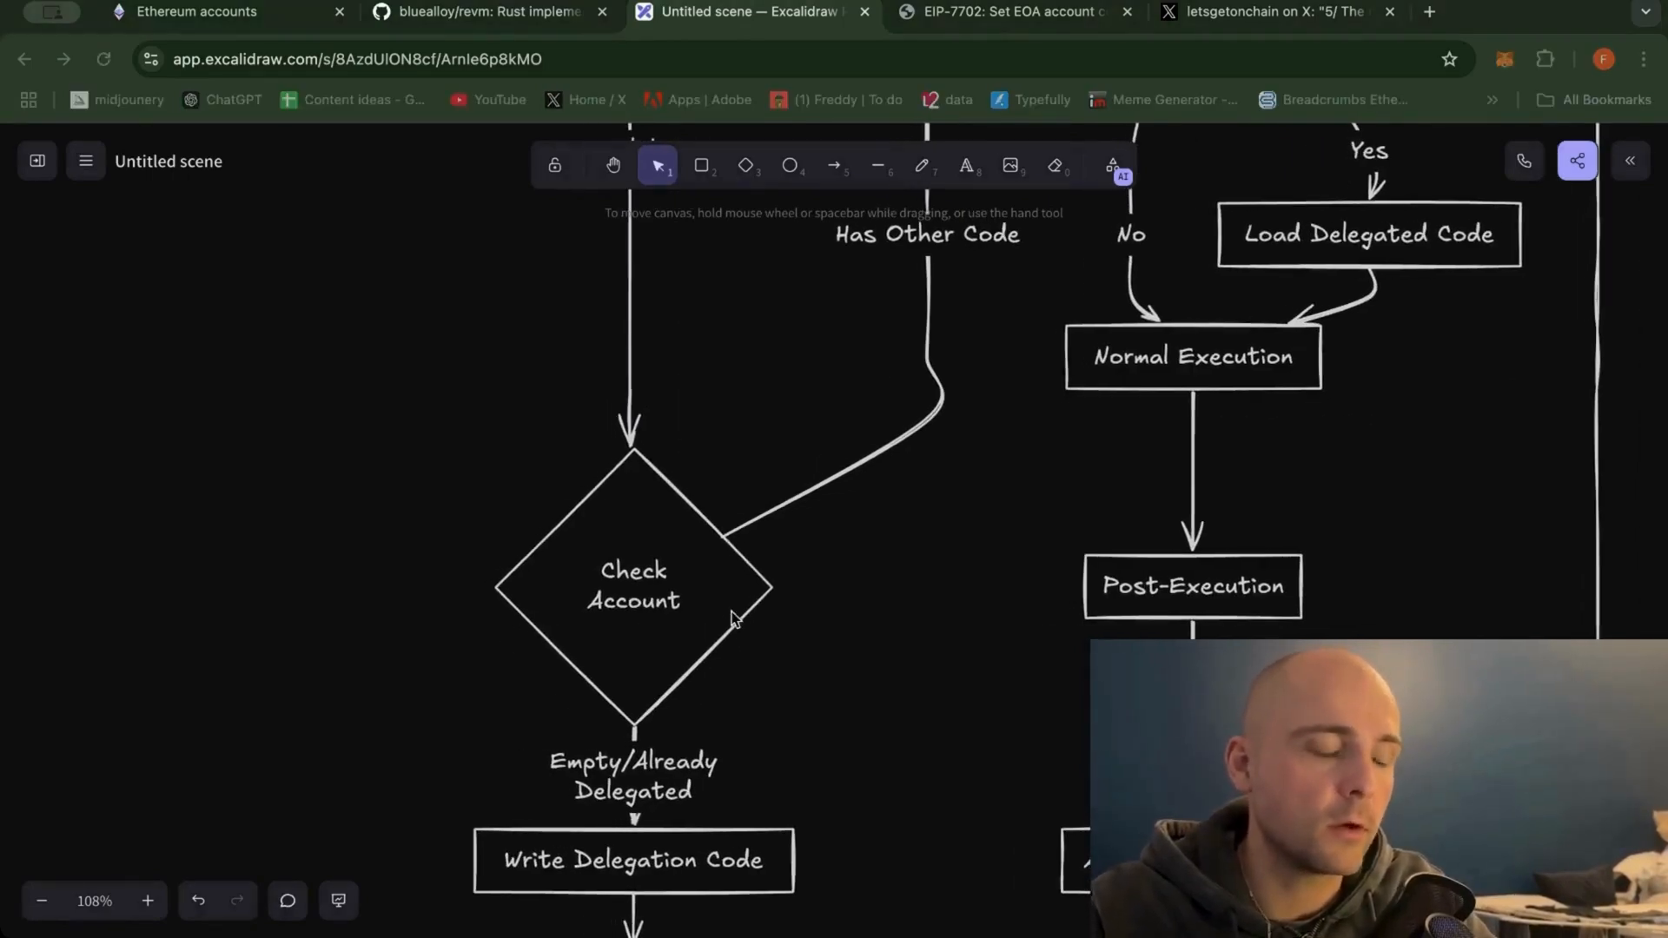
mouse_move(723, 685)
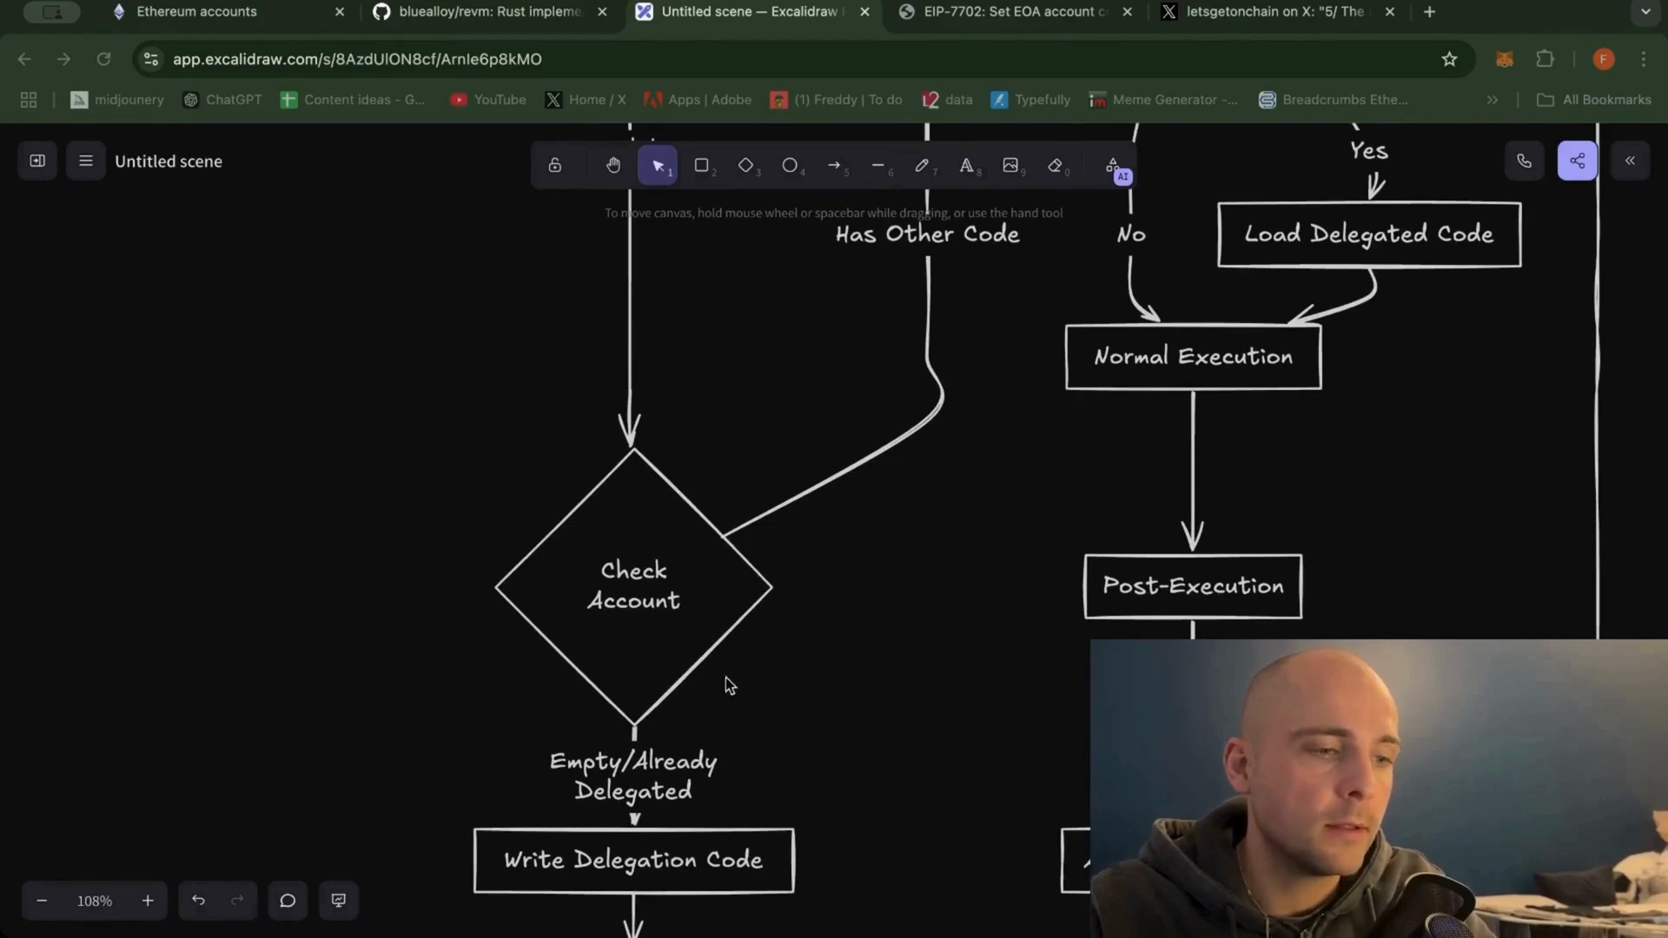
scroll(down, 3)
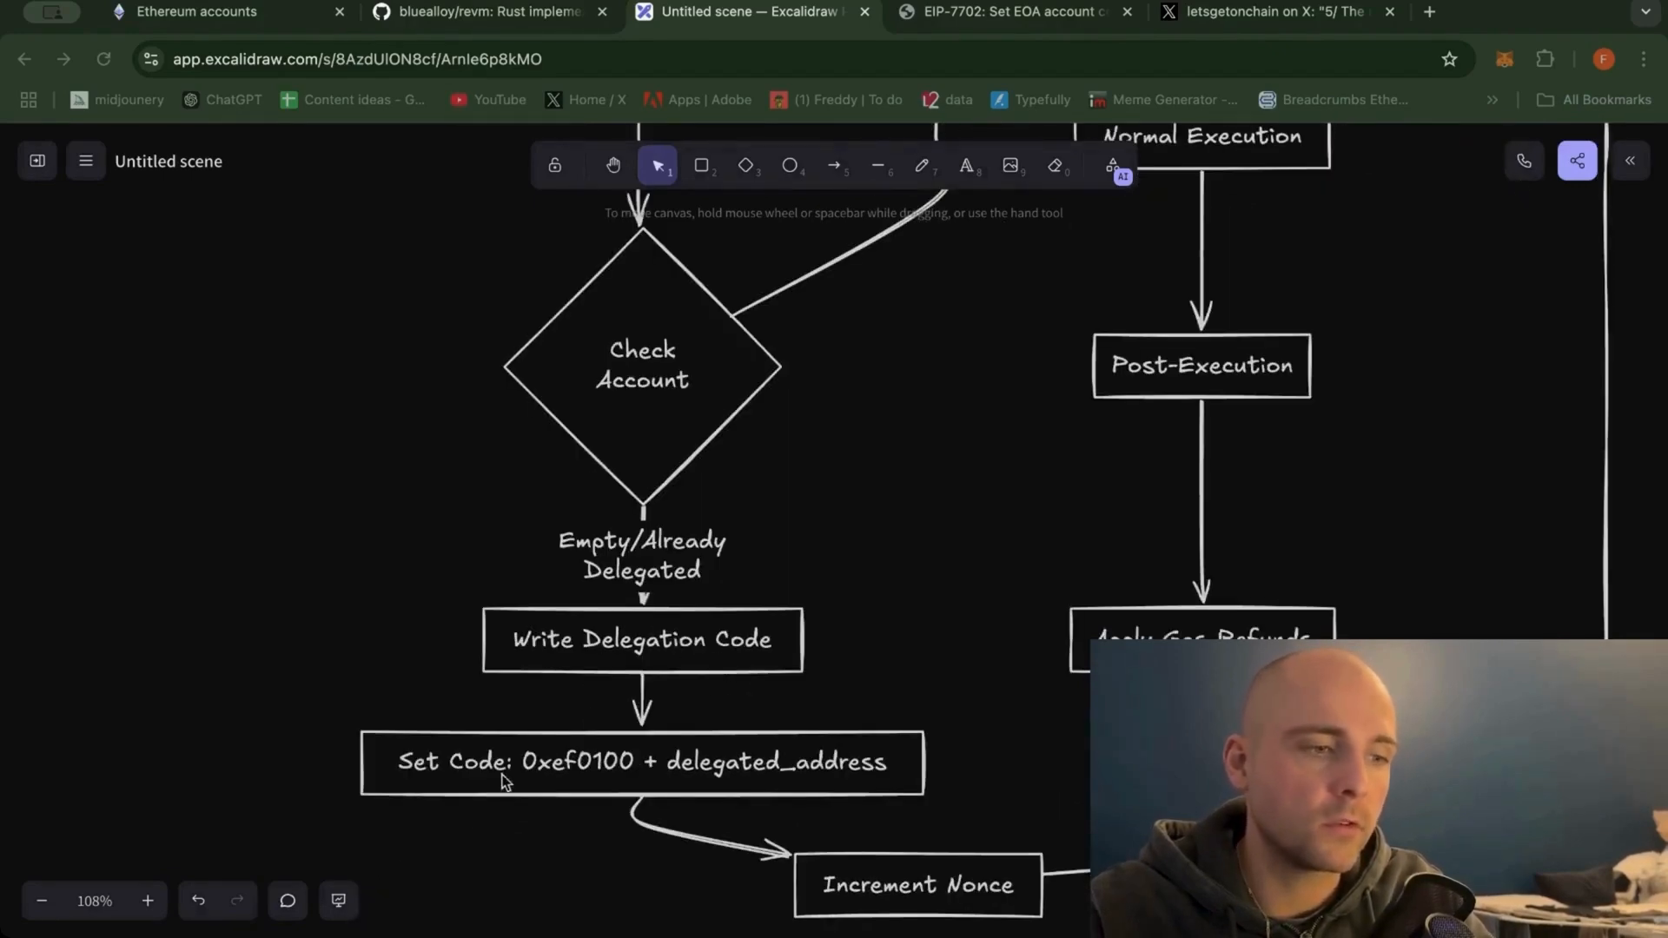
mouse_move(575, 787)
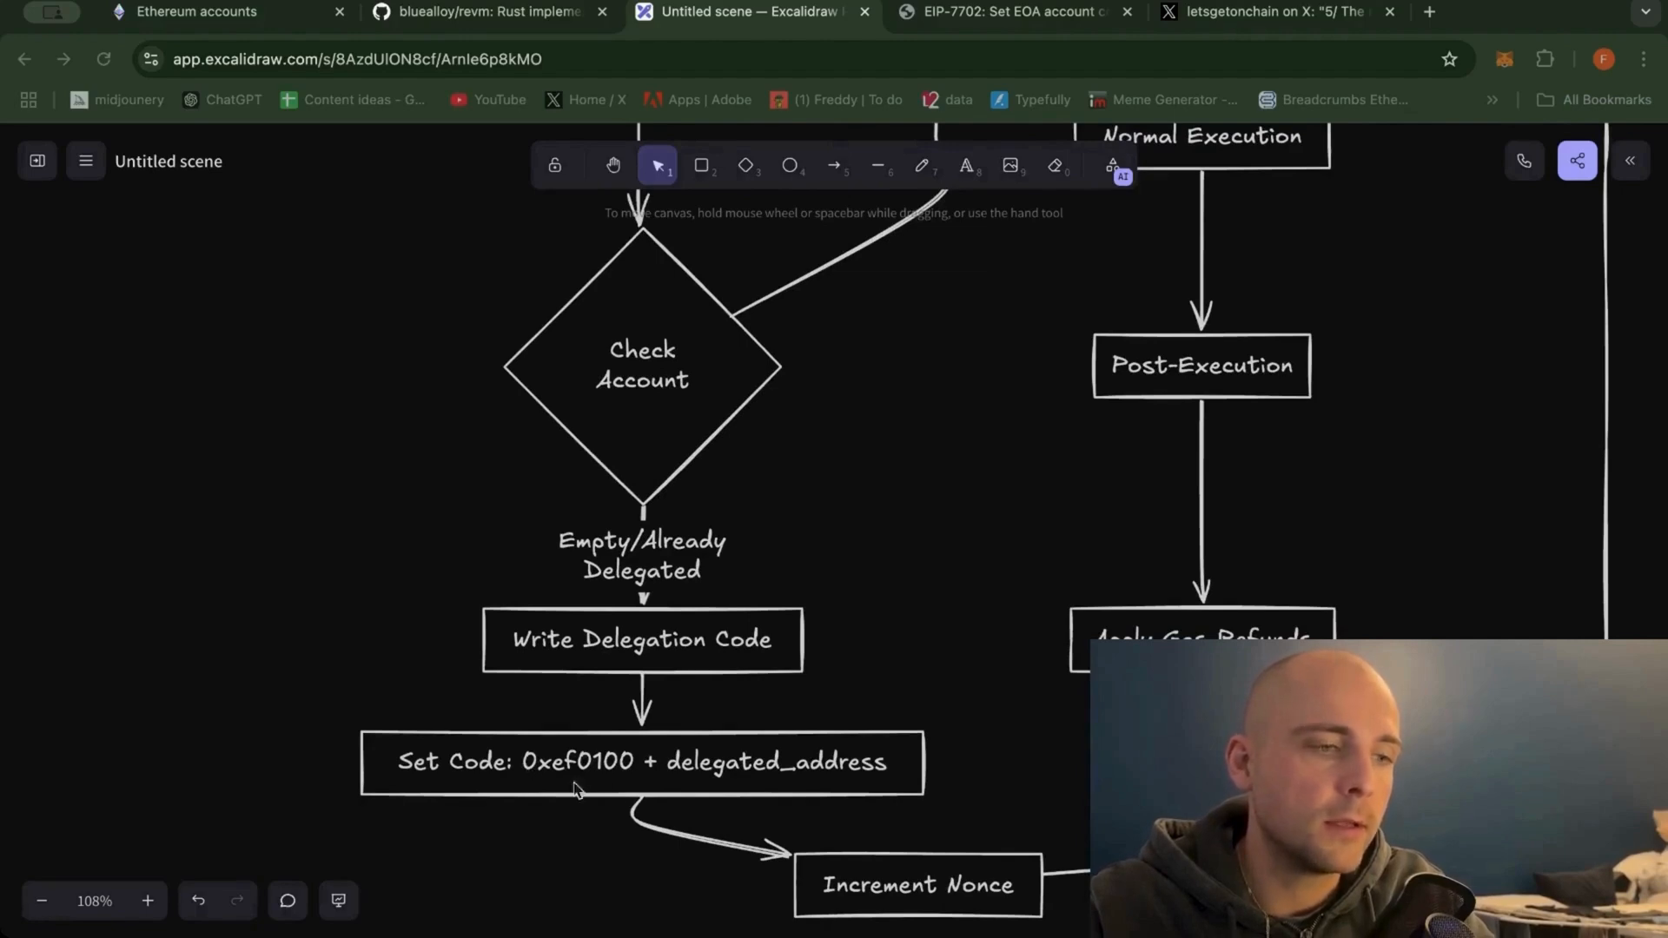
mouse_move(761, 789)
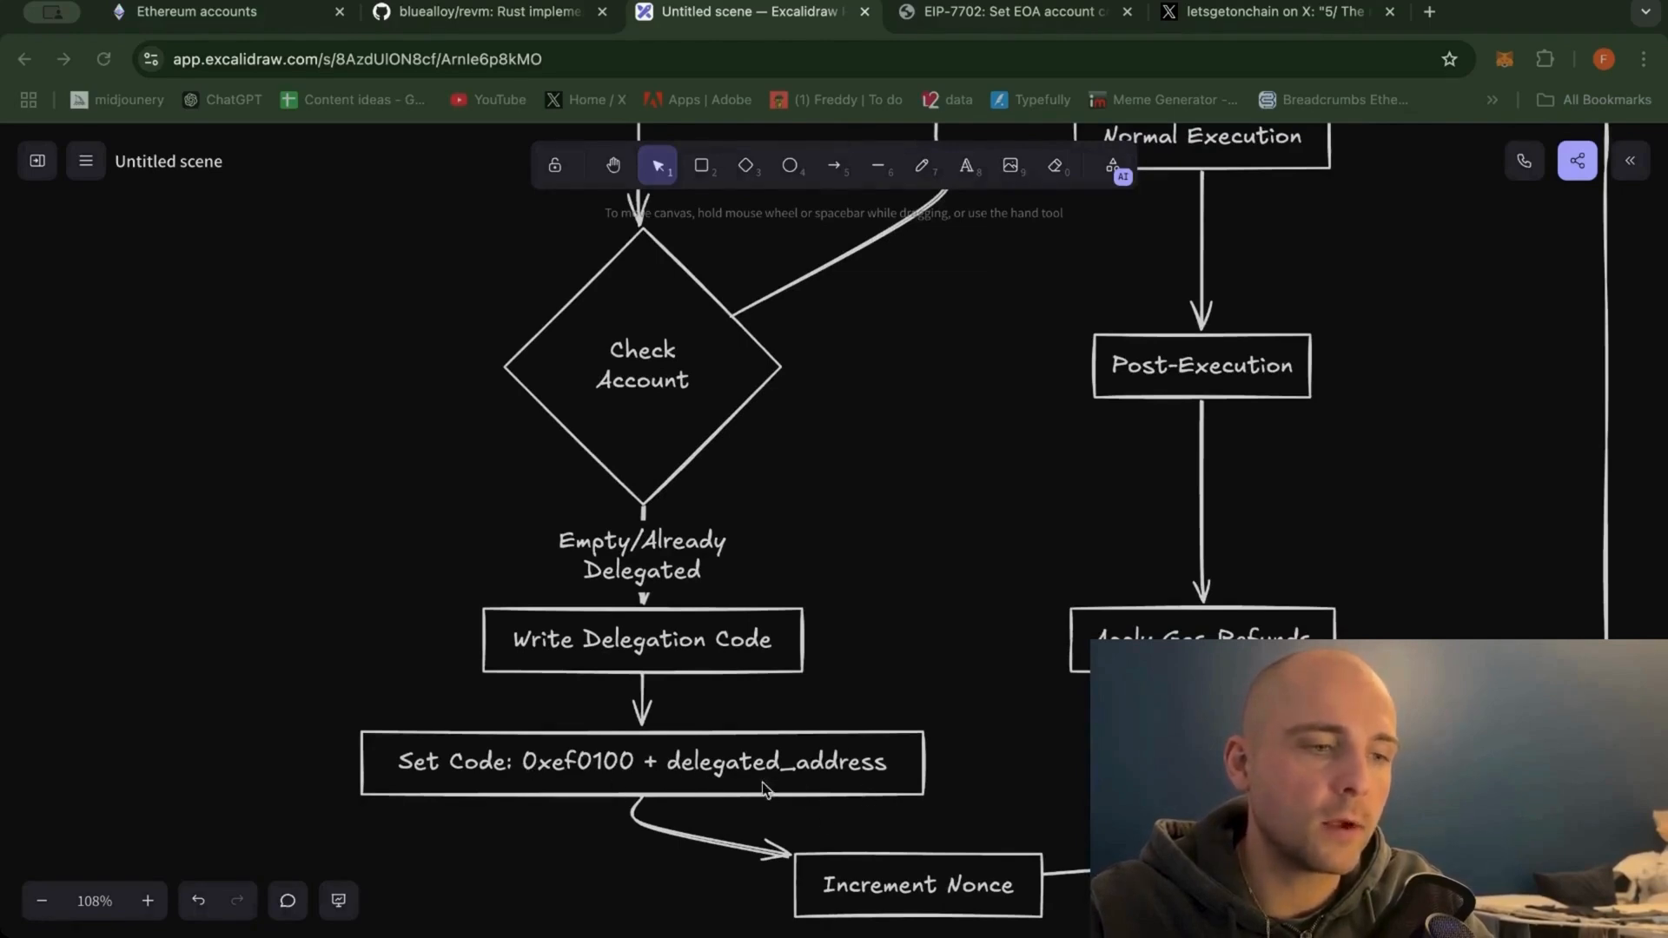
scroll(down, 3)
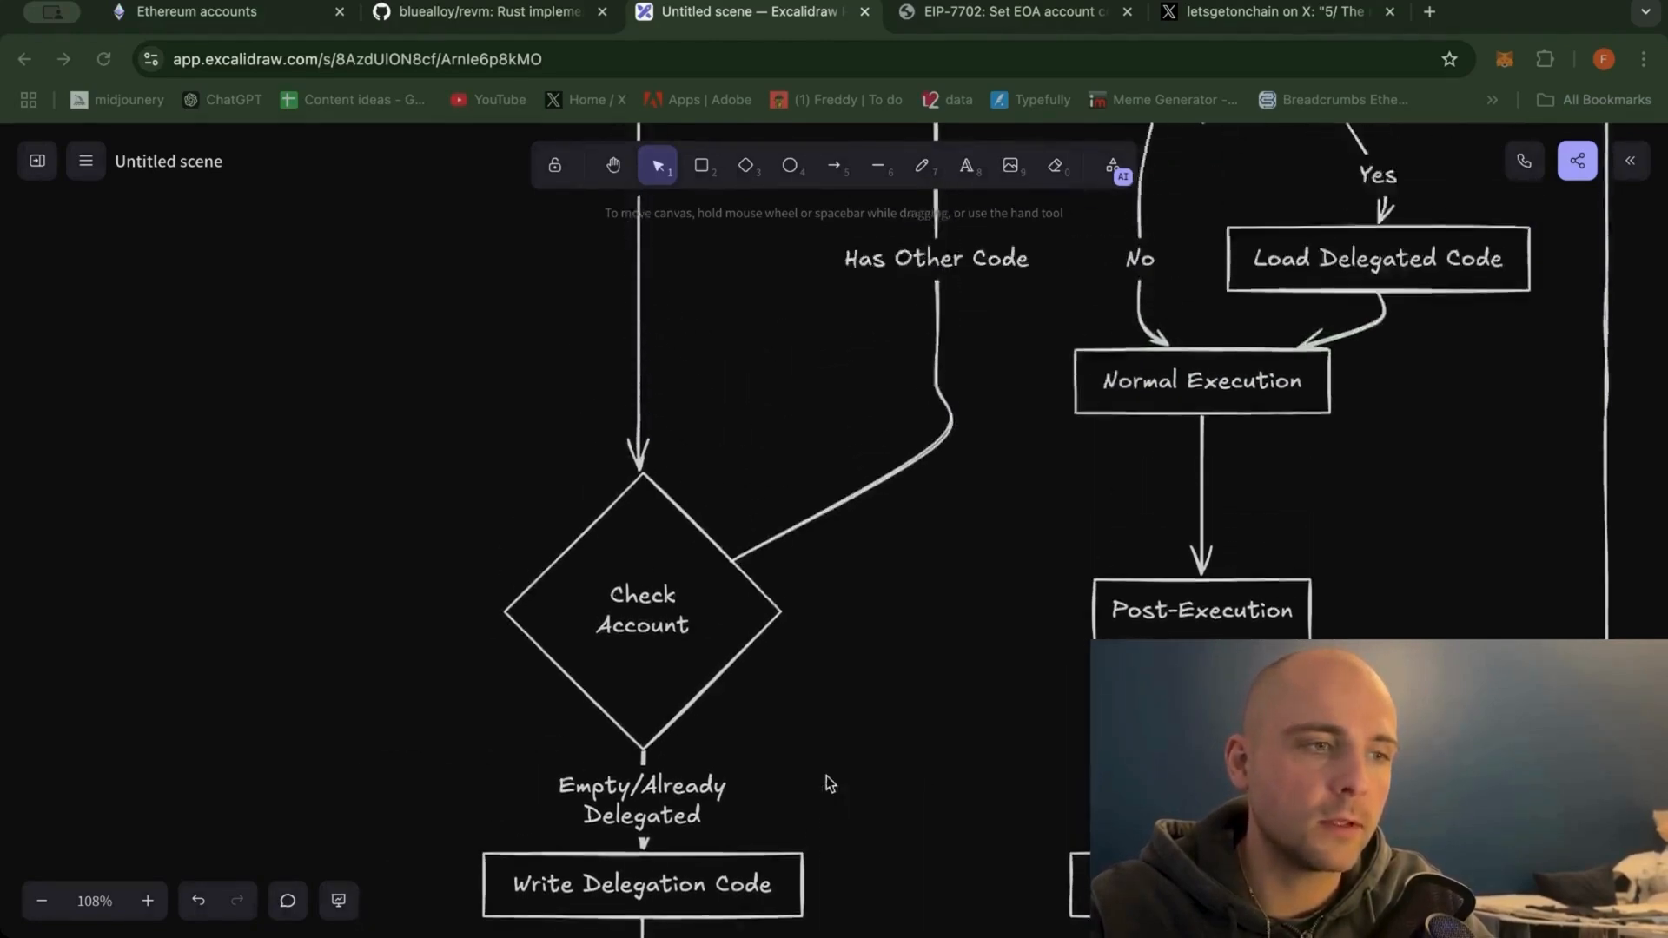
scroll(down, 3)
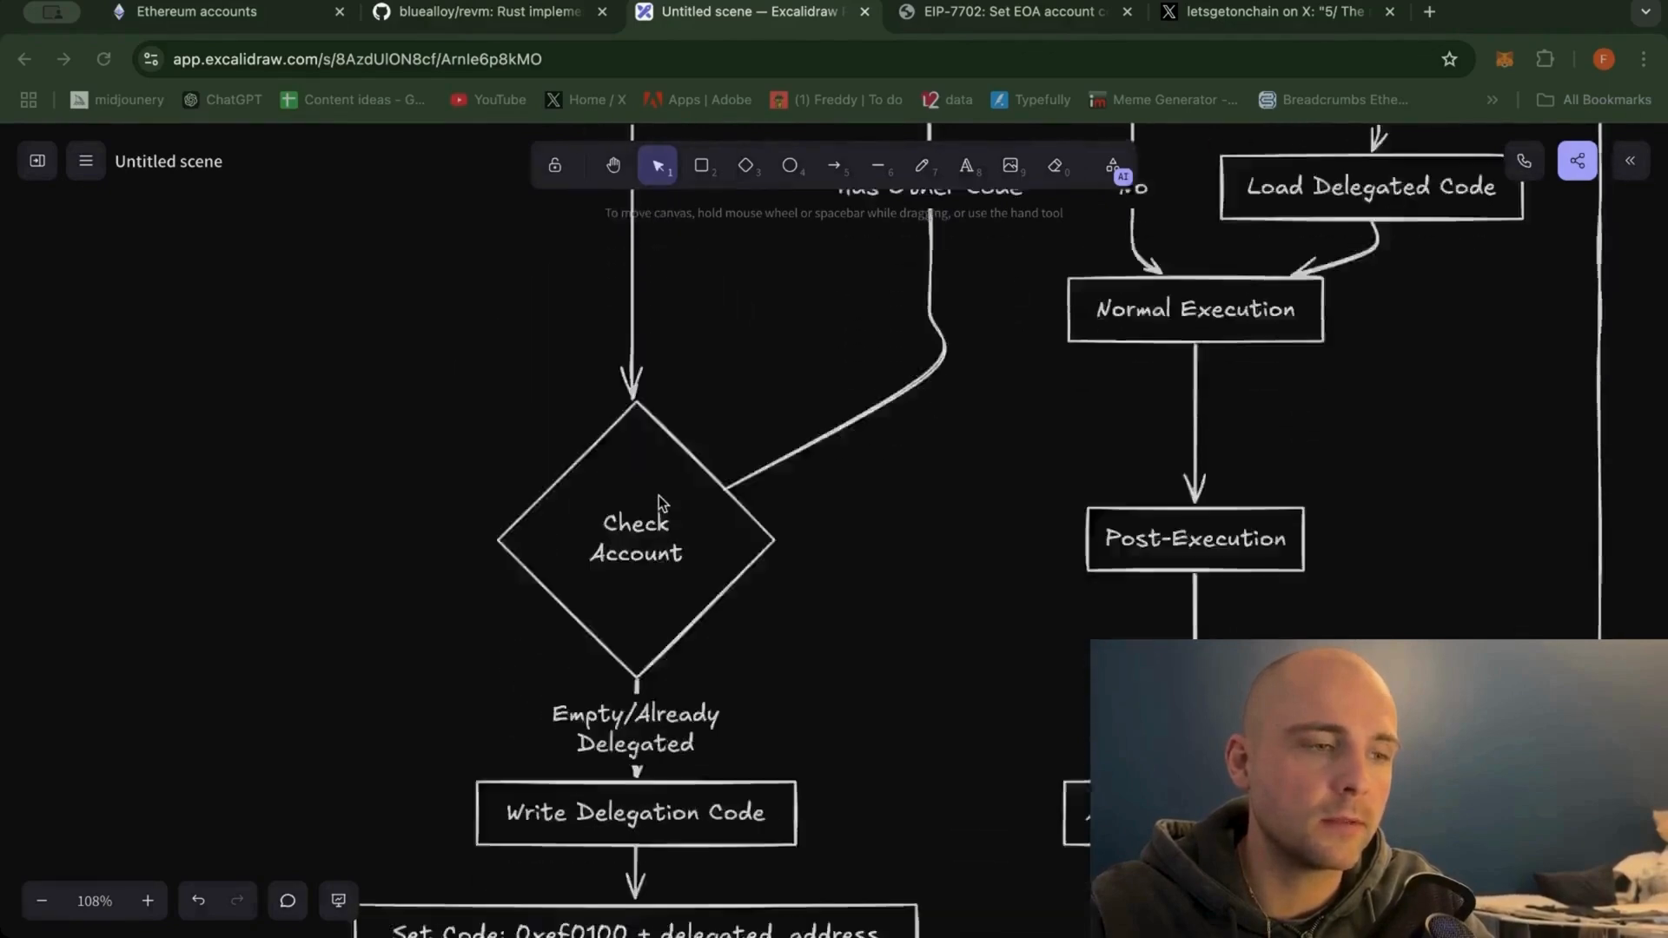
scroll(down, 3)
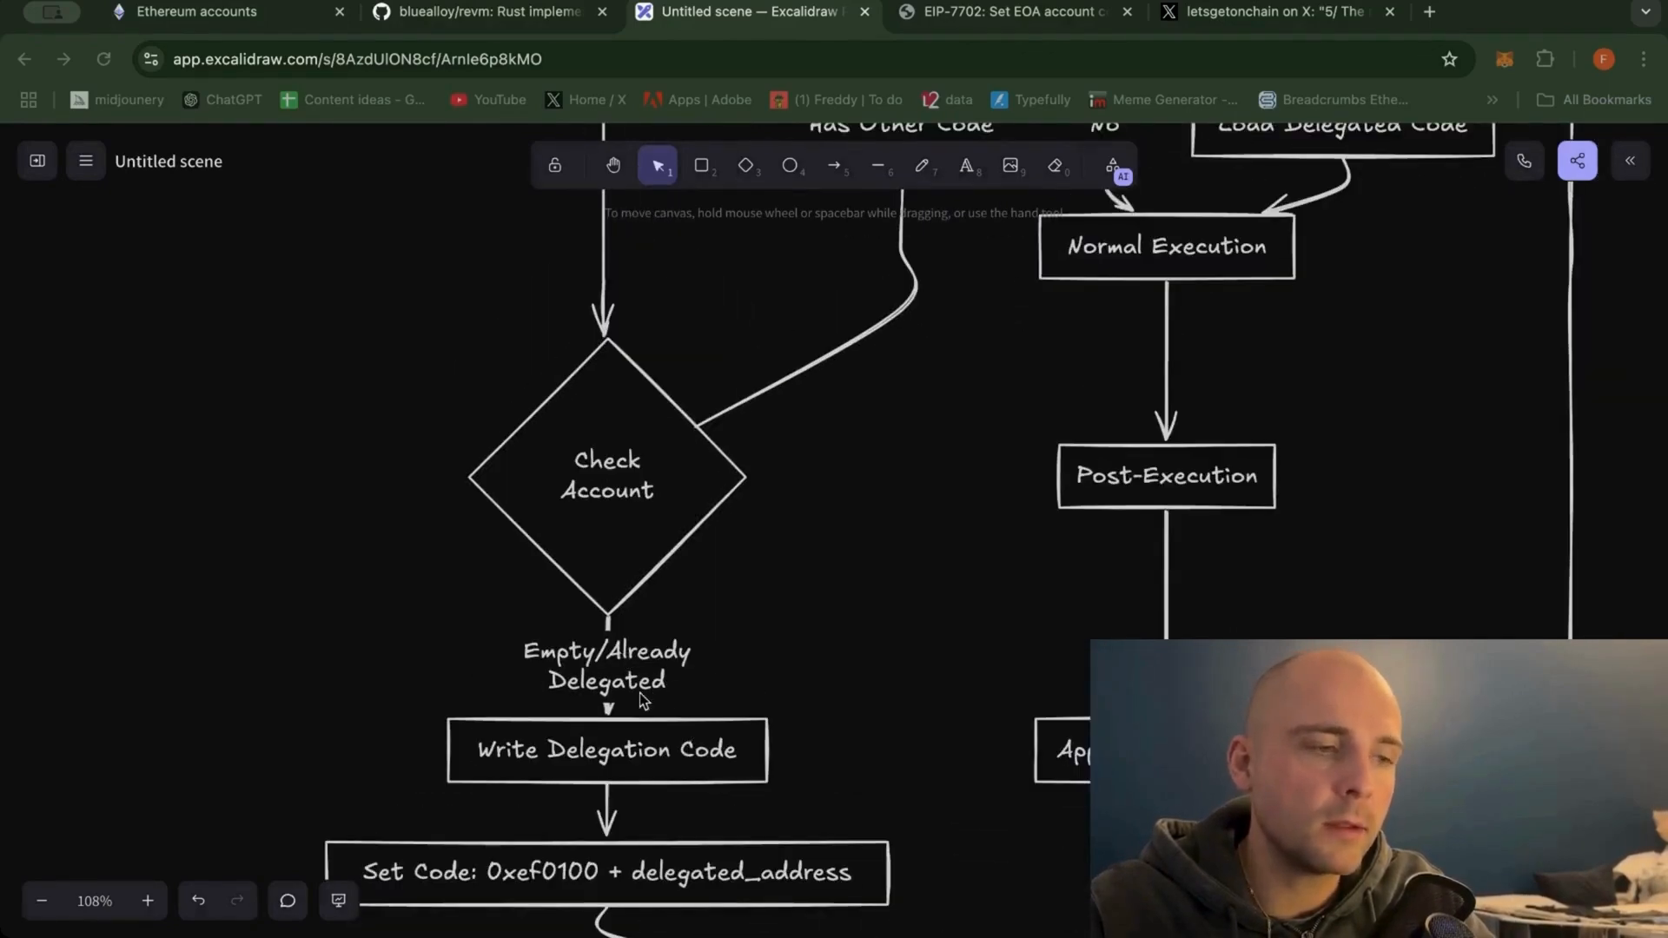
mouse_move(632, 855)
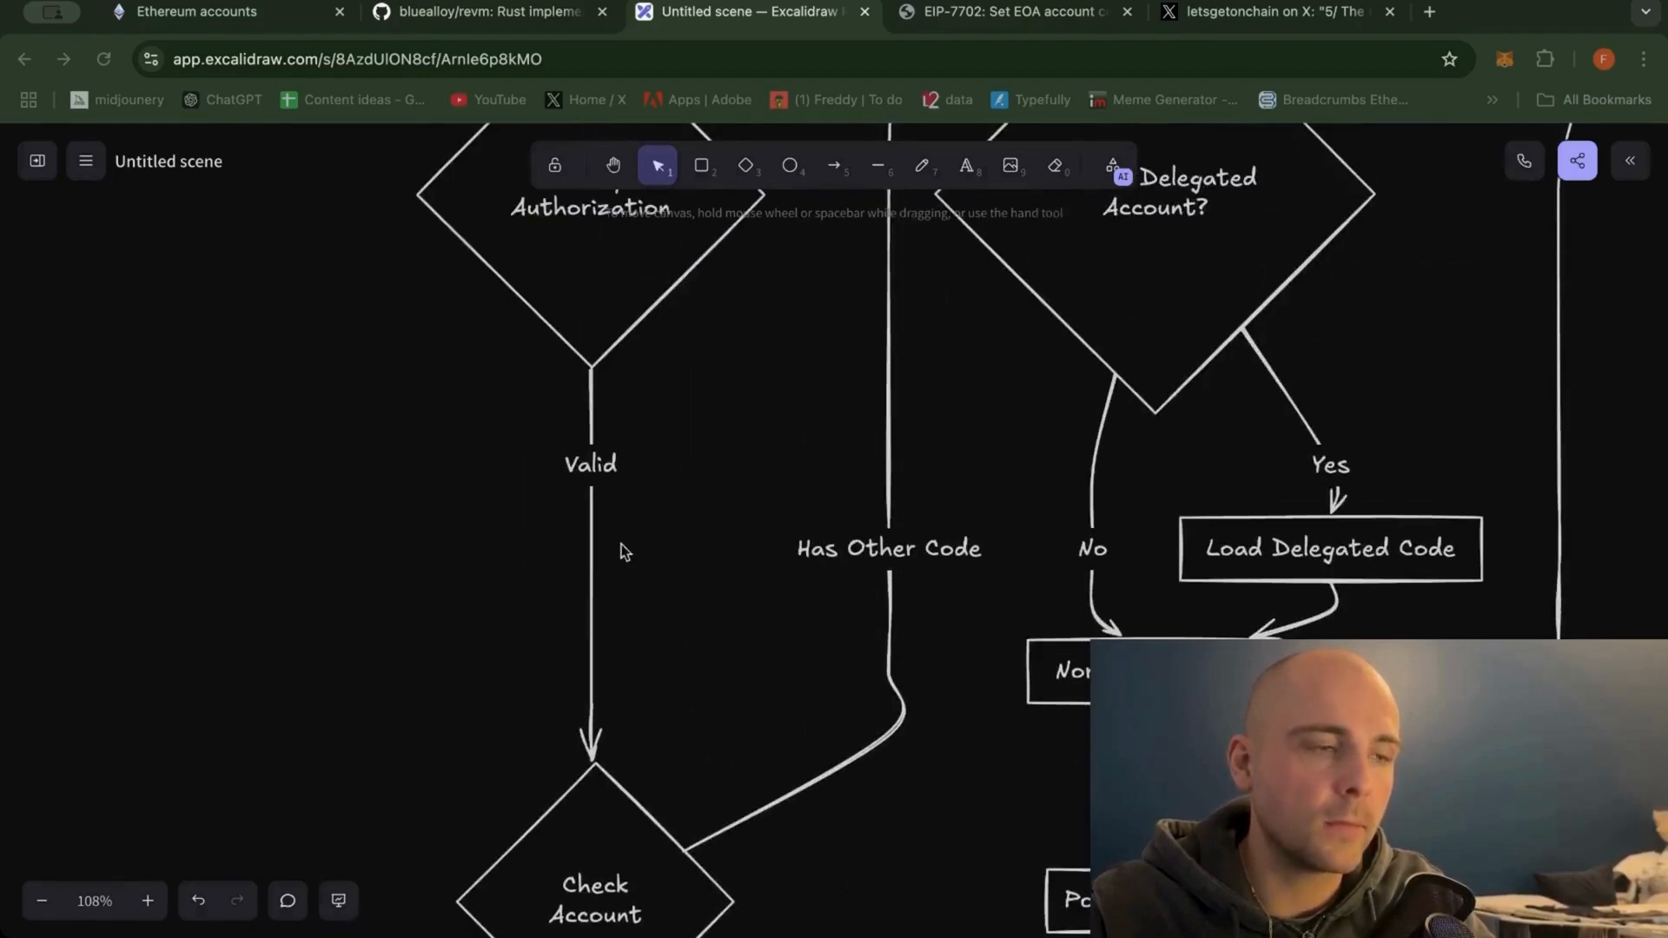
scroll(down, 3)
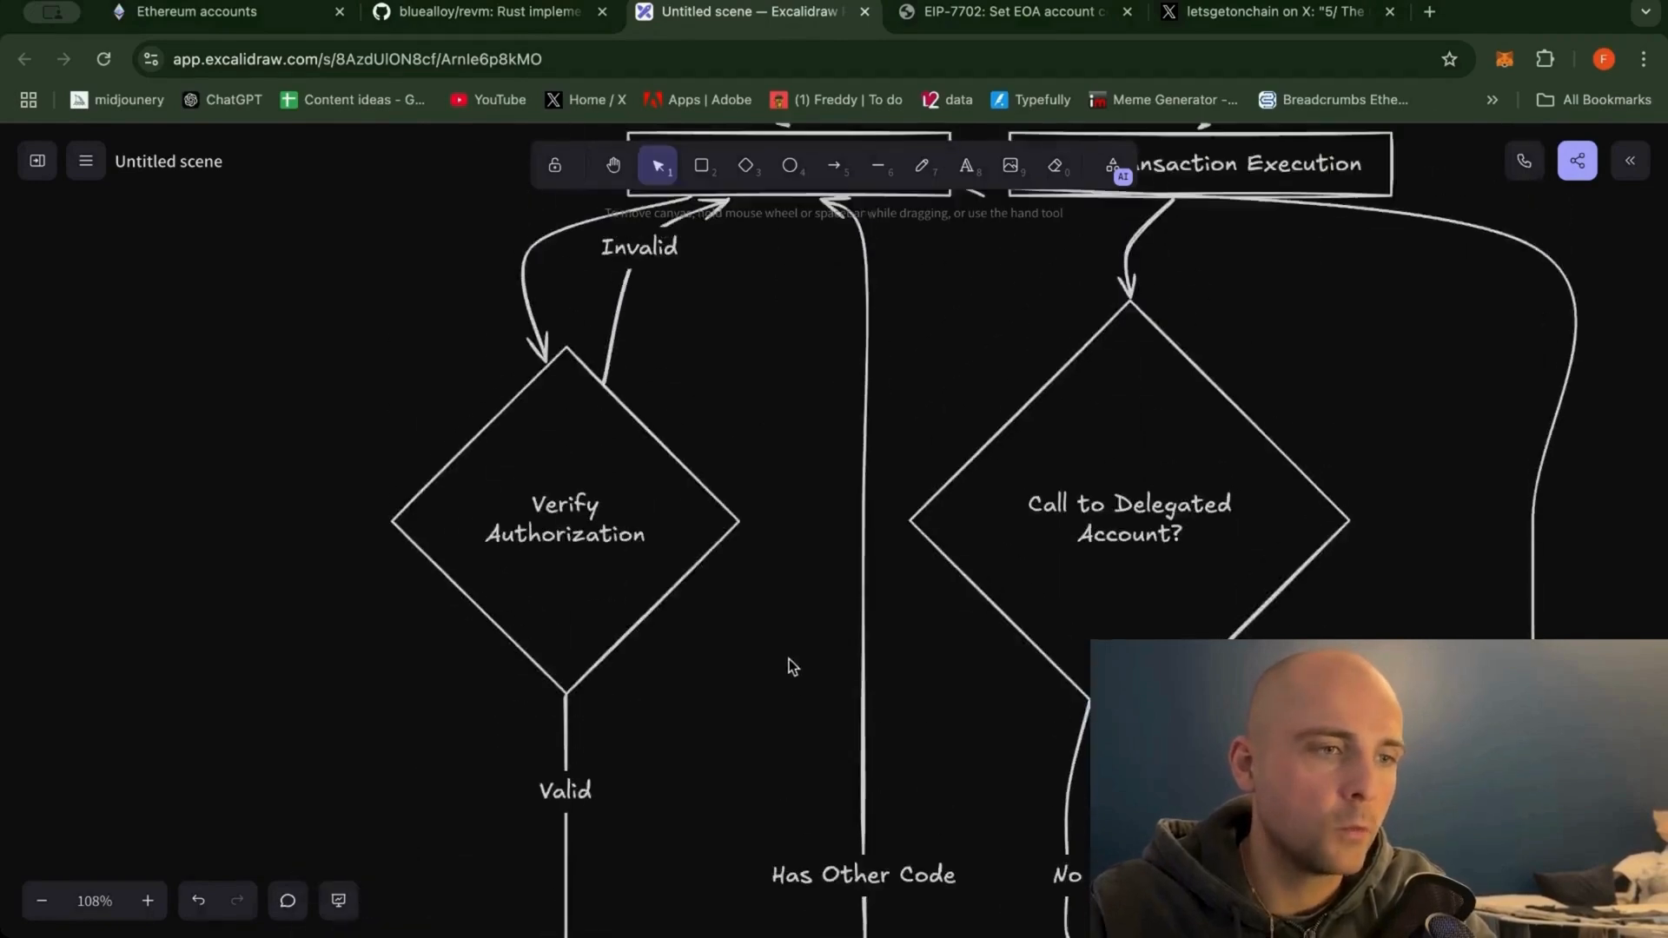
scroll(down, 3)
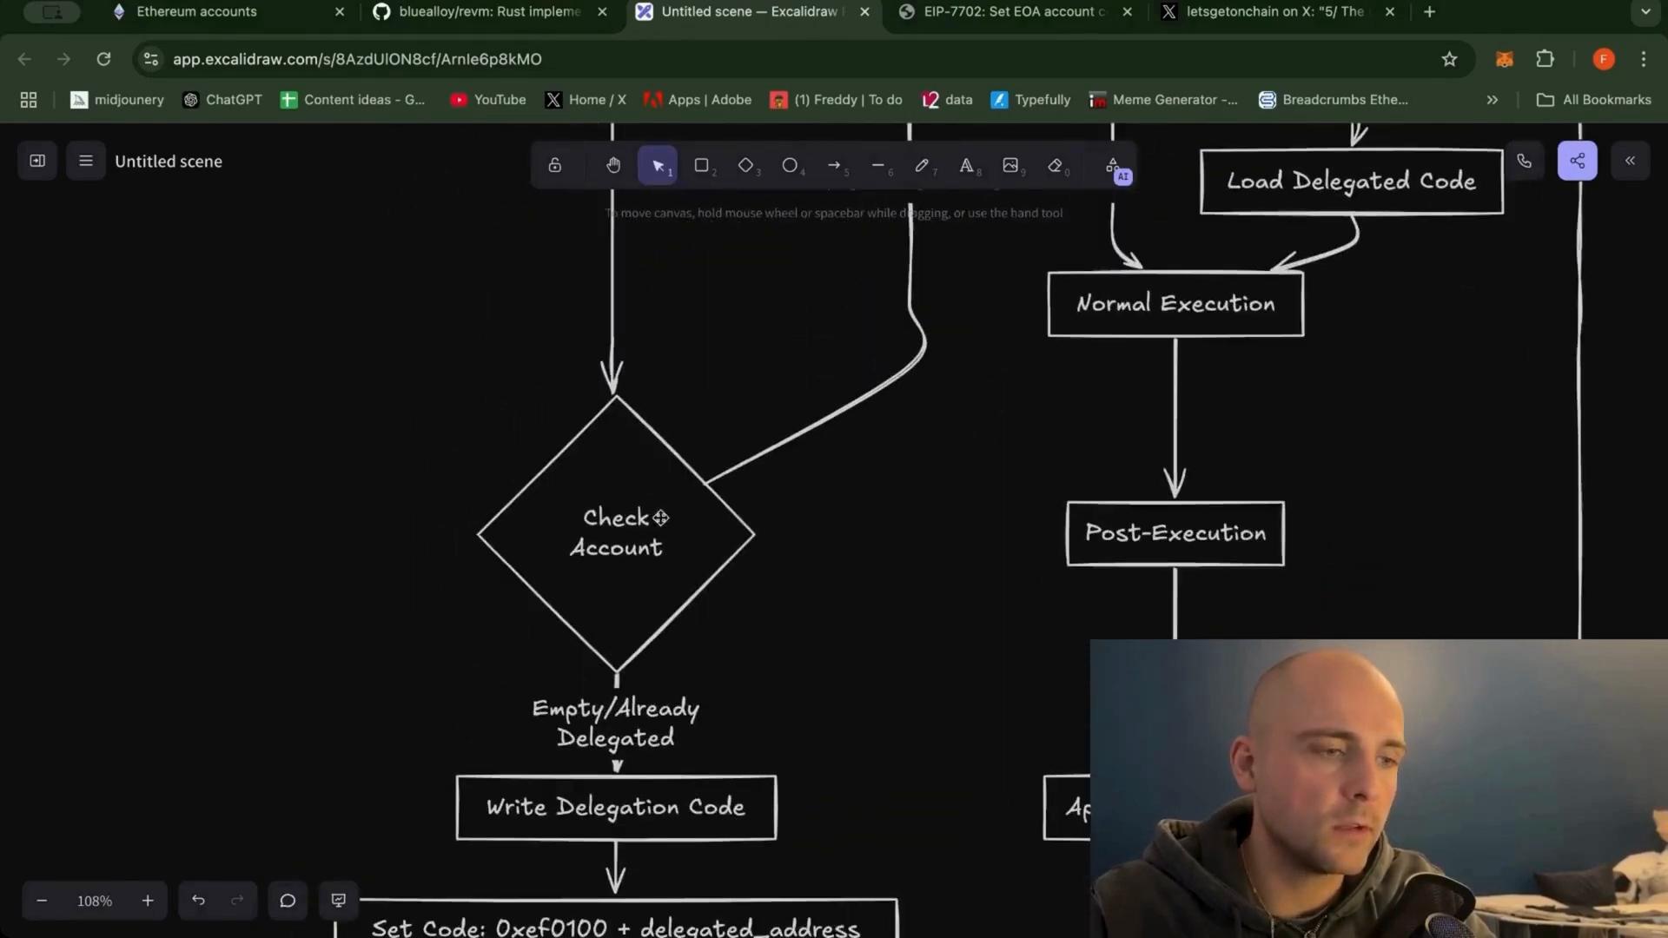